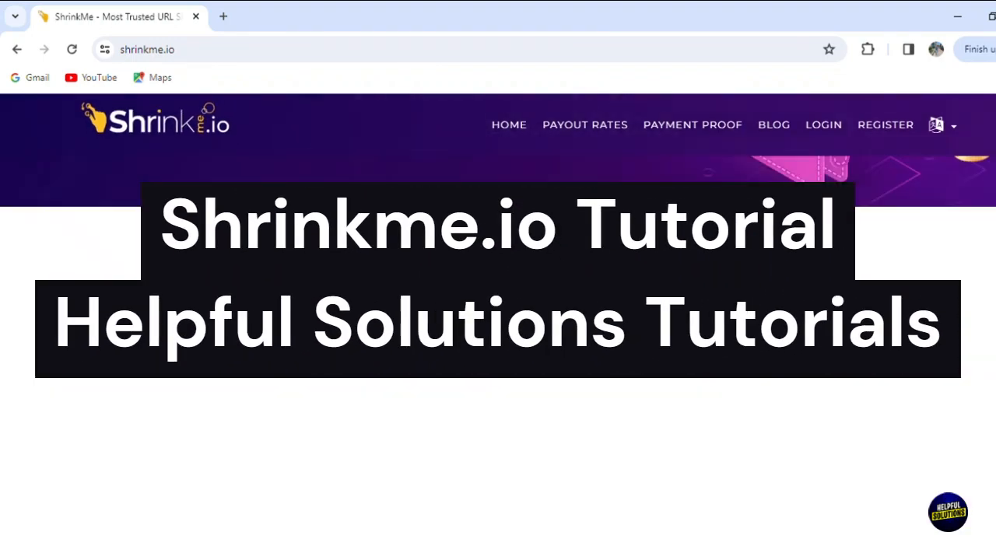
Scroll the pages and close the extra Manage Invoices tab, leaving the ShrinkMe homepage
scroll(down, 3)
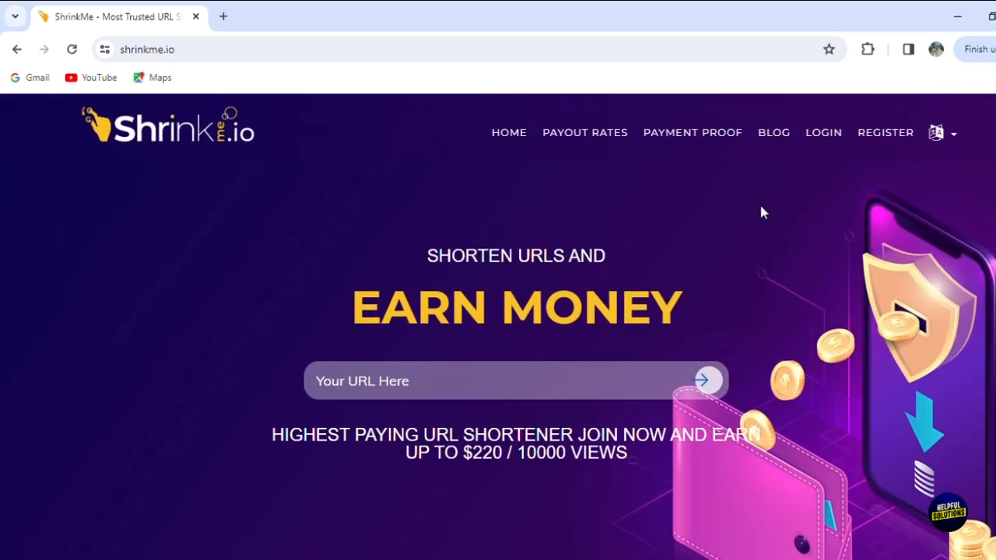
mouse_move(660, 183)
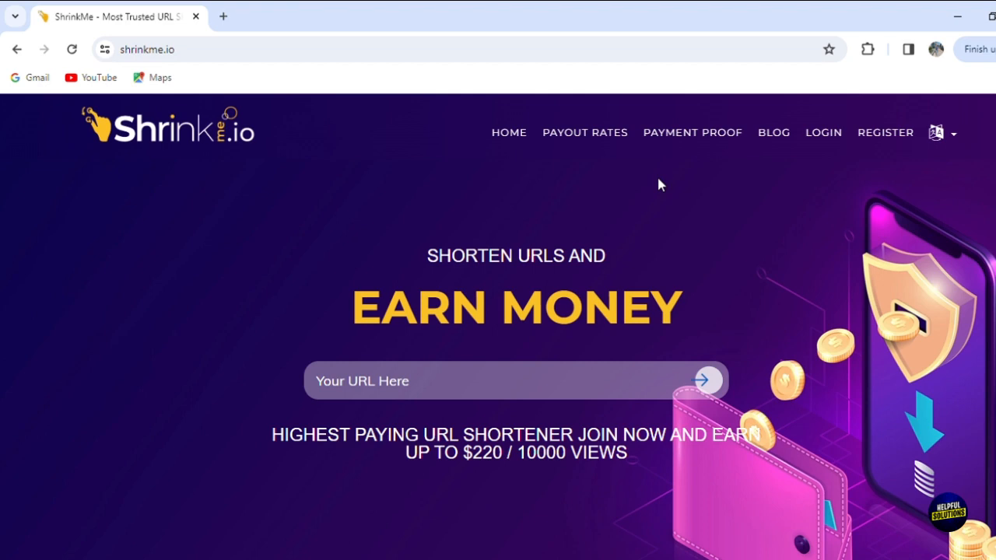
scroll(down, 3)
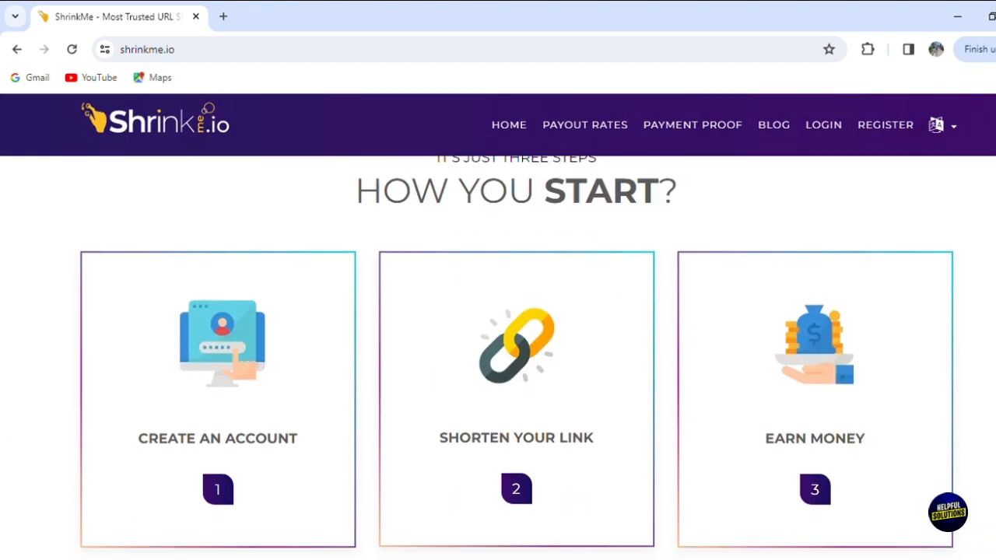
scroll(down, 3)
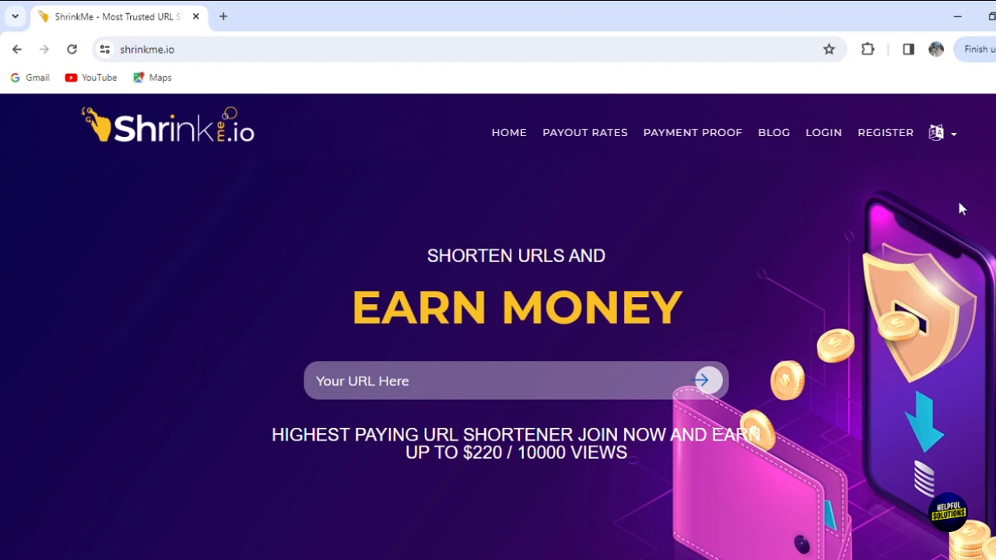
mouse_move(952, 221)
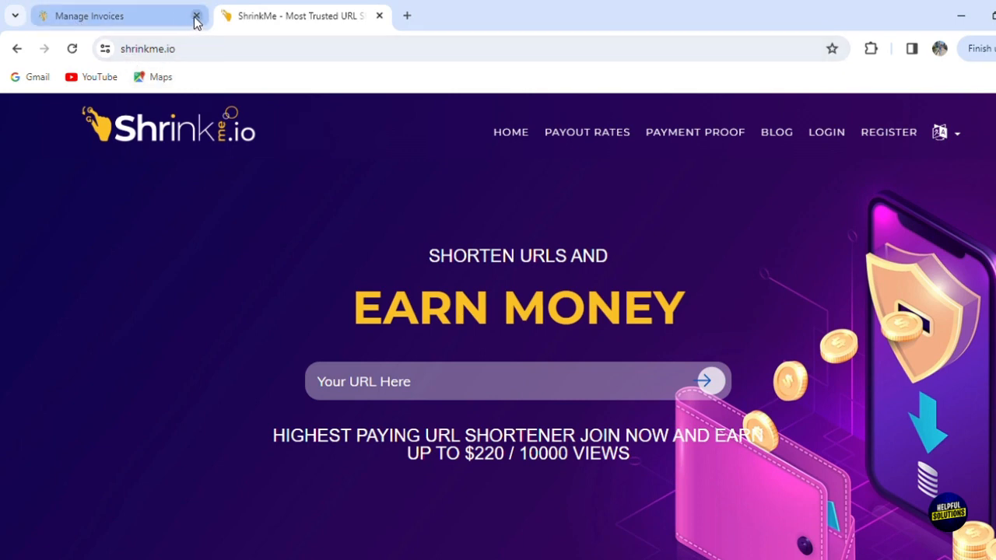
click(196, 16)
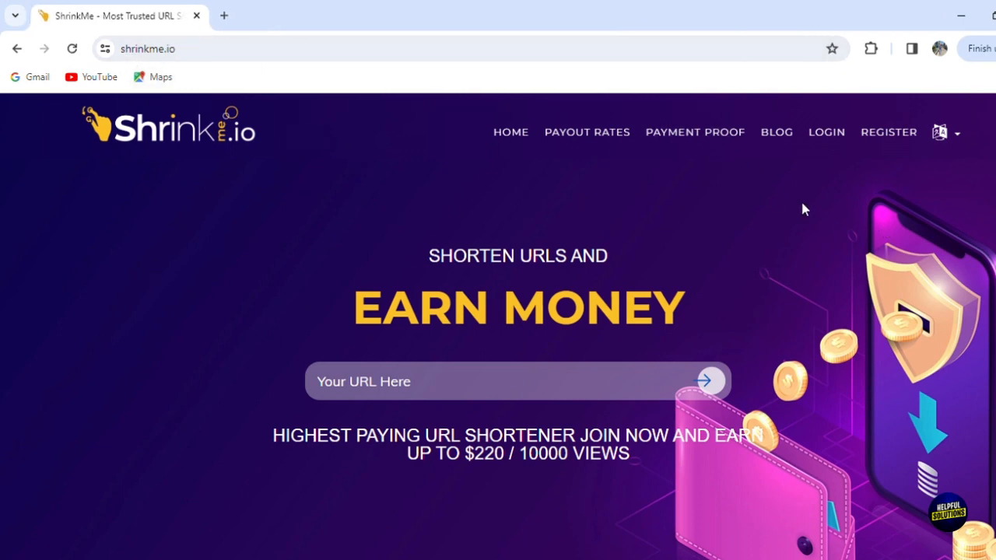
mouse_move(889, 132)
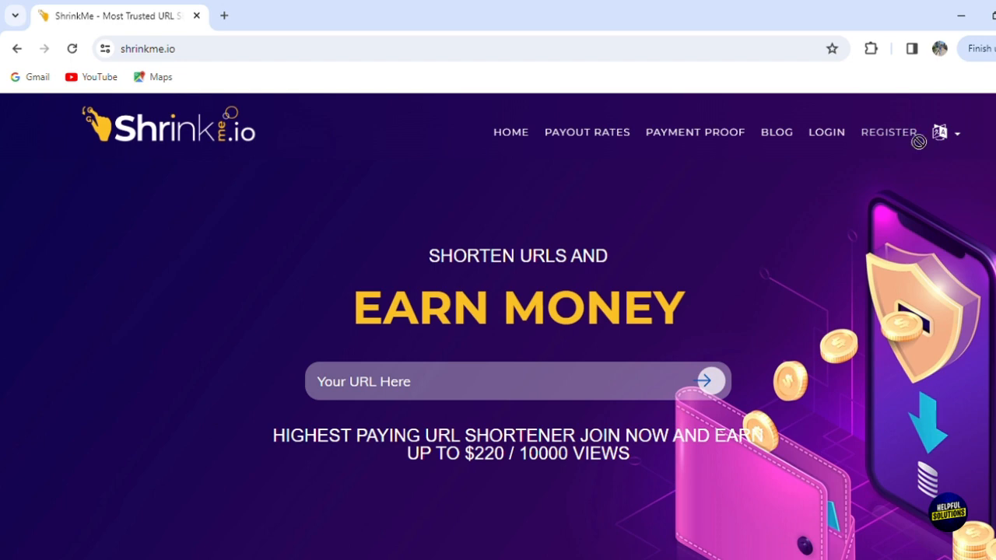
scroll(down, 3)
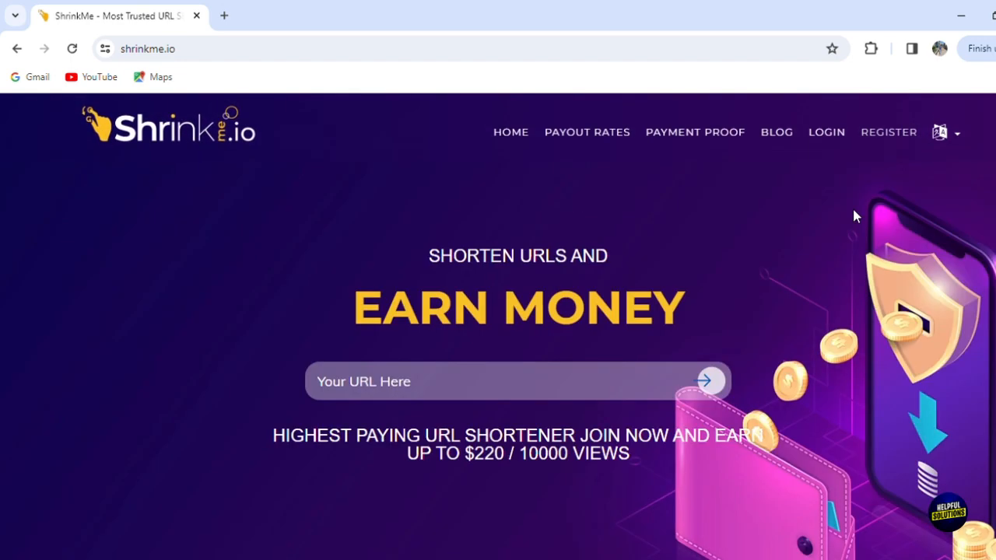
mouse_move(888, 139)
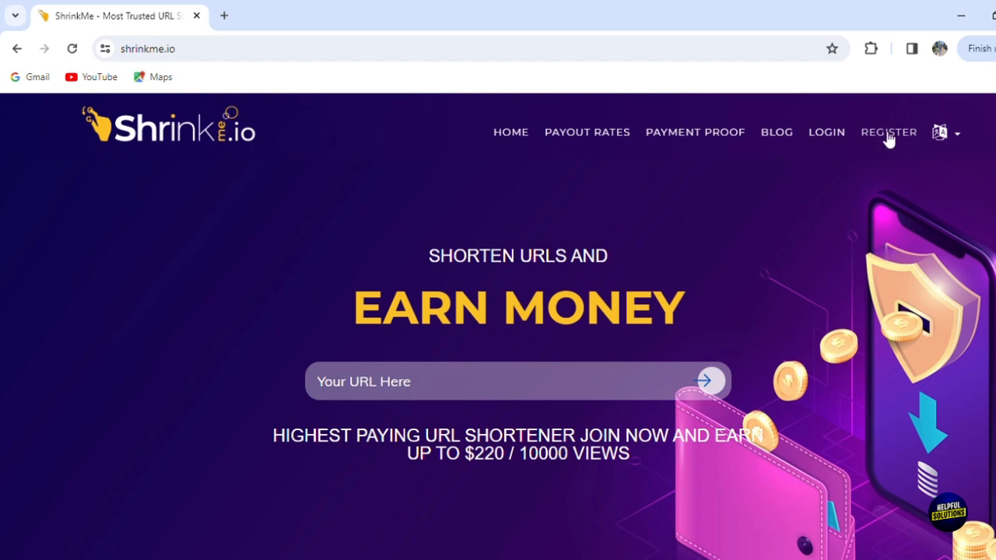
mouse_move(906, 143)
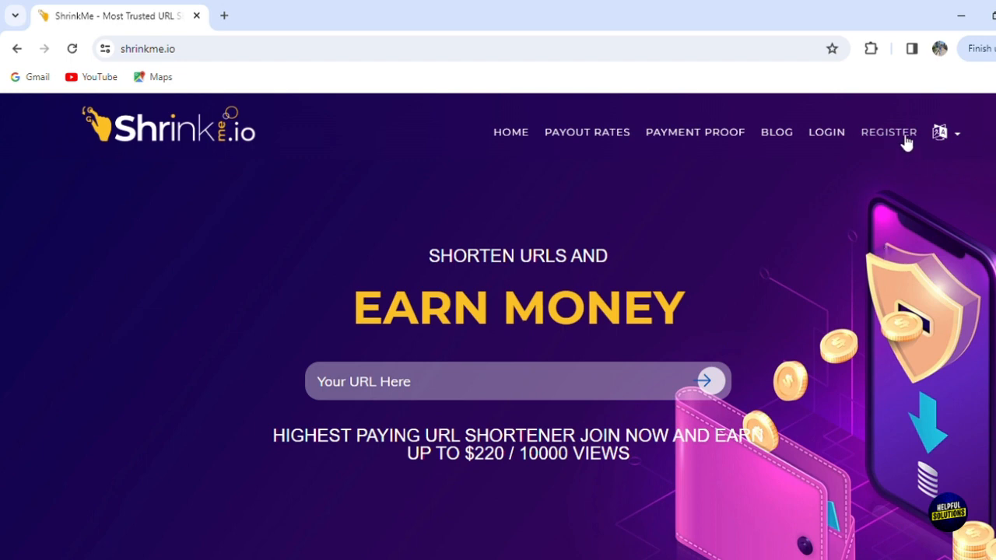
Go to the registration page and enter the username starting 'modey'
click(888, 131)
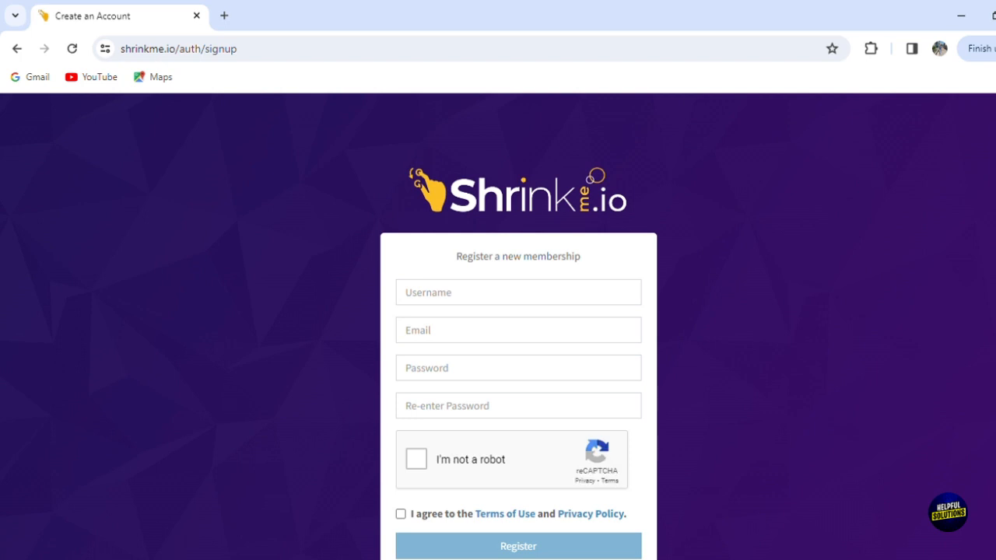
scroll(down, 3)
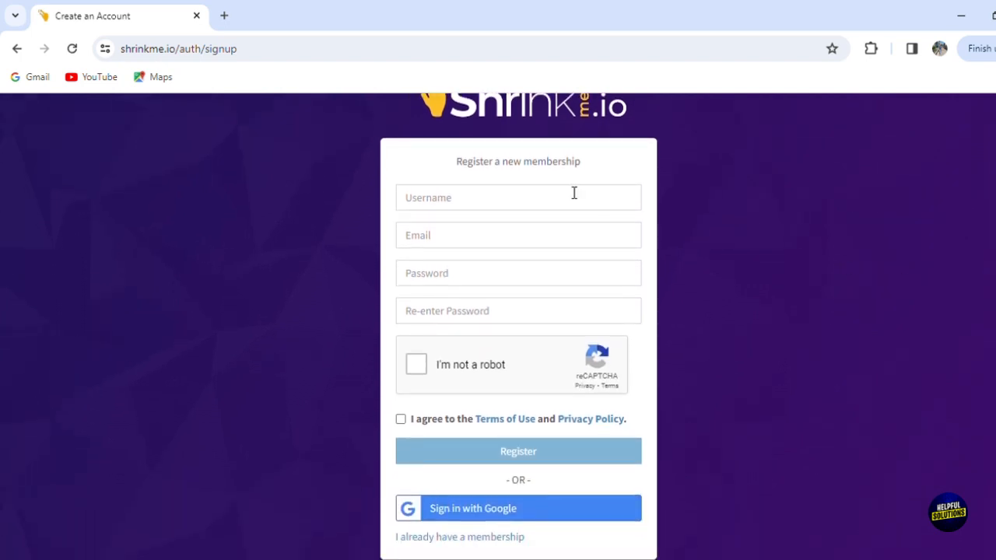
text(m)
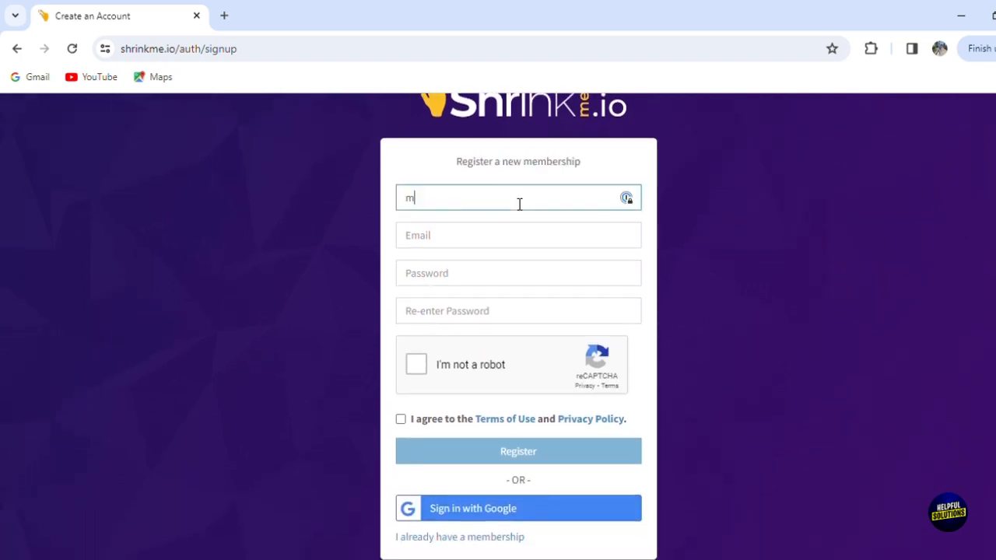
text(odey)
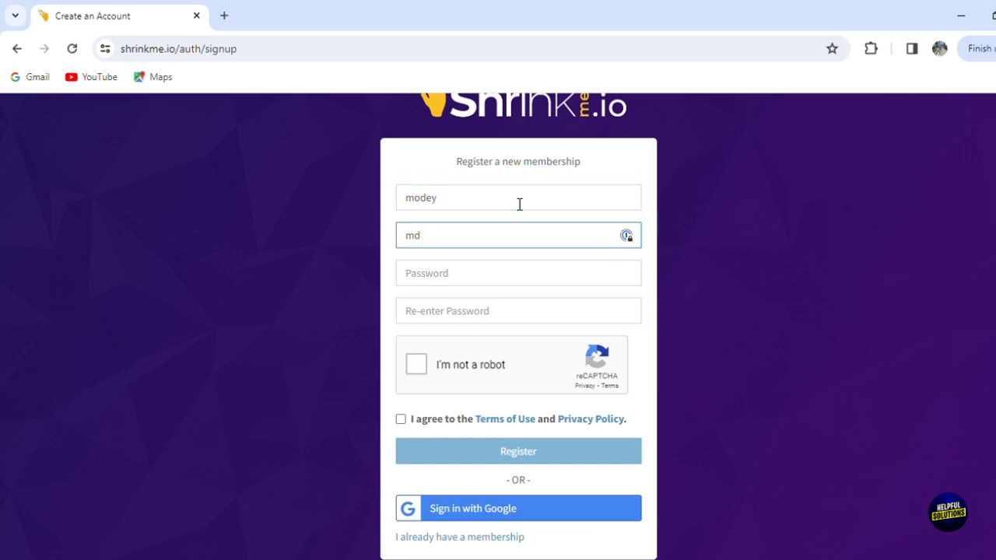
text(odey)
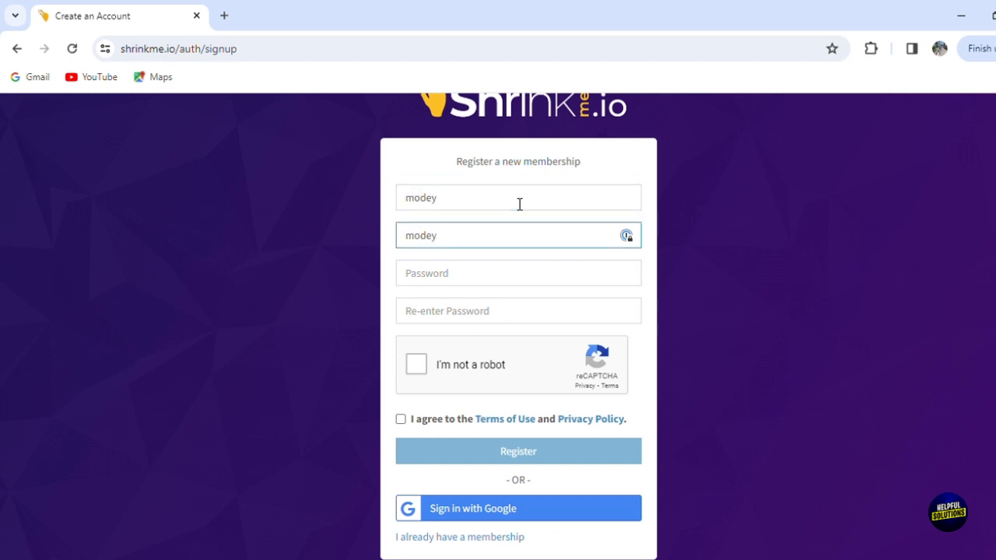
Fill the password fields and submit the registration form
click(518, 274)
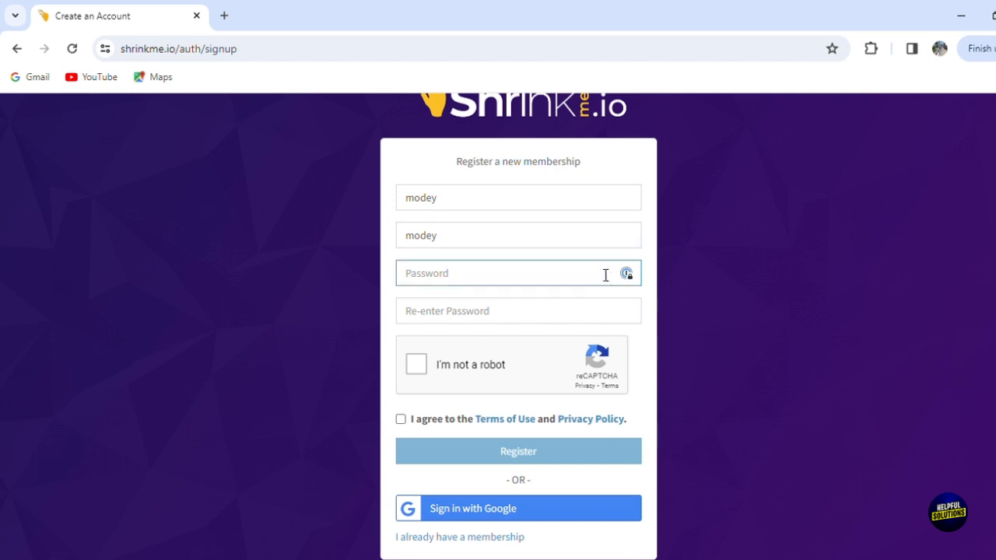
click(516, 234)
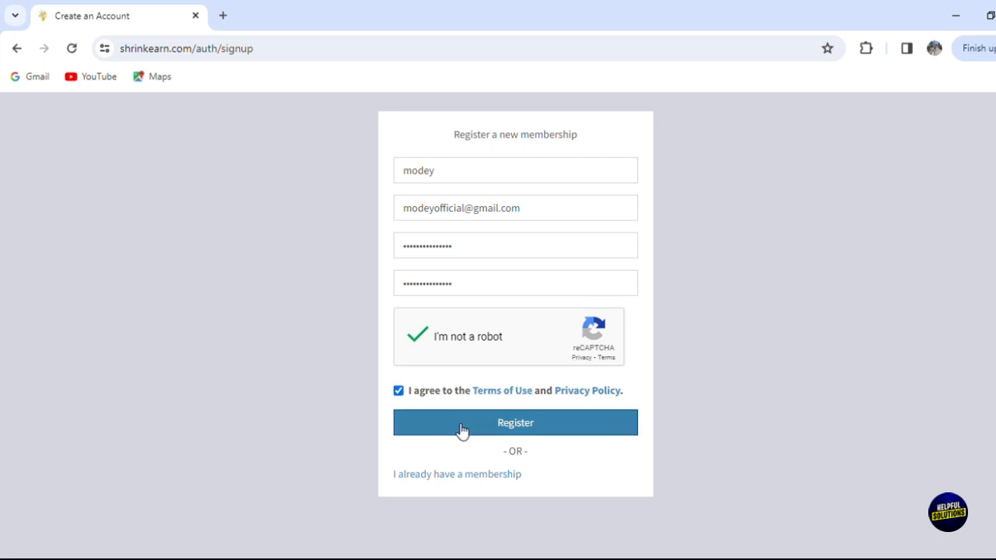
click(515, 423)
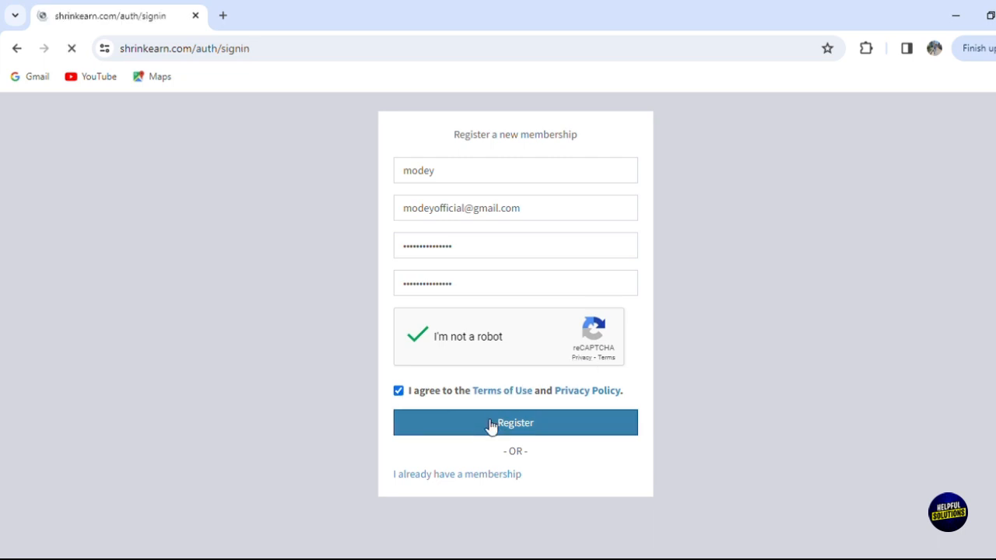
click(515, 423)
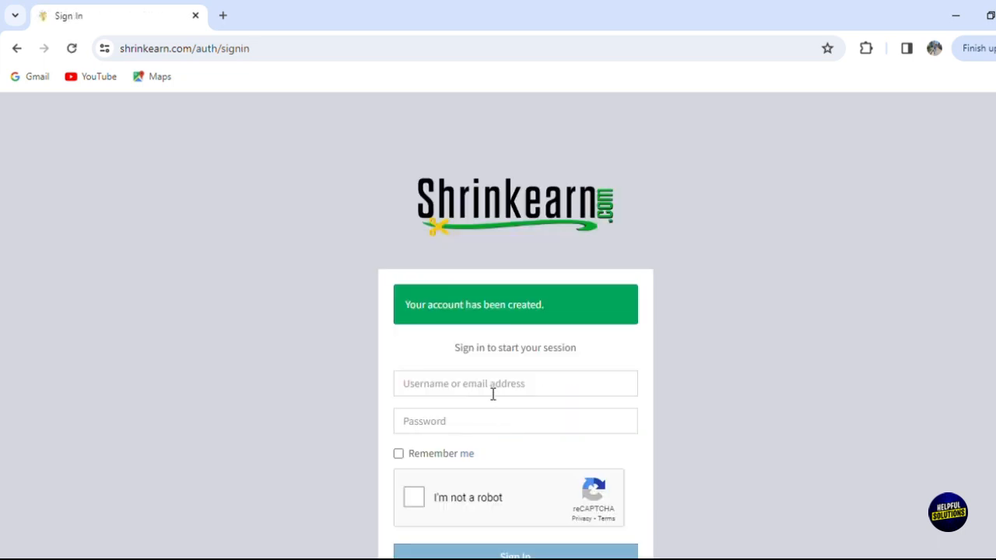
click(515, 382)
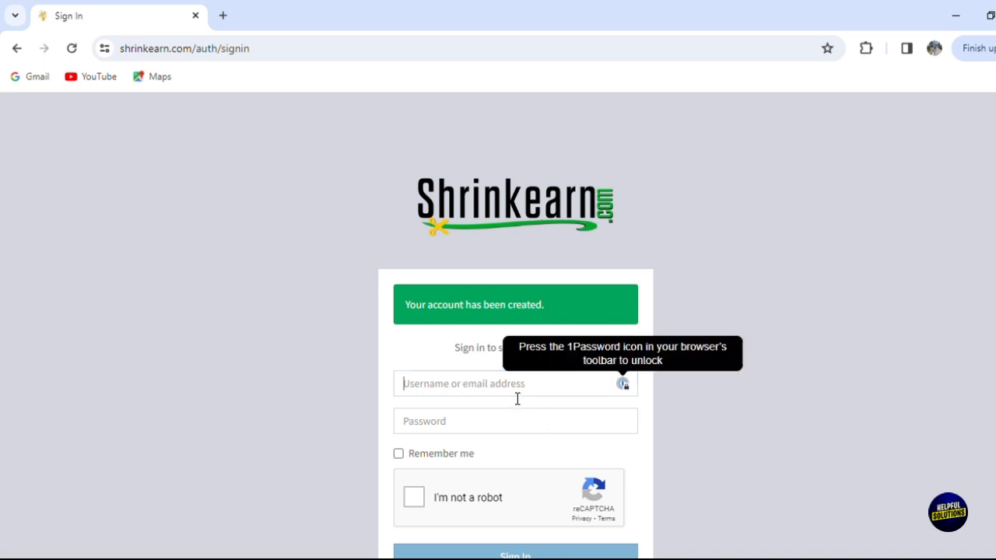
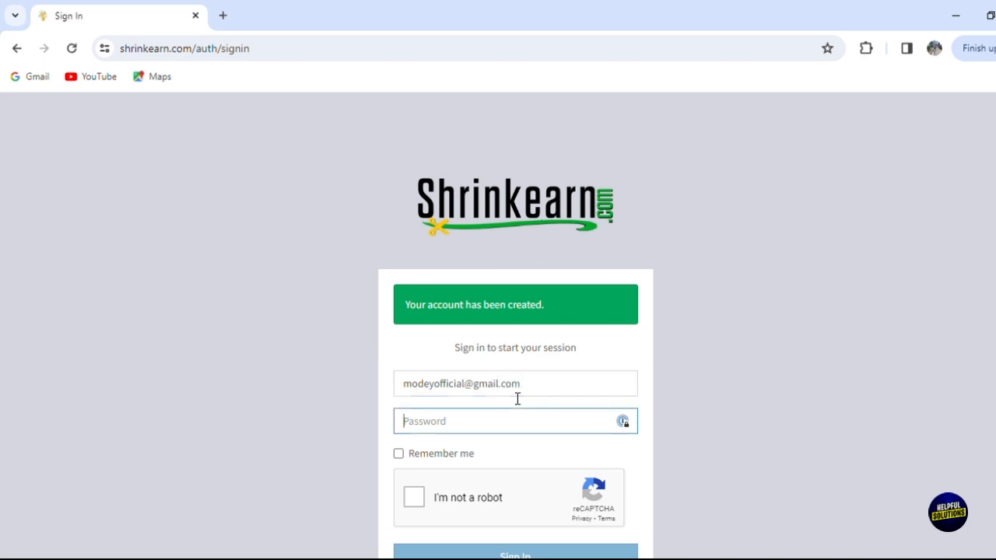
text(password)
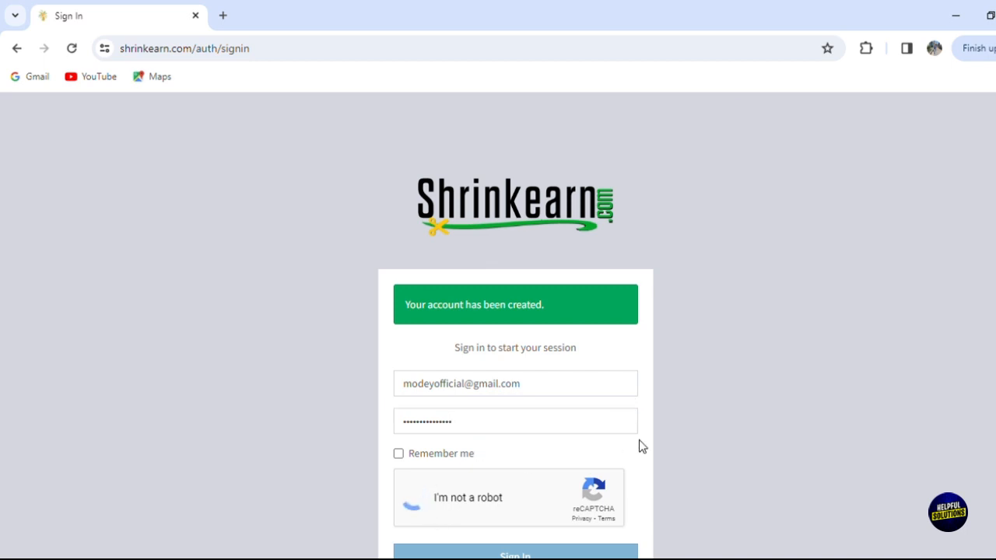
Pass the reCAPTCHA by marking the motorcycle squares and verifying
click(411, 504)
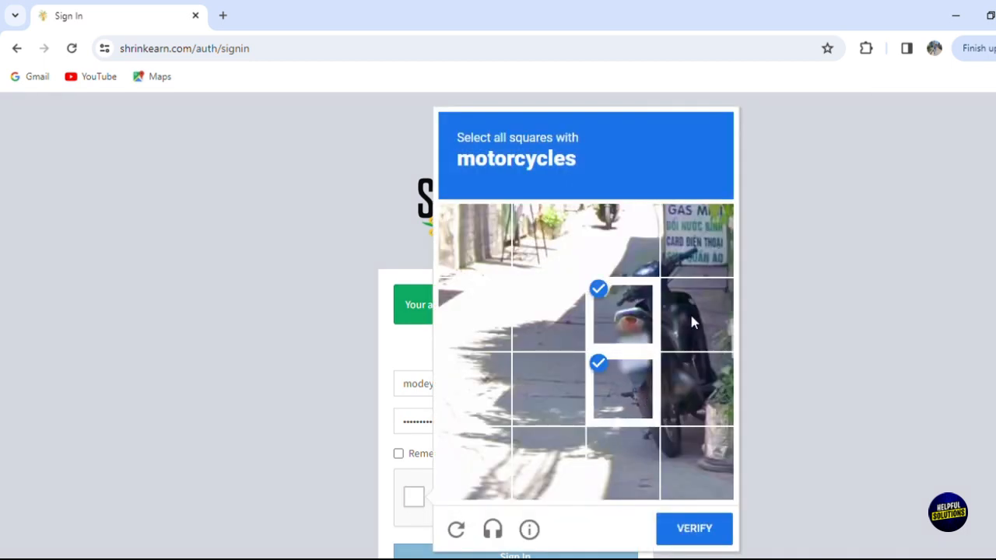
click(697, 315)
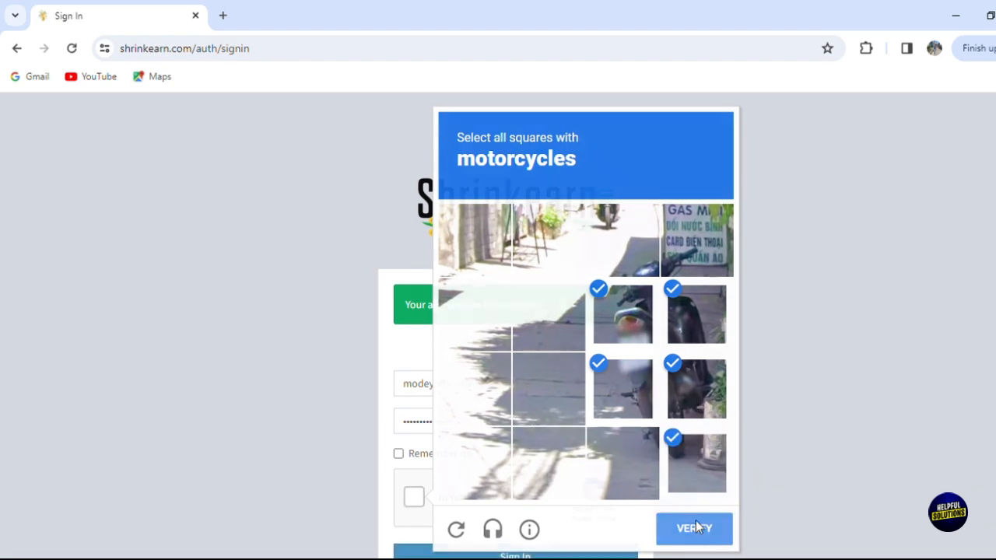
click(694, 529)
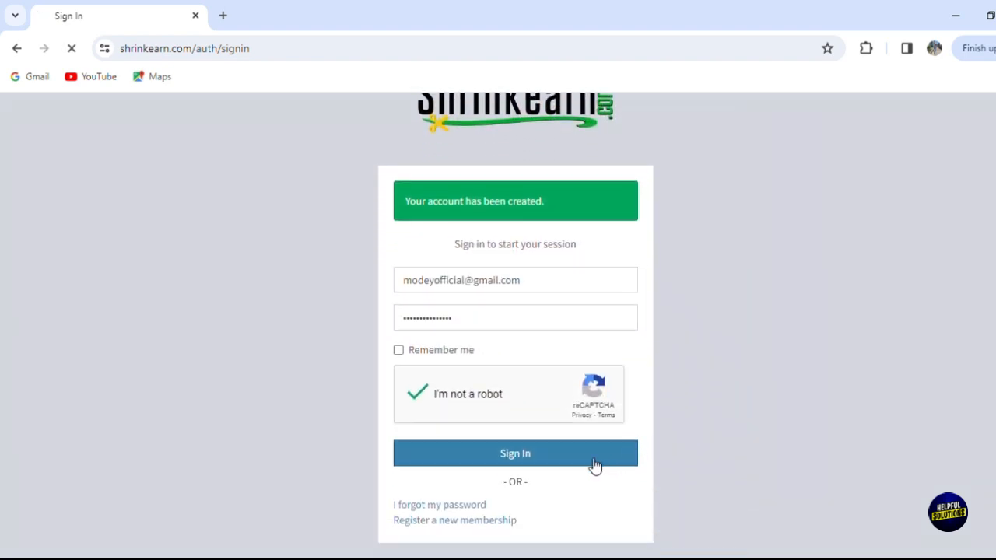
Sign in to the dashboard and expand Manage Links to show All Links and Hidden Links
click(515, 452)
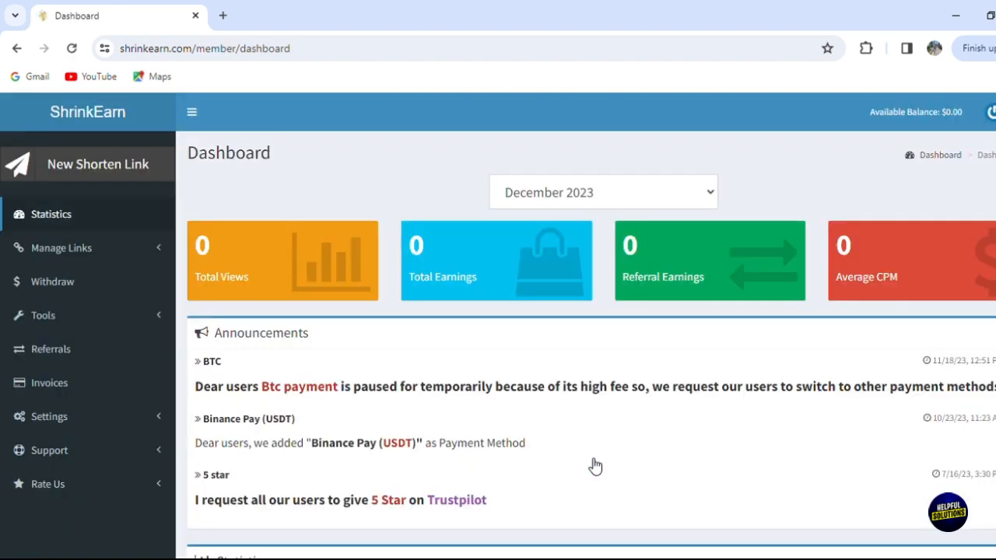
mouse_move(280, 310)
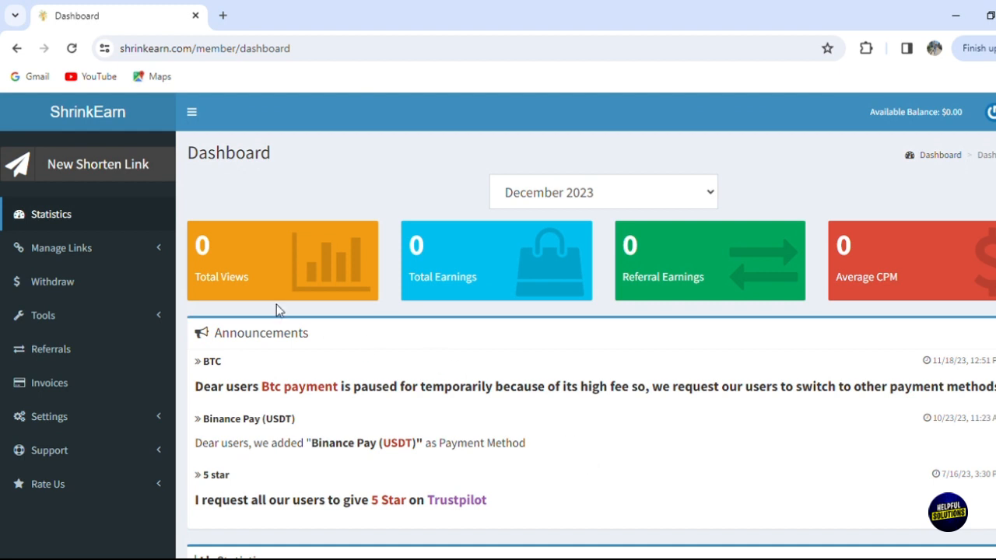
mouse_move(137, 258)
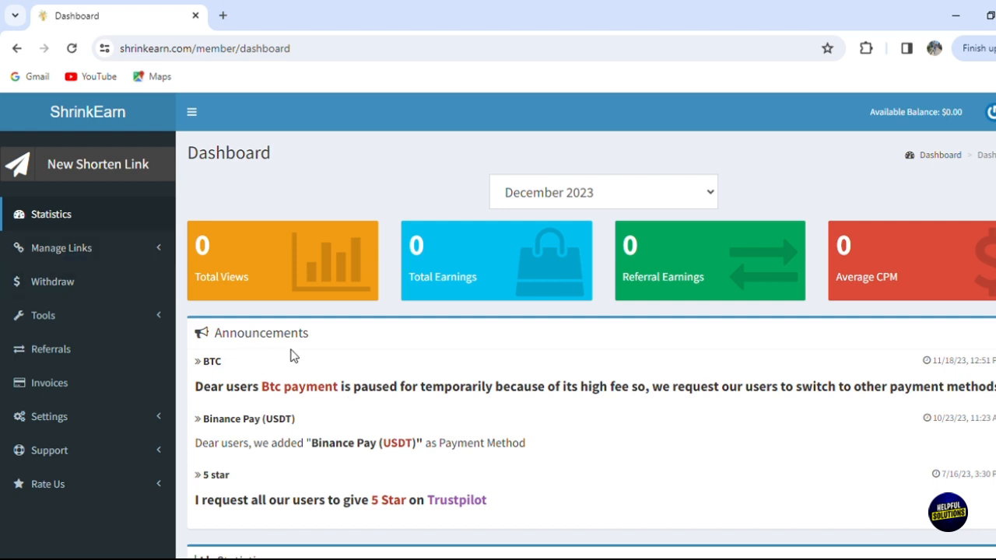
mouse_move(293, 333)
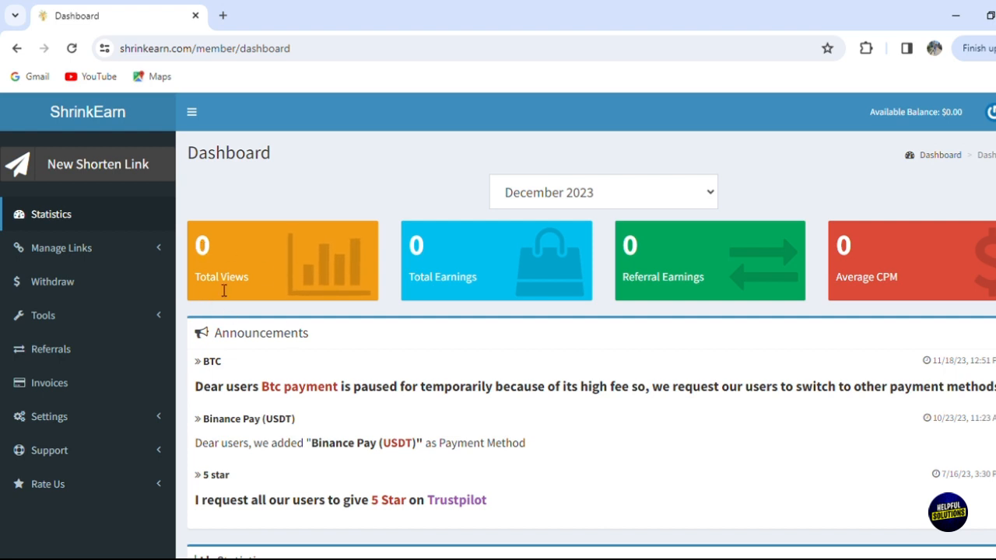
mouse_move(480, 414)
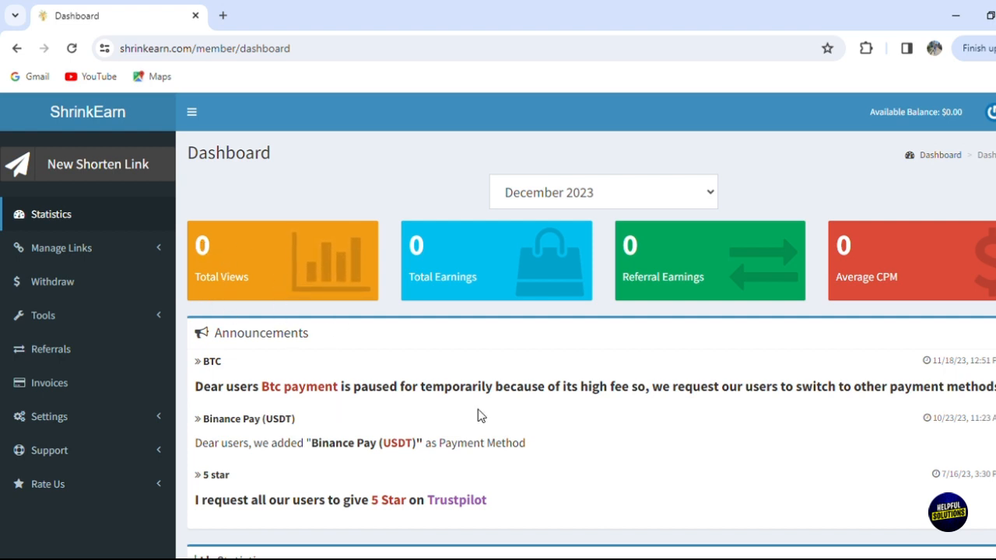
mouse_move(490, 279)
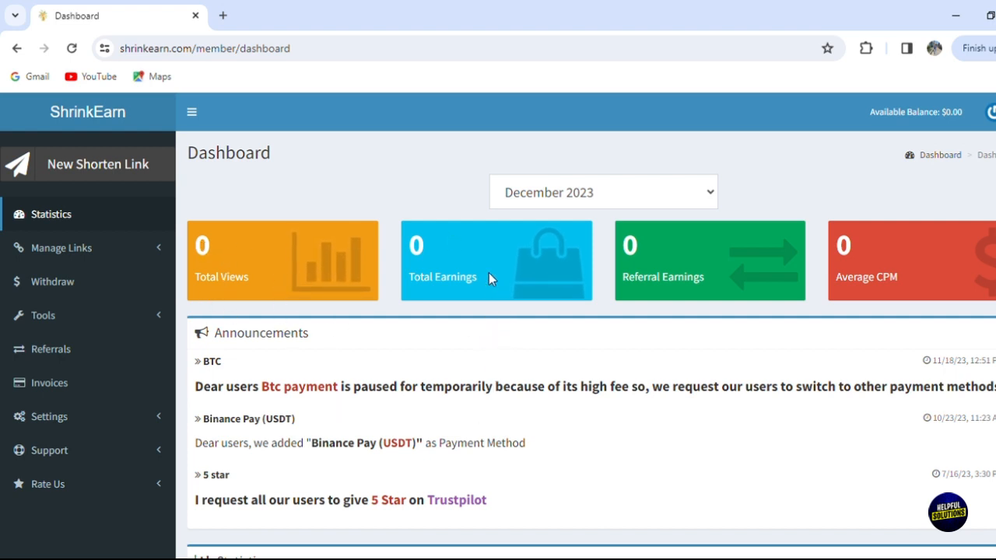
mouse_move(710, 299)
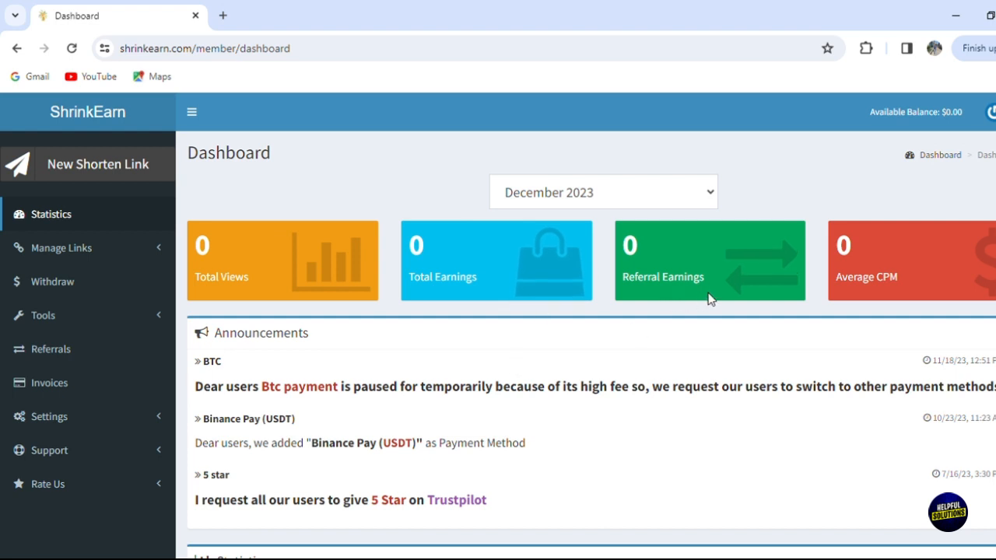
mouse_move(745, 255)
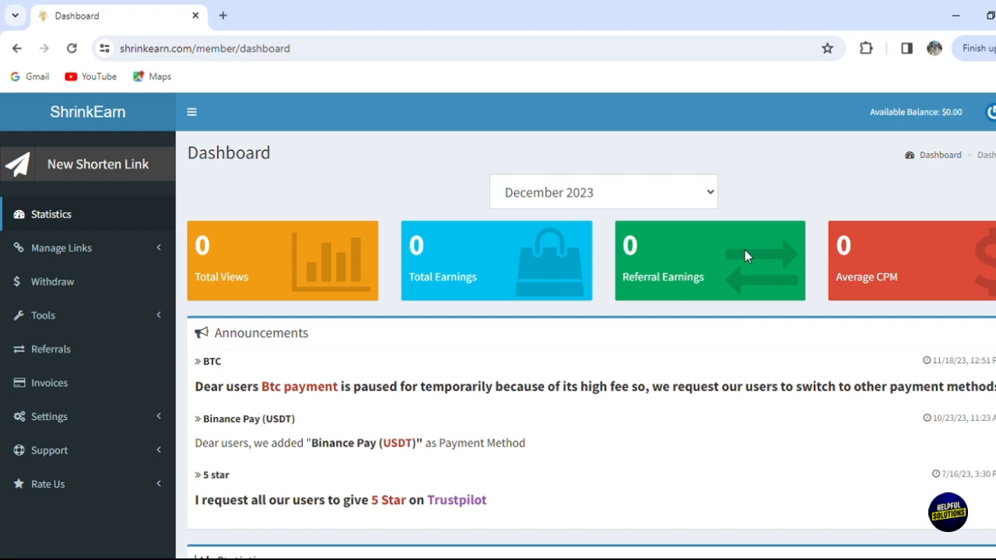
mouse_move(625, 202)
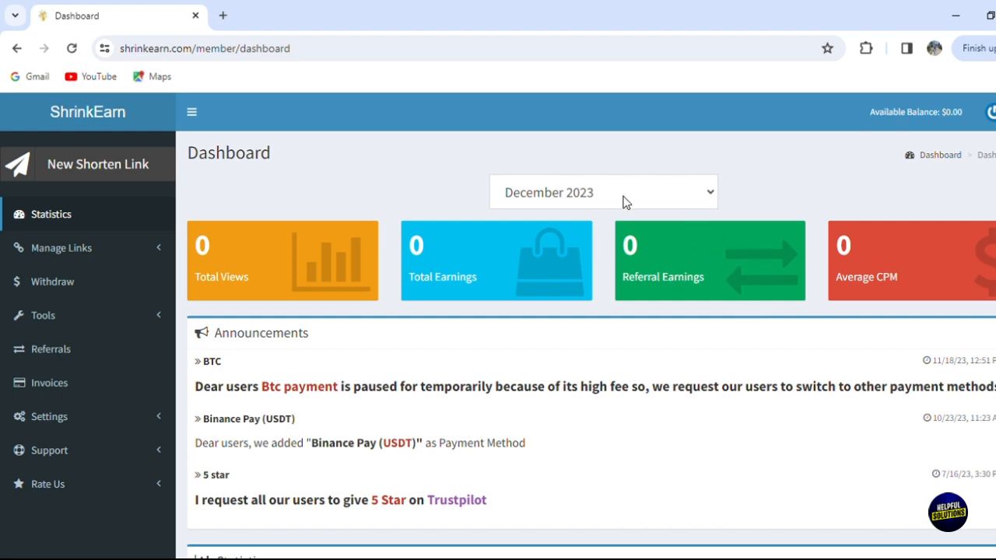
mouse_move(868, 264)
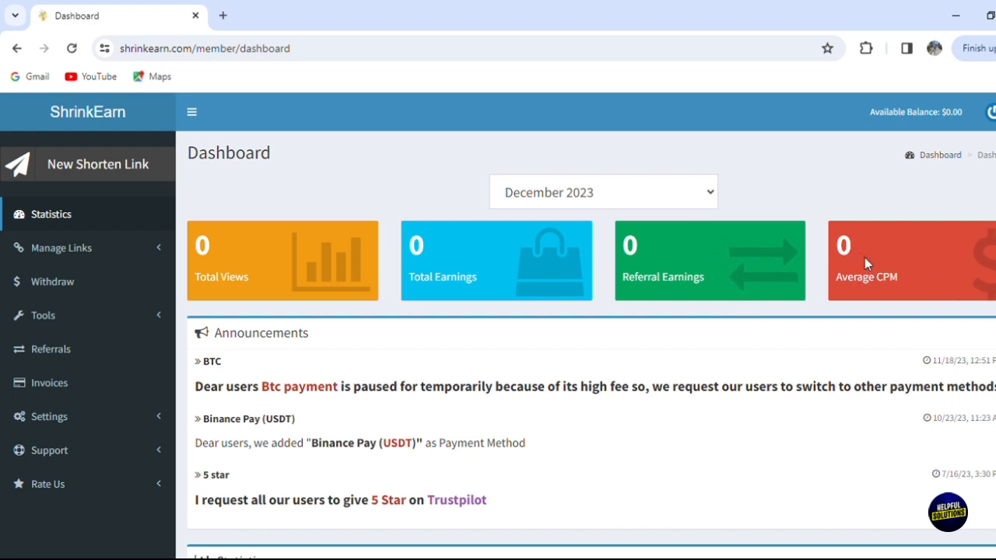
mouse_move(933, 339)
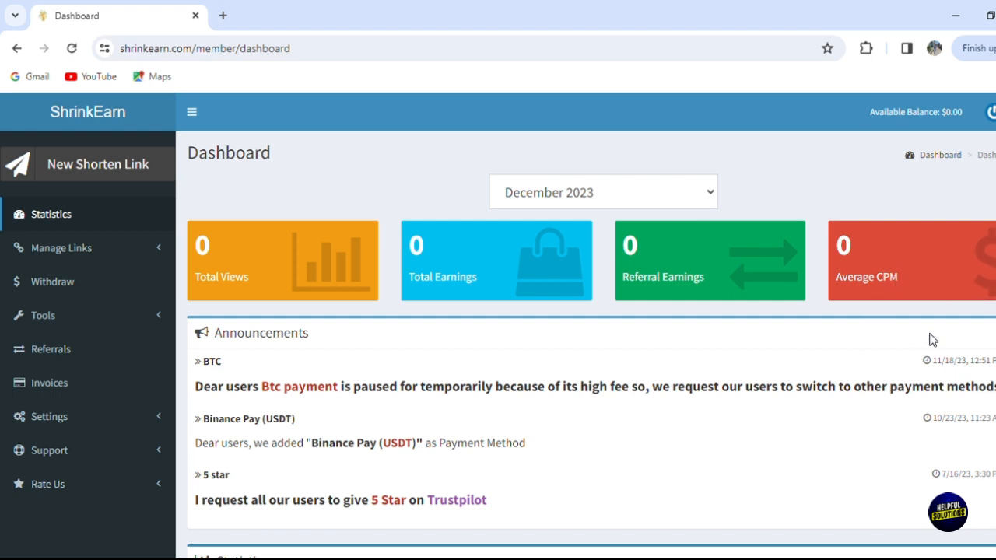
mouse_move(660, 296)
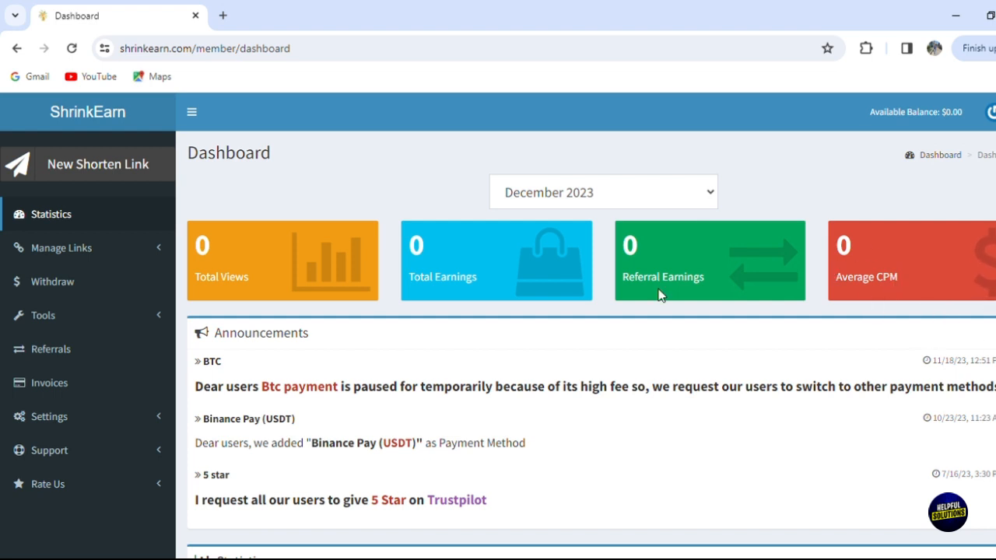
mouse_move(228, 340)
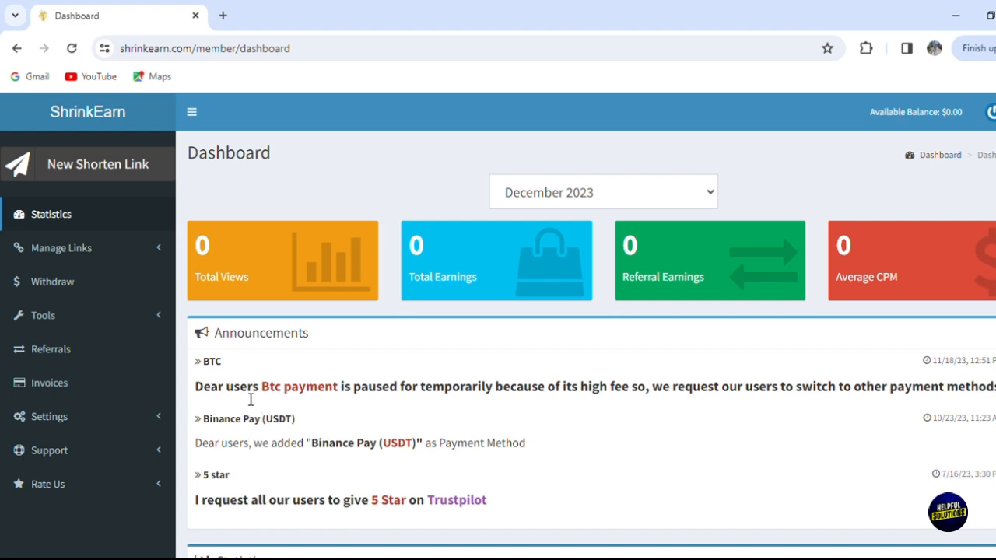
mouse_move(355, 401)
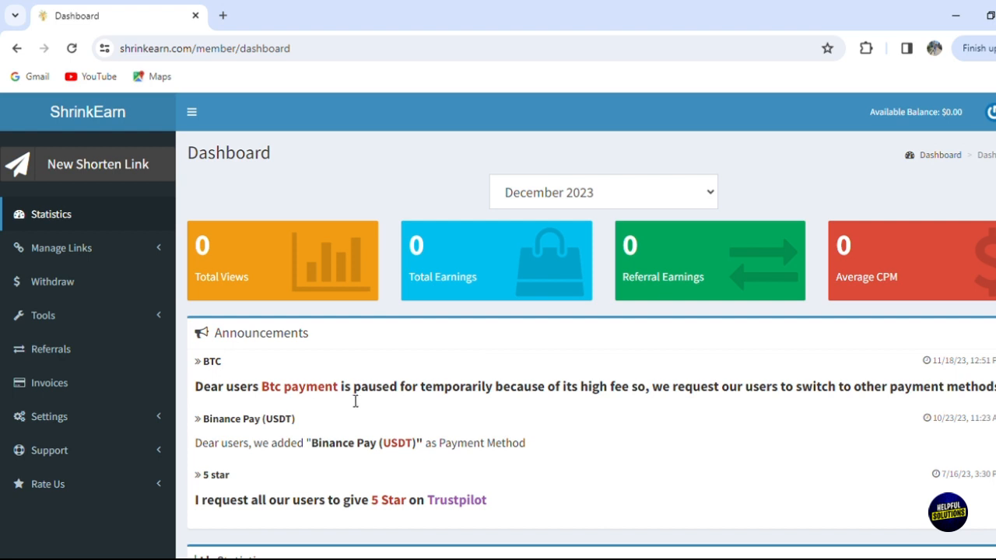
mouse_move(591, 412)
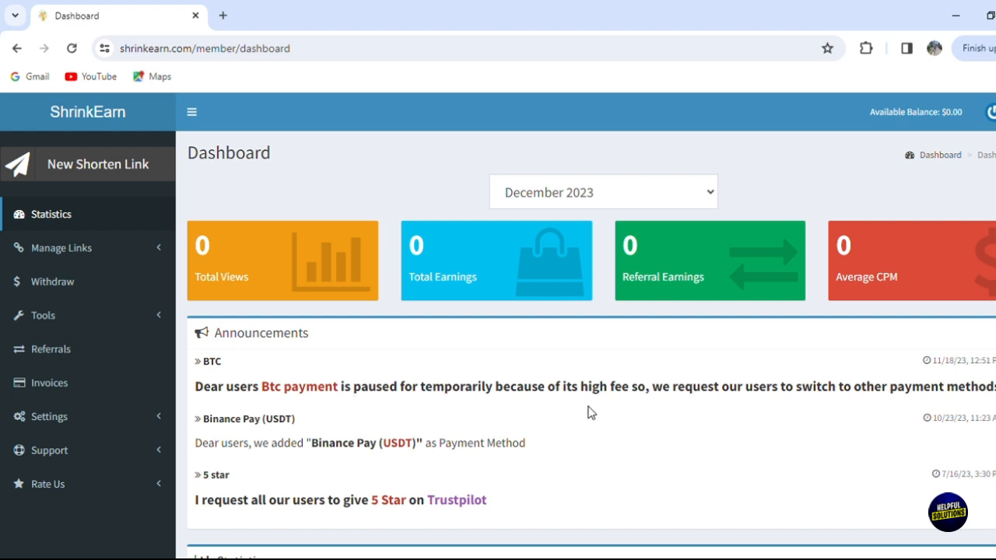
mouse_move(248, 449)
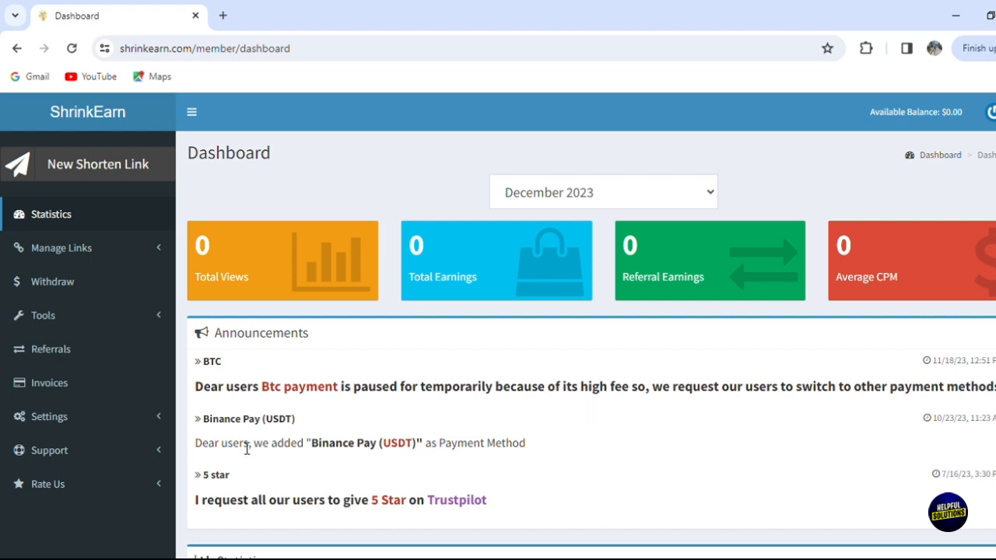
mouse_move(339, 395)
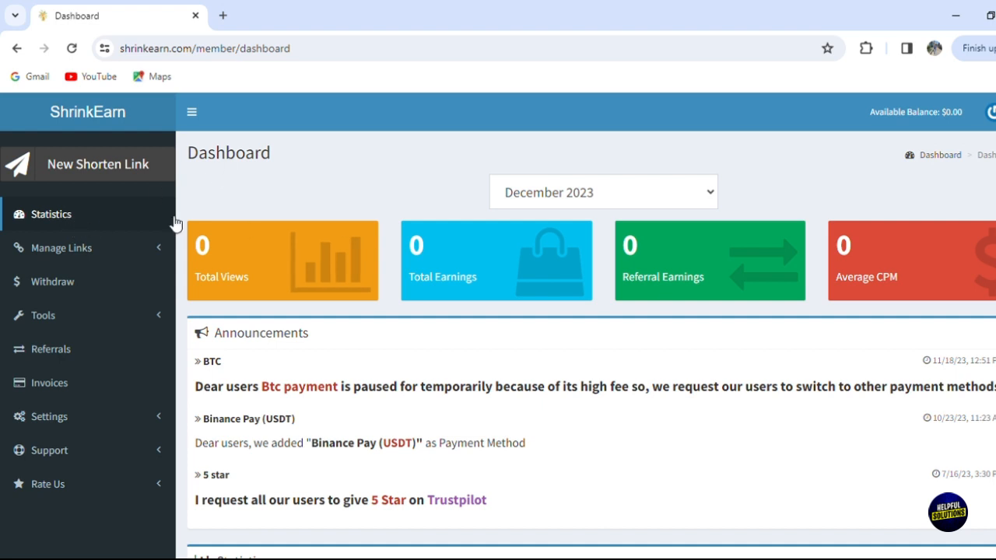
mouse_move(673, 227)
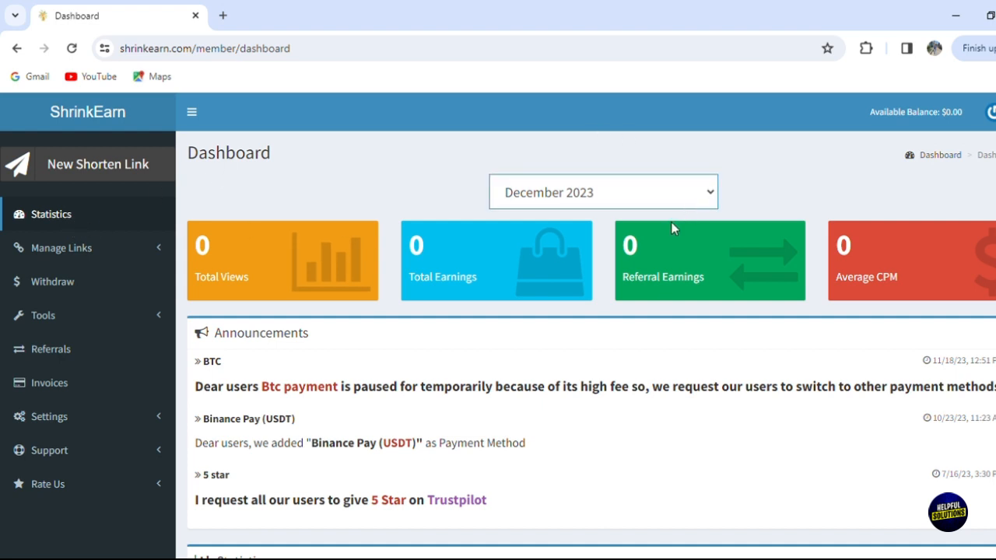
mouse_move(685, 224)
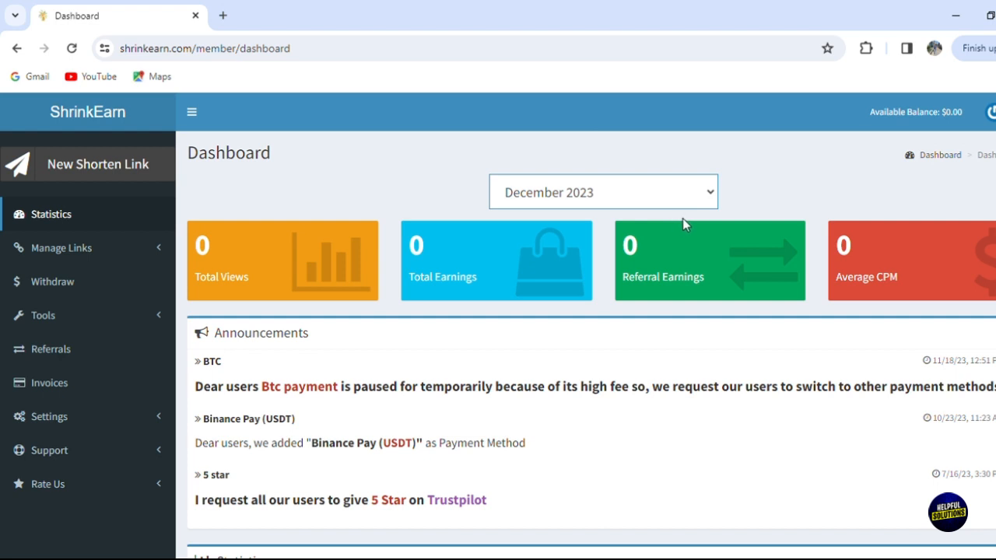
mouse_move(714, 265)
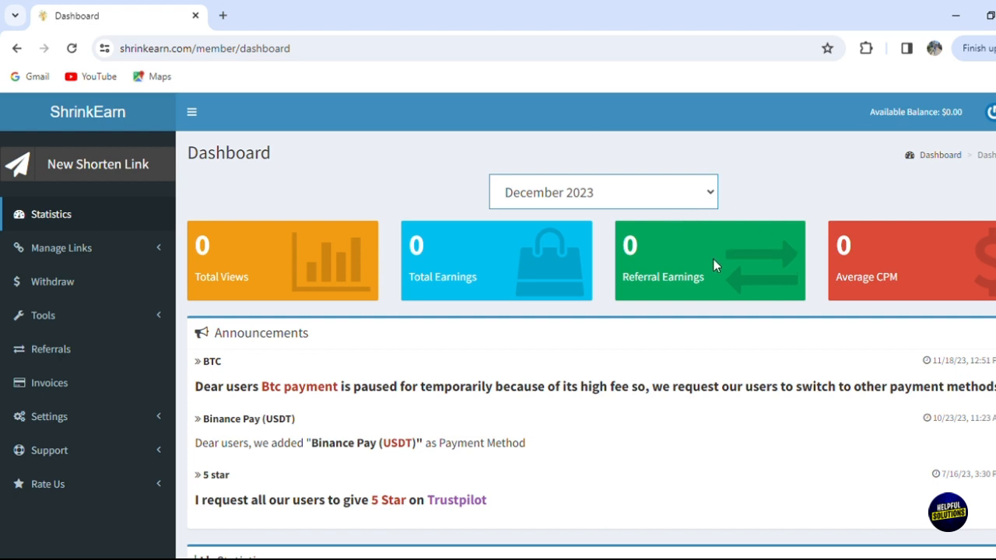
mouse_move(659, 243)
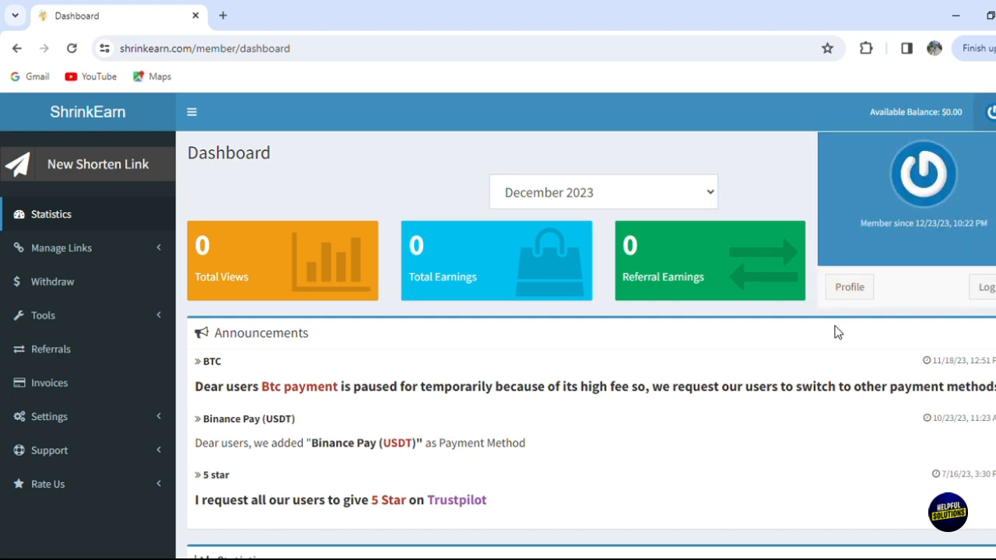
mouse_move(986, 285)
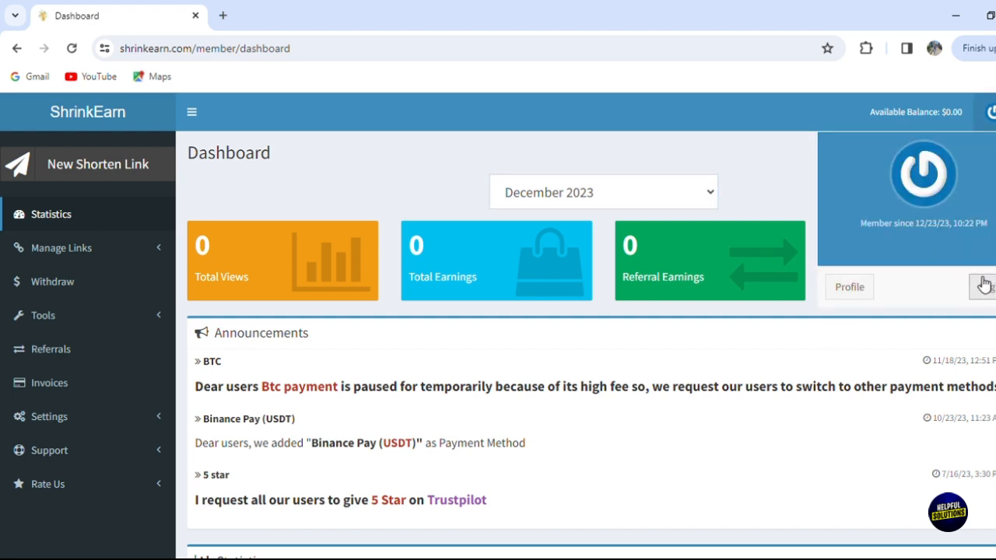
mouse_move(661, 180)
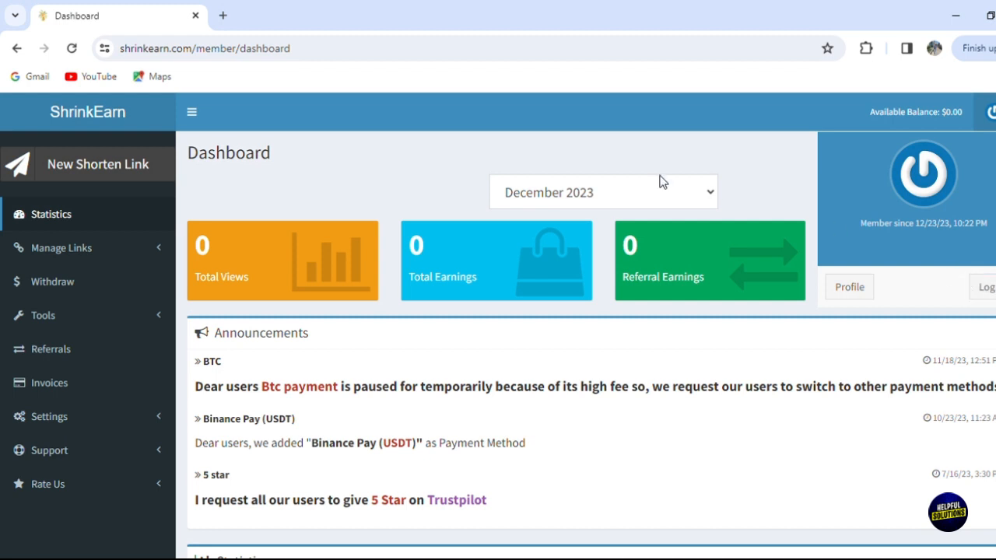
click(61, 247)
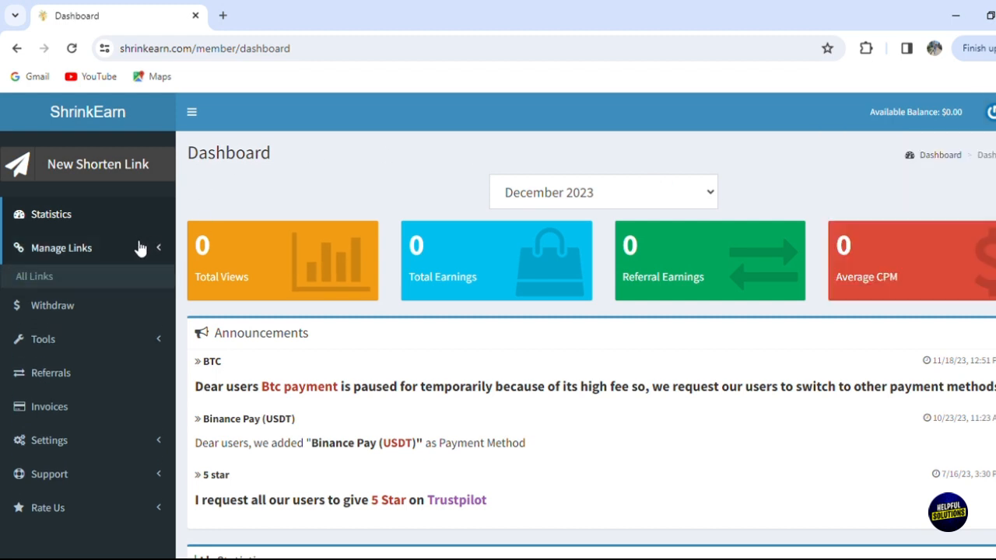
click(60, 248)
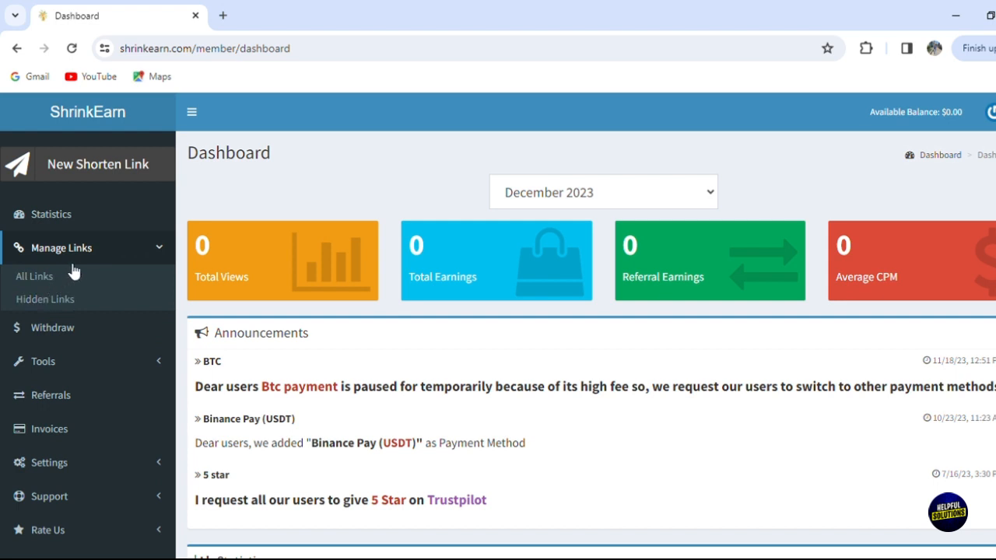
click(34, 275)
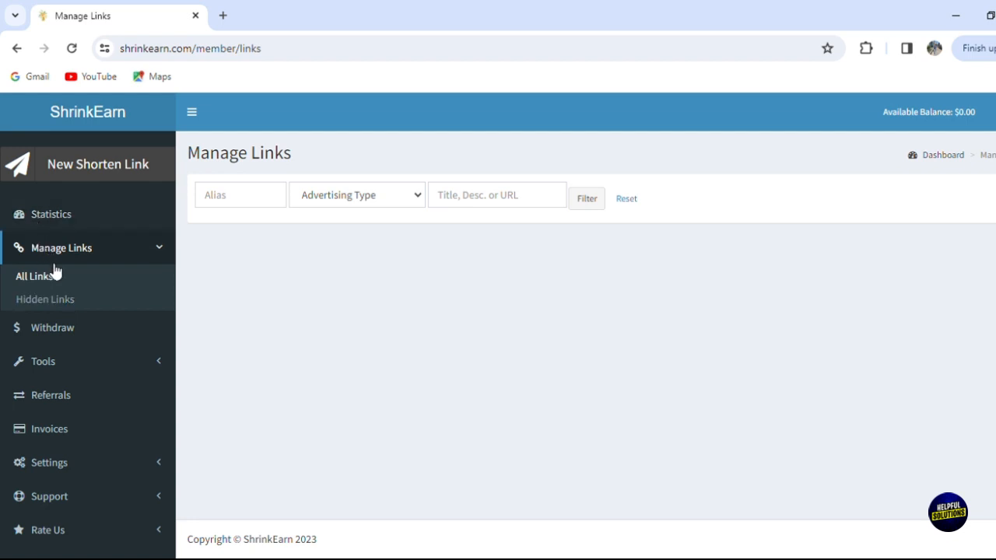
mouse_move(184, 205)
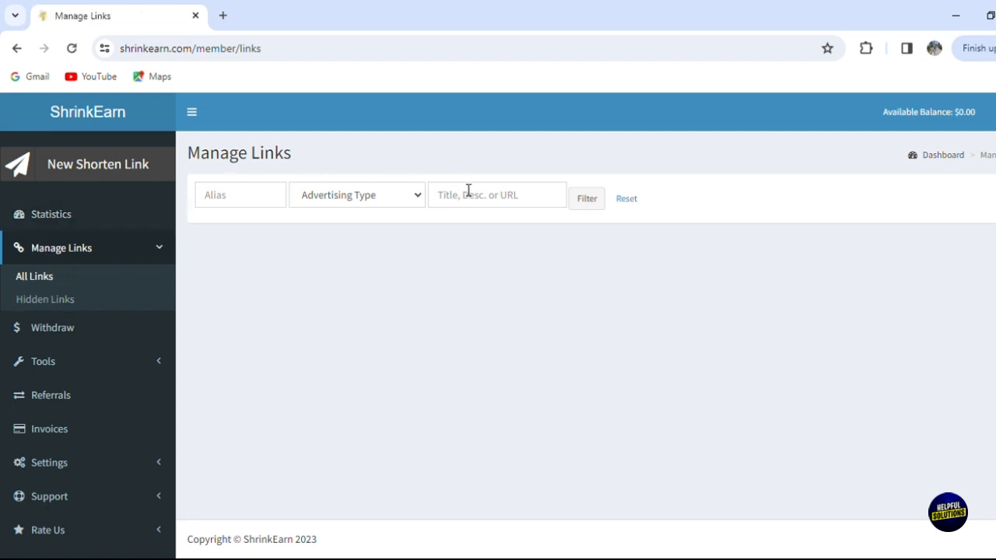
click(496, 195)
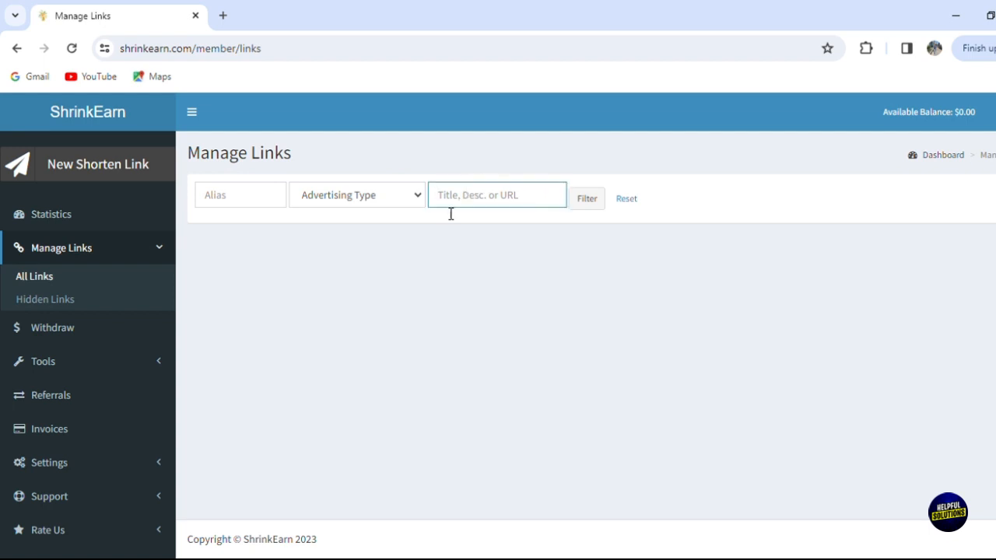
click(240, 195)
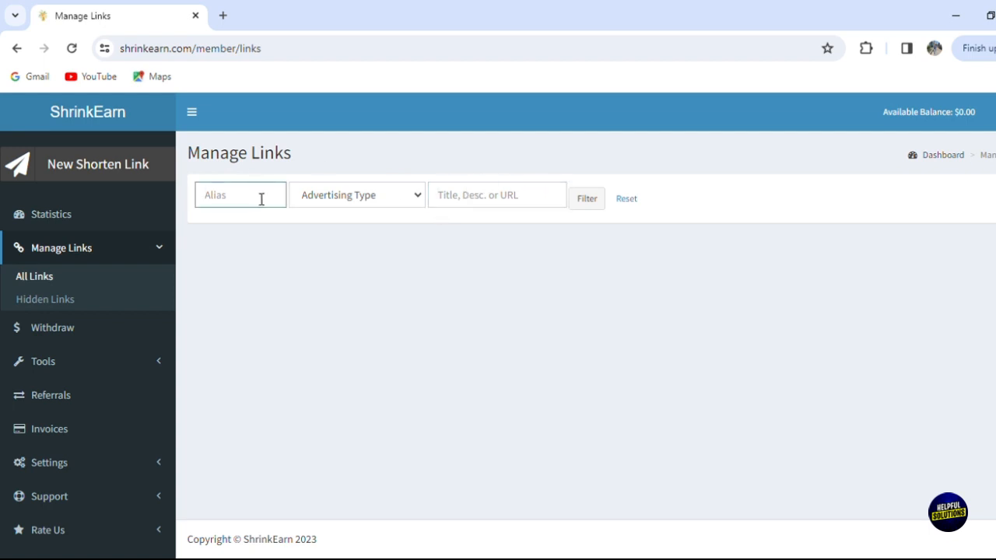
mouse_move(370, 264)
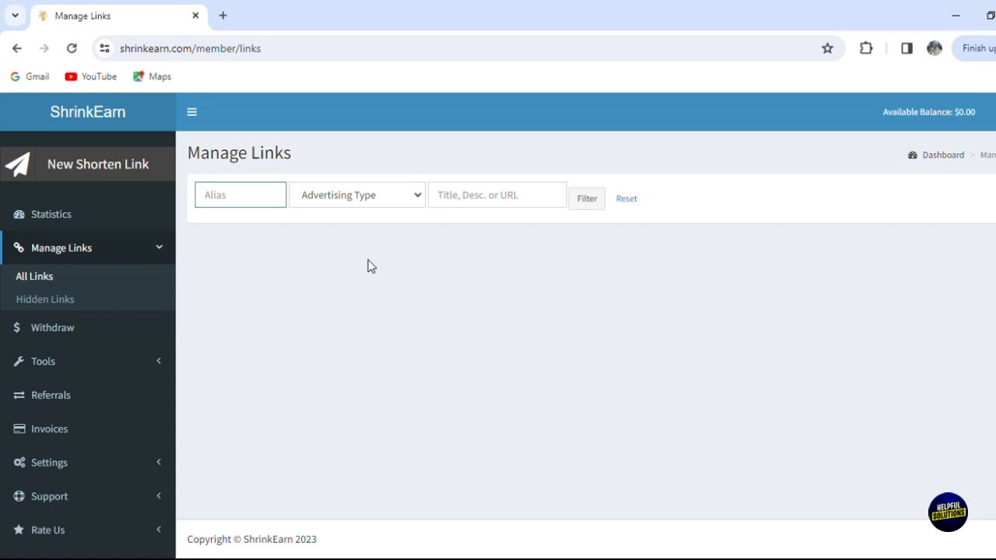
text(me)
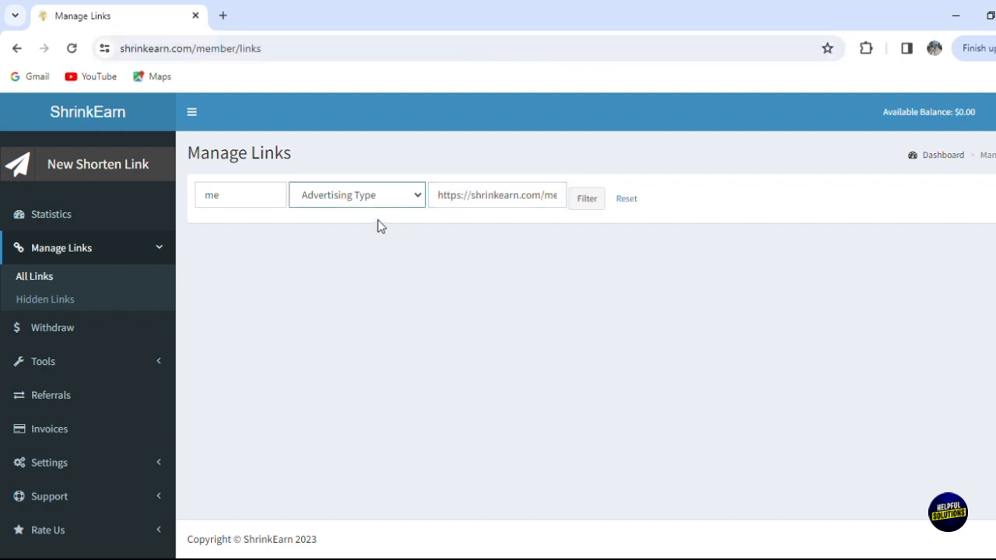
mouse_move(397, 227)
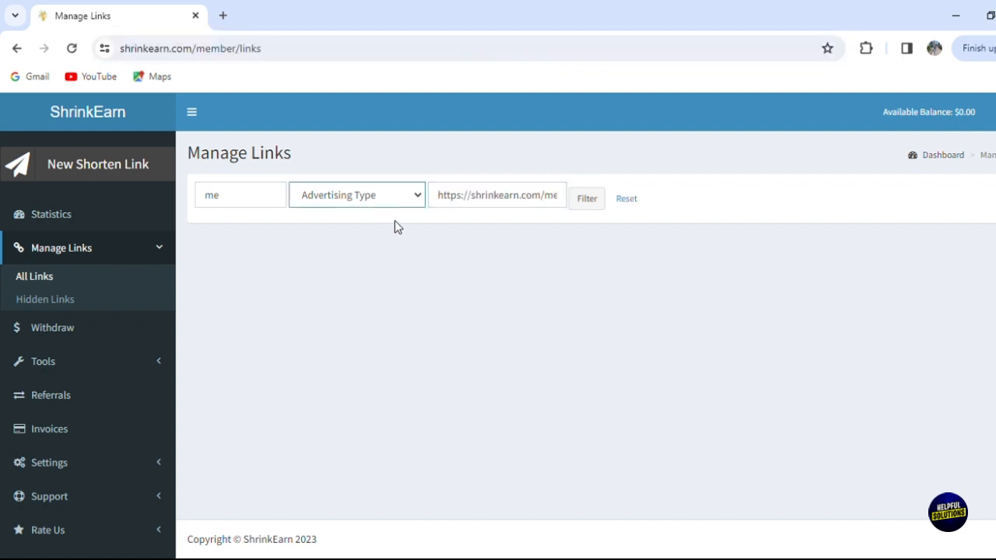
click(586, 199)
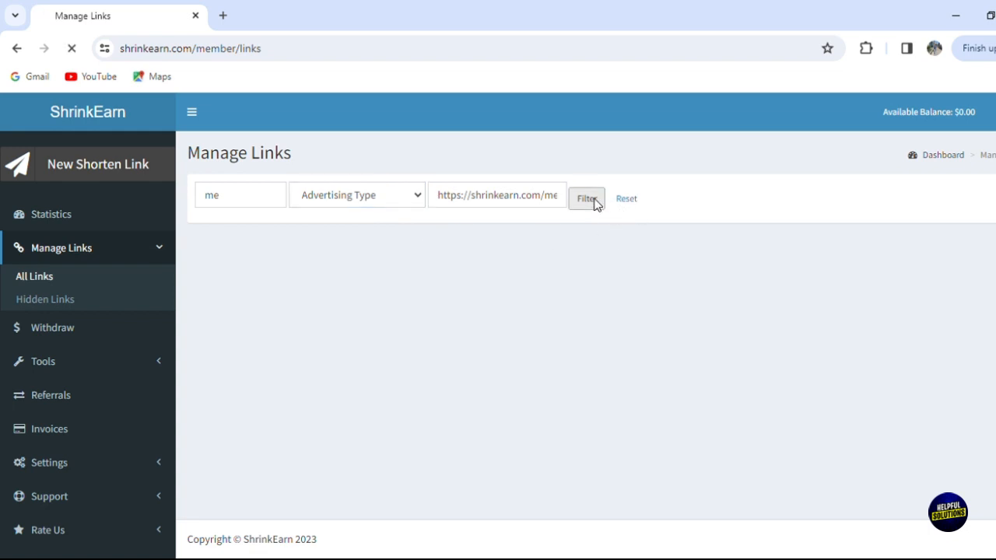
click(585, 199)
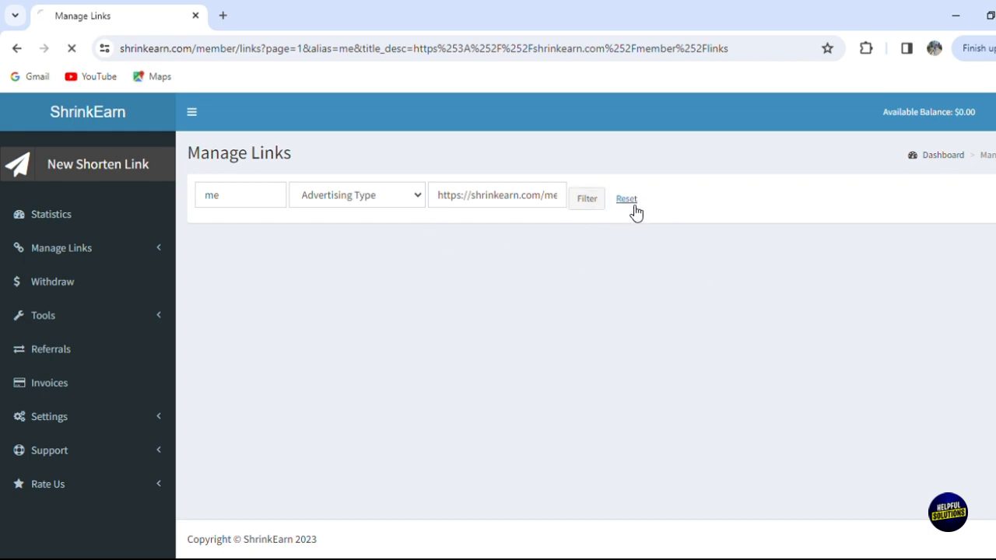
click(625, 199)
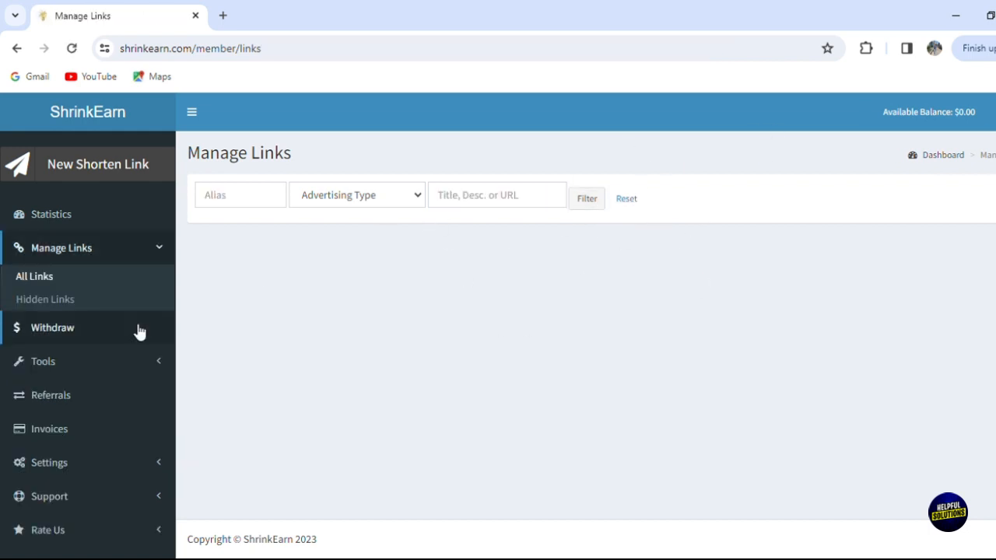
View the empty Hidden Links list, then head to the Withdraw page
click(45, 299)
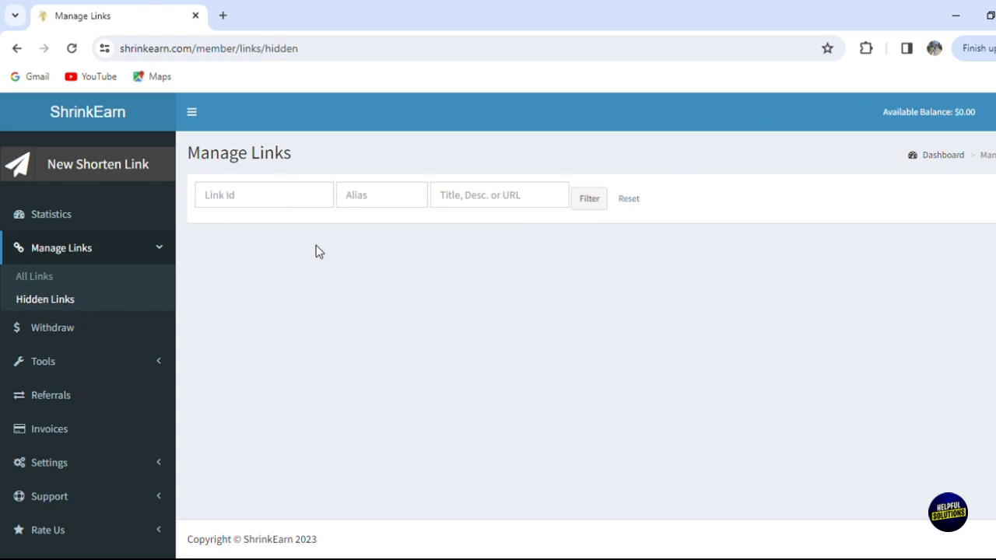
mouse_move(234, 263)
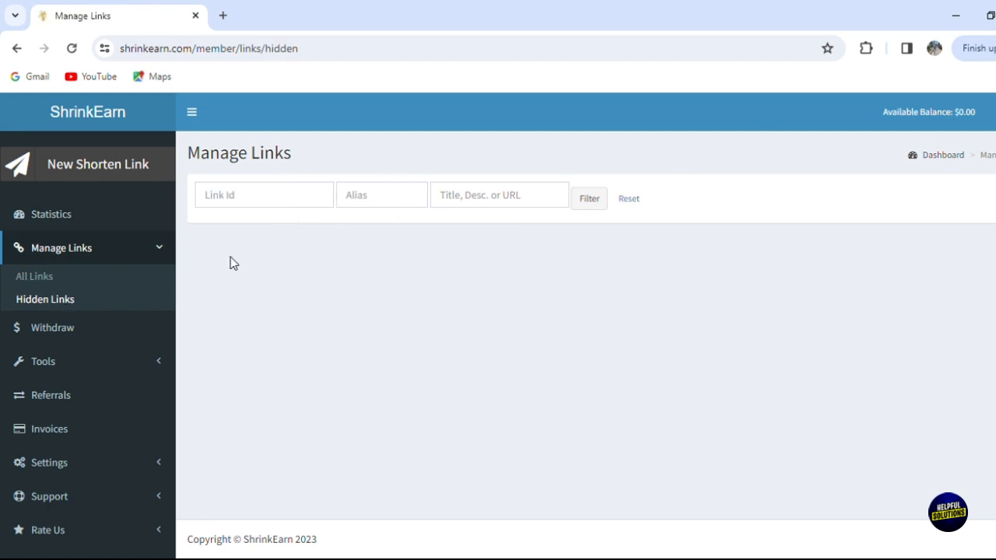
click(53, 327)
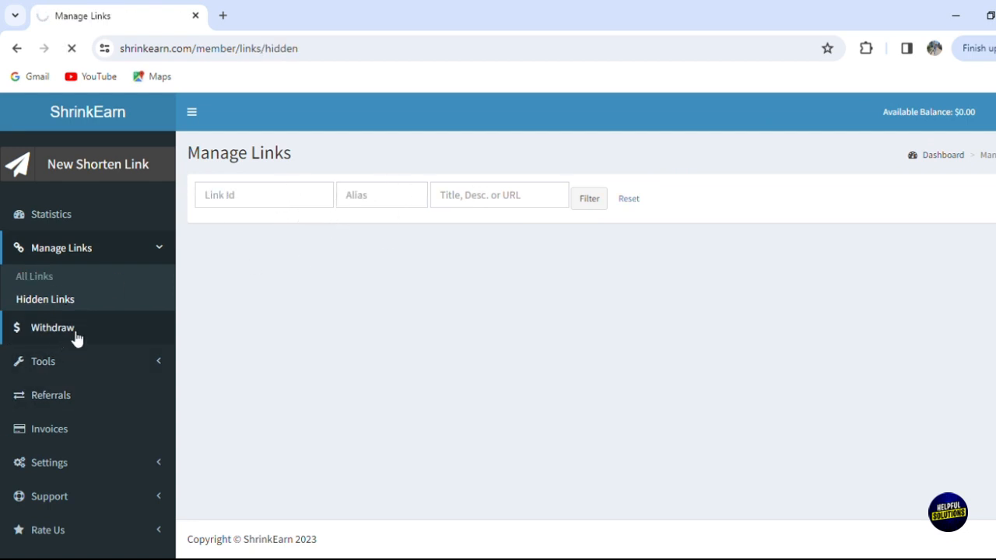
mouse_move(81, 336)
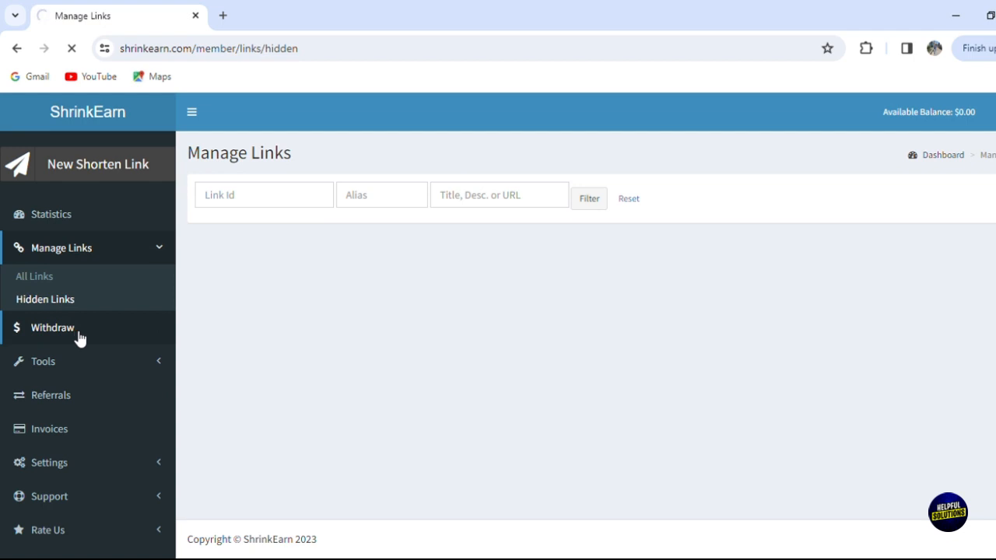
Request a withdrawal of the $0.00 available balance and confirm it with OK
click(53, 326)
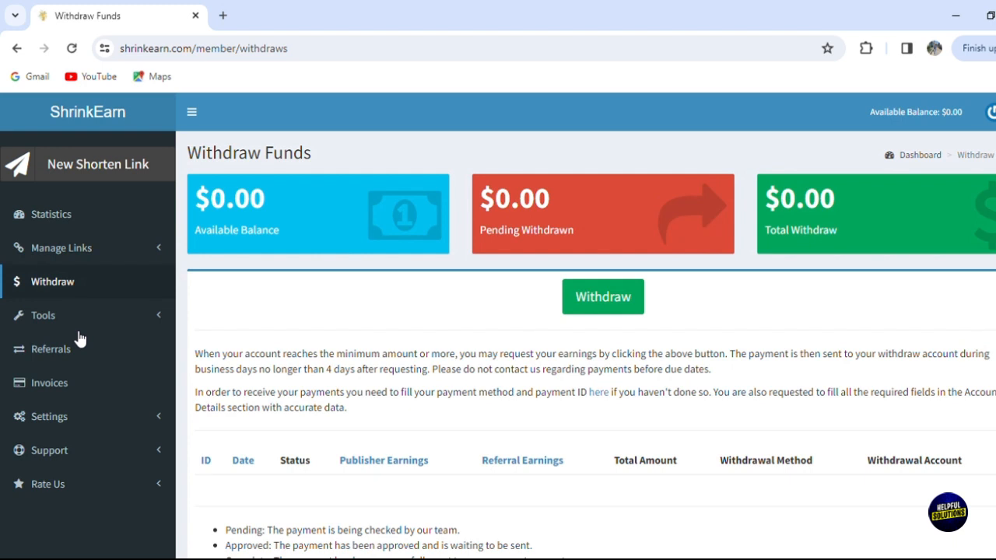
mouse_move(255, 321)
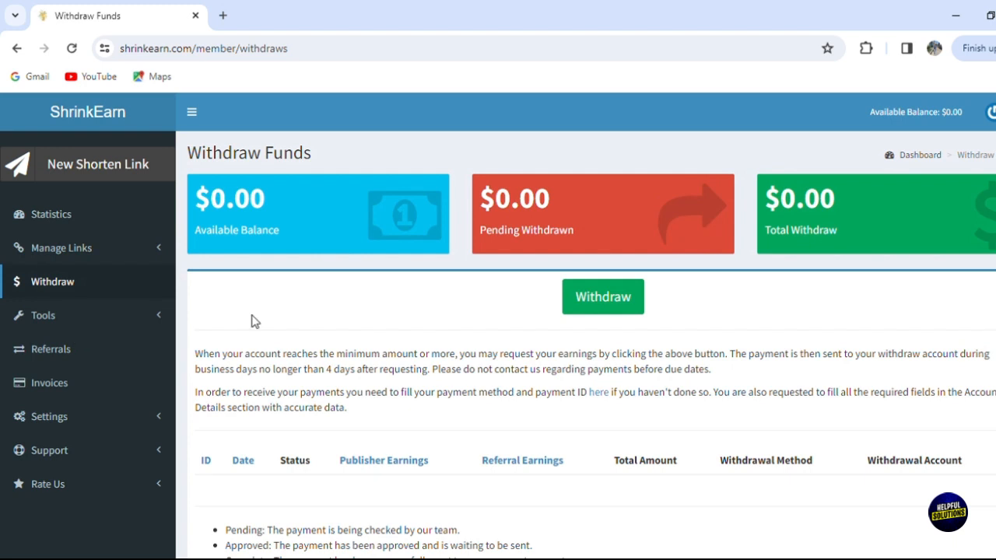
mouse_move(267, 246)
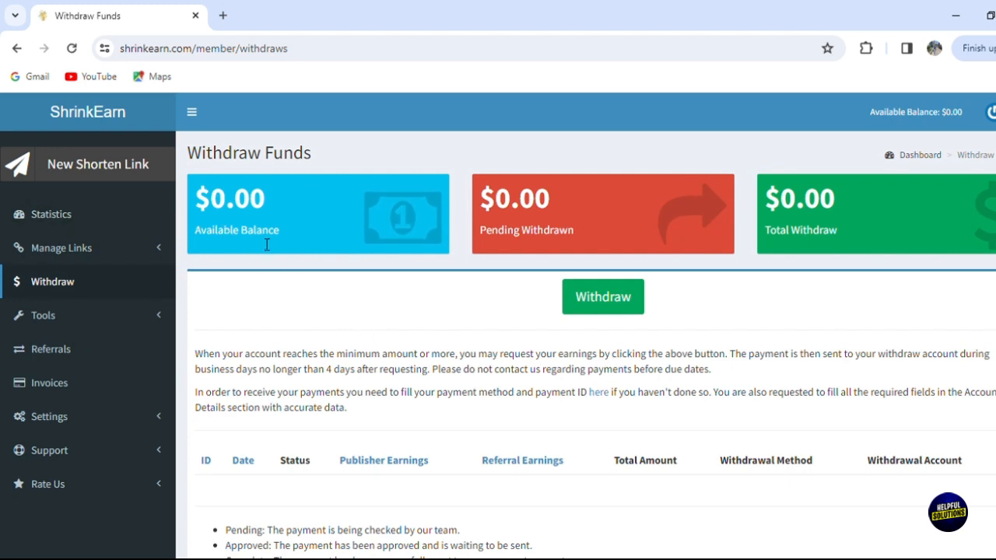
mouse_move(240, 219)
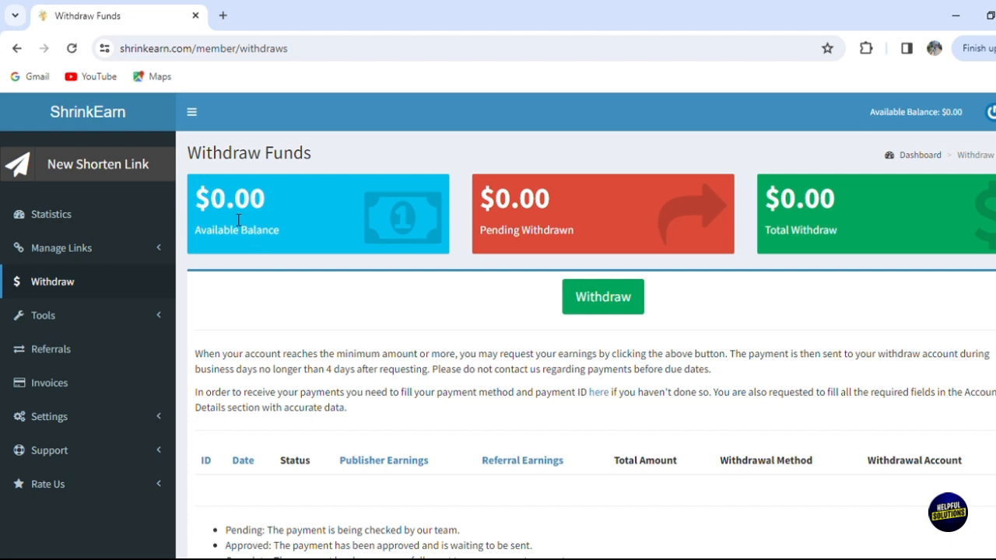
mouse_move(550, 239)
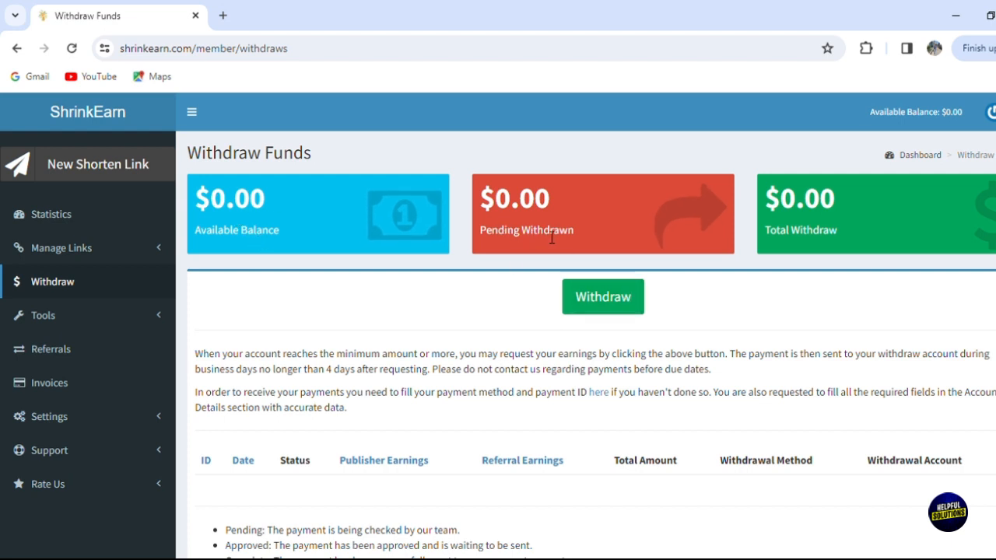
mouse_move(672, 284)
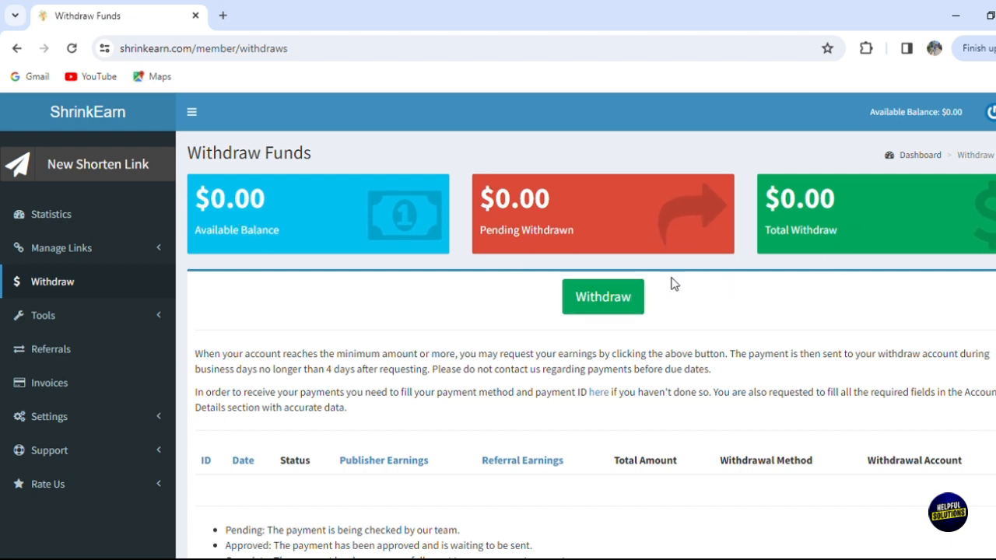
click(602, 295)
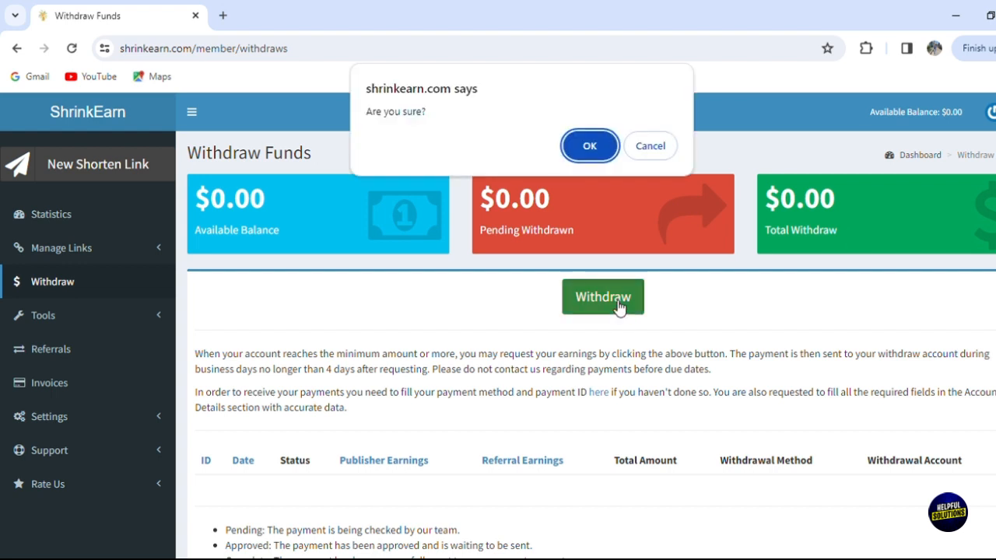
mouse_move(589, 147)
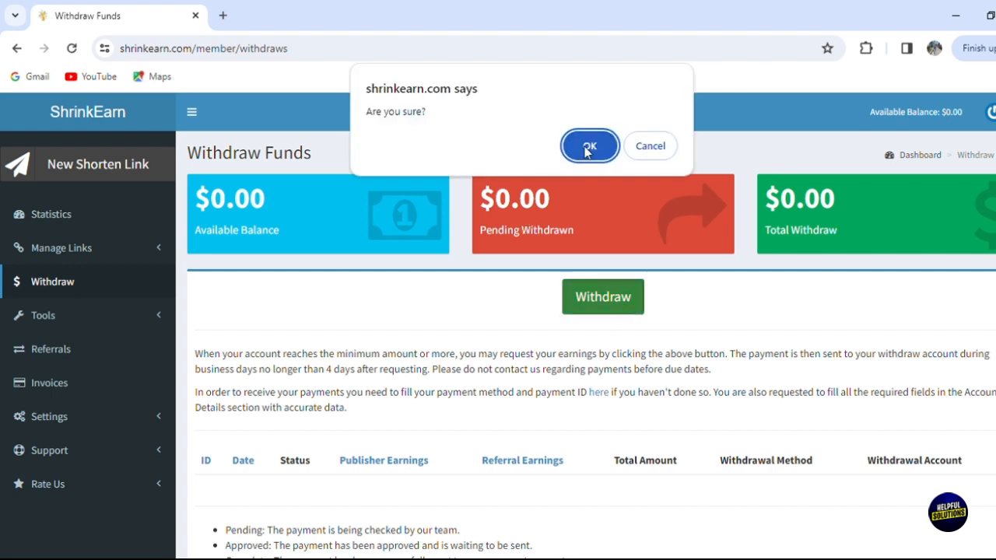
click(588, 146)
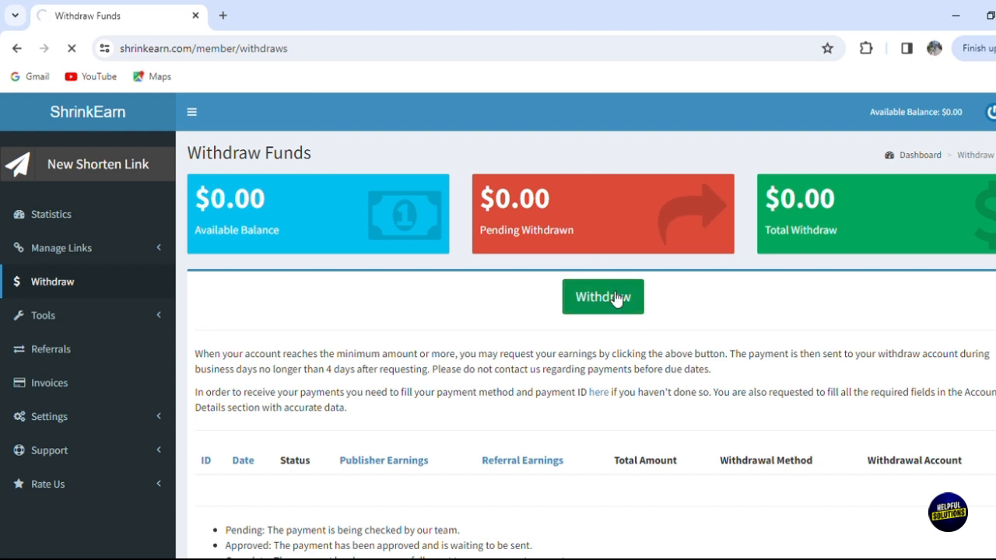
click(602, 296)
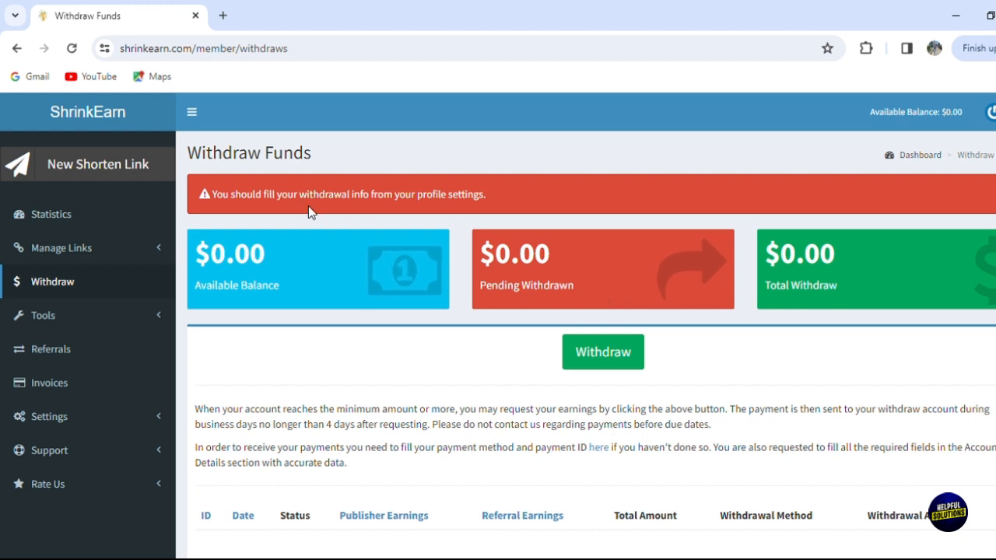
mouse_move(372, 224)
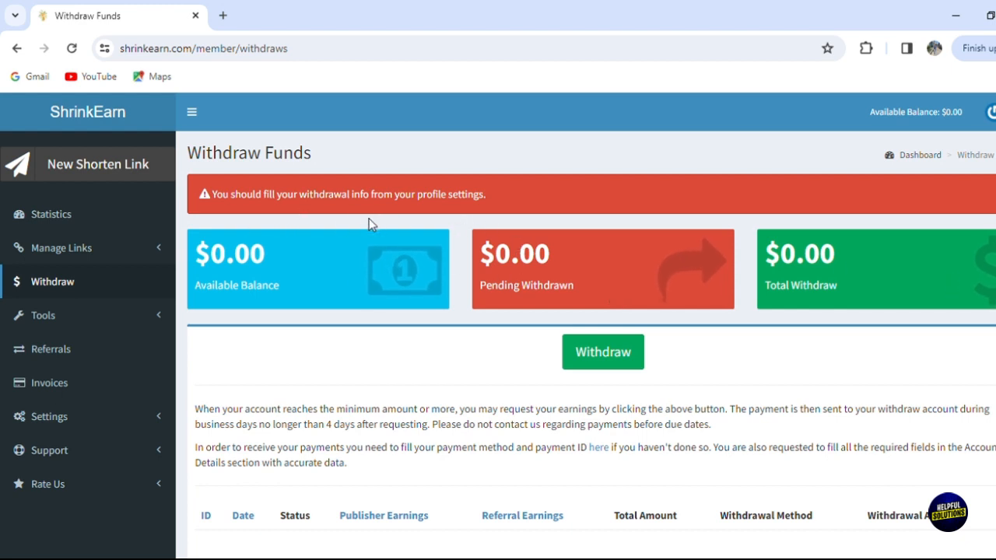
mouse_move(482, 211)
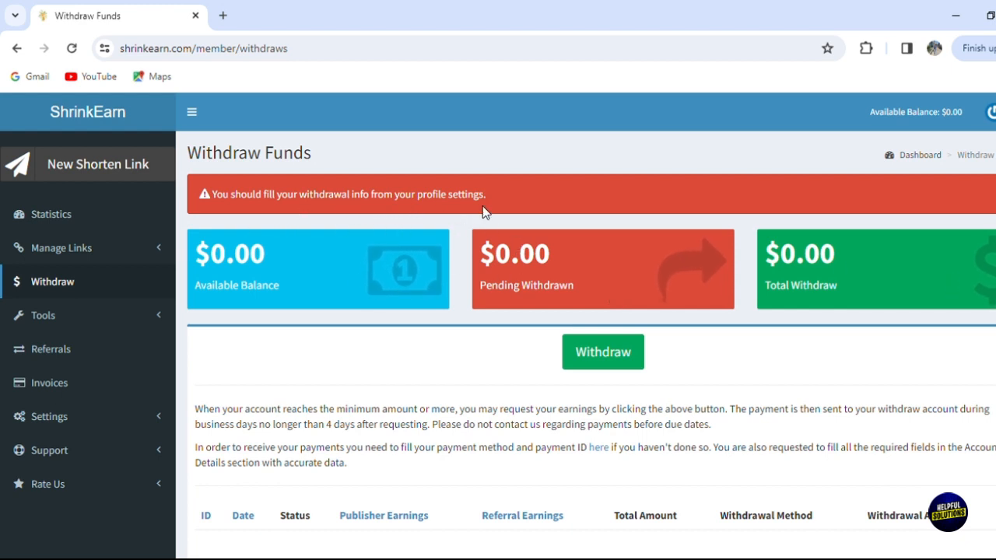
mouse_move(50, 383)
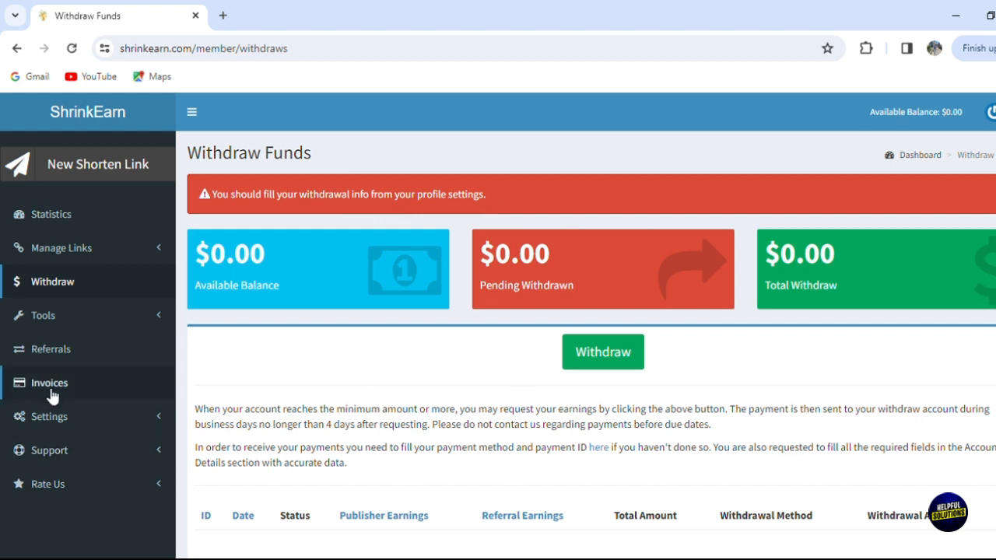
scroll(down, 3)
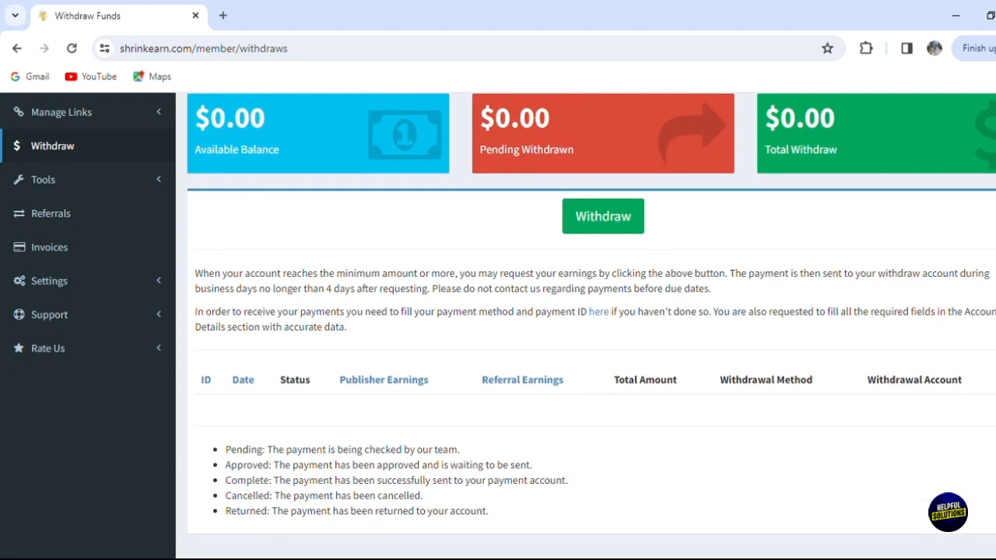
scroll(down, 3)
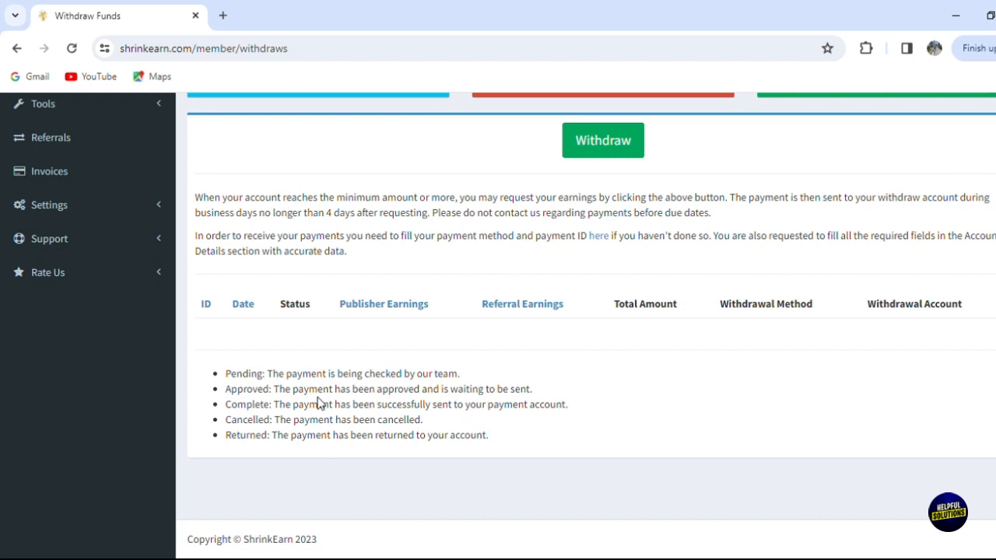
mouse_move(211, 325)
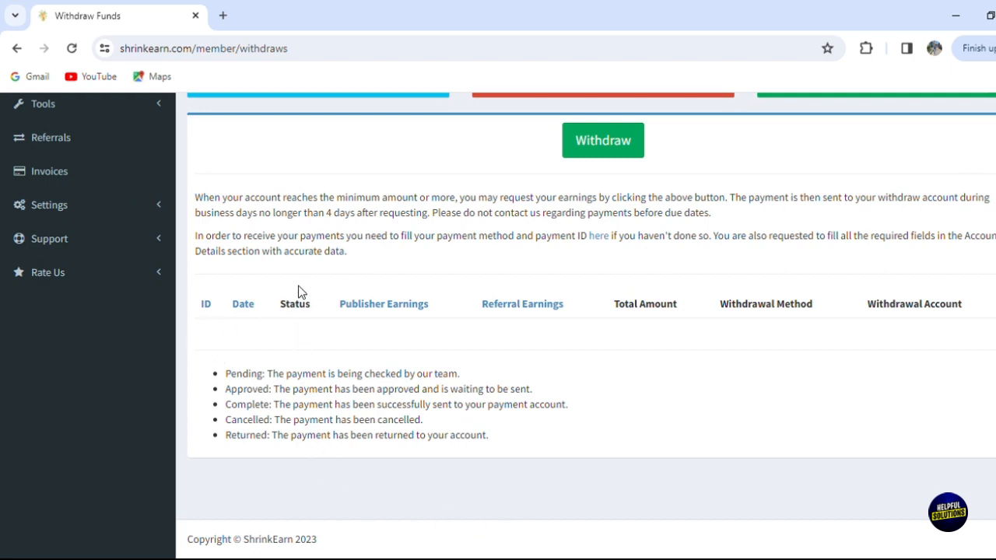
mouse_move(308, 305)
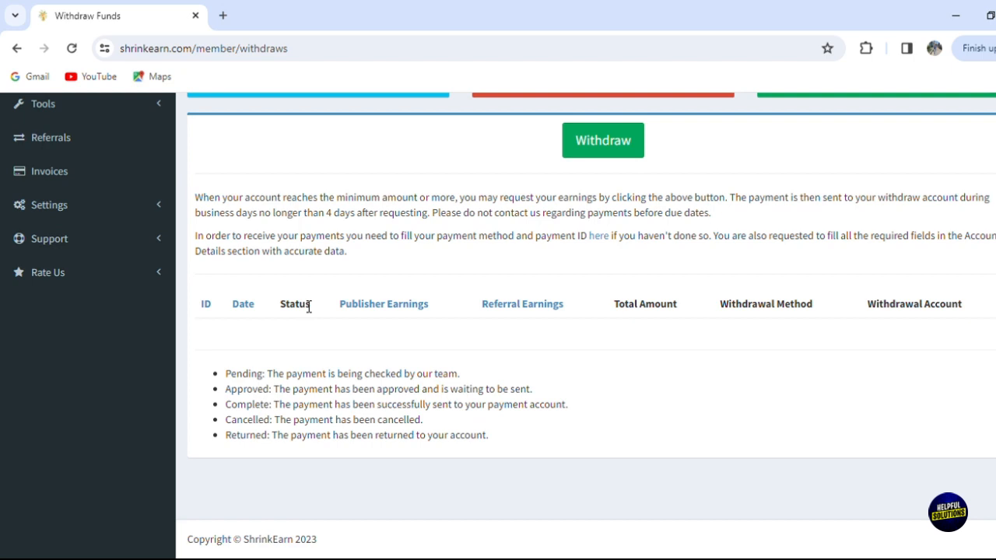
mouse_move(380, 308)
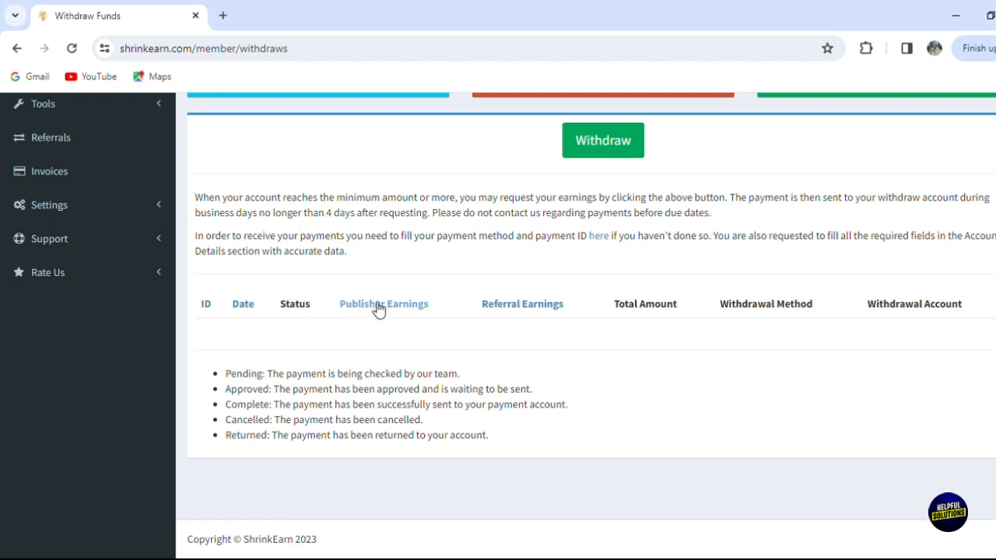
mouse_move(547, 323)
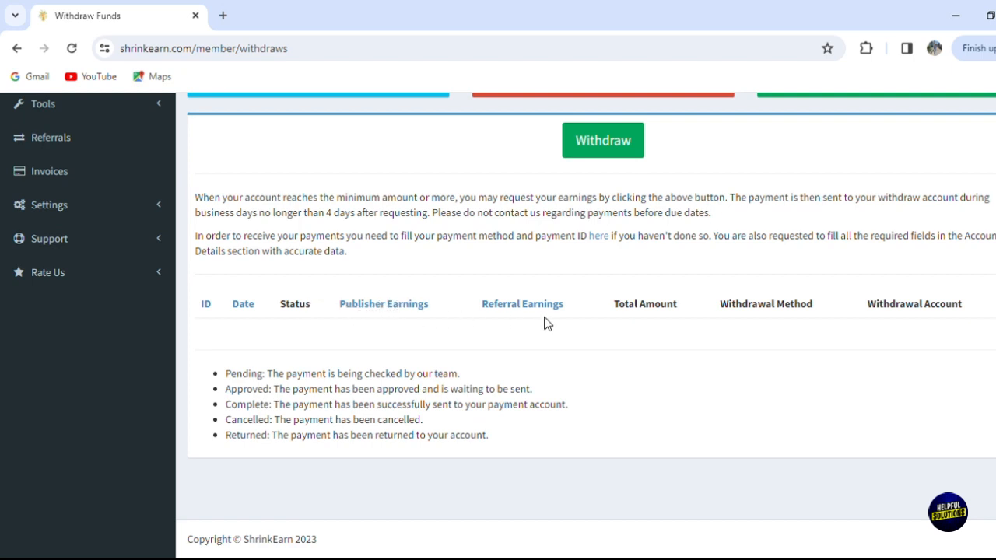
mouse_move(827, 324)
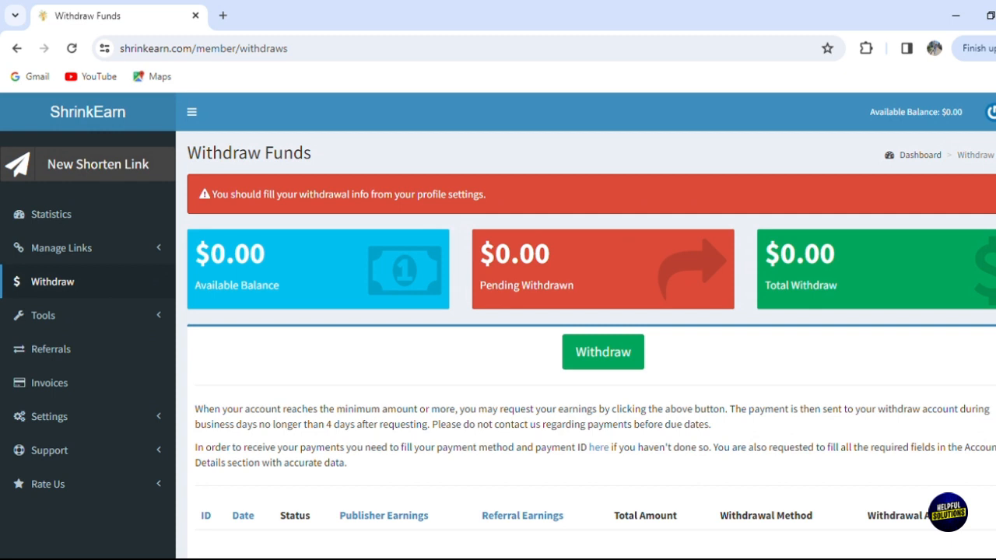
mouse_move(112, 299)
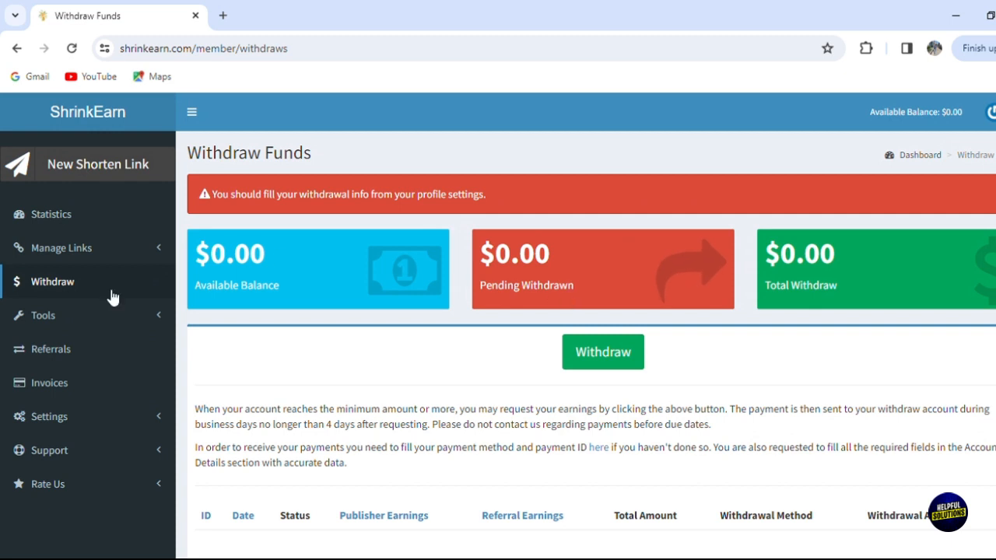
Select the full example Quick Link URL with API token and start a new browser tab
click(43, 315)
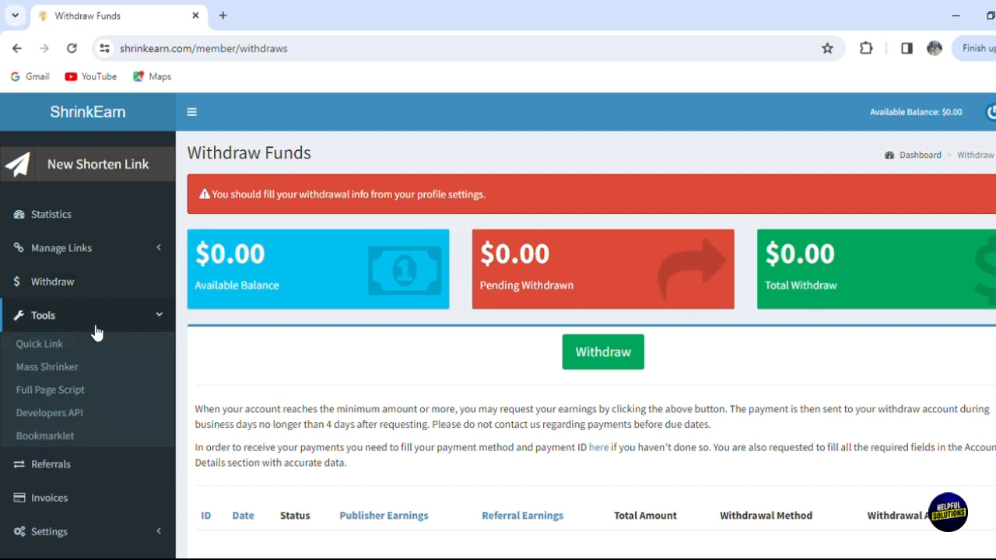
click(39, 344)
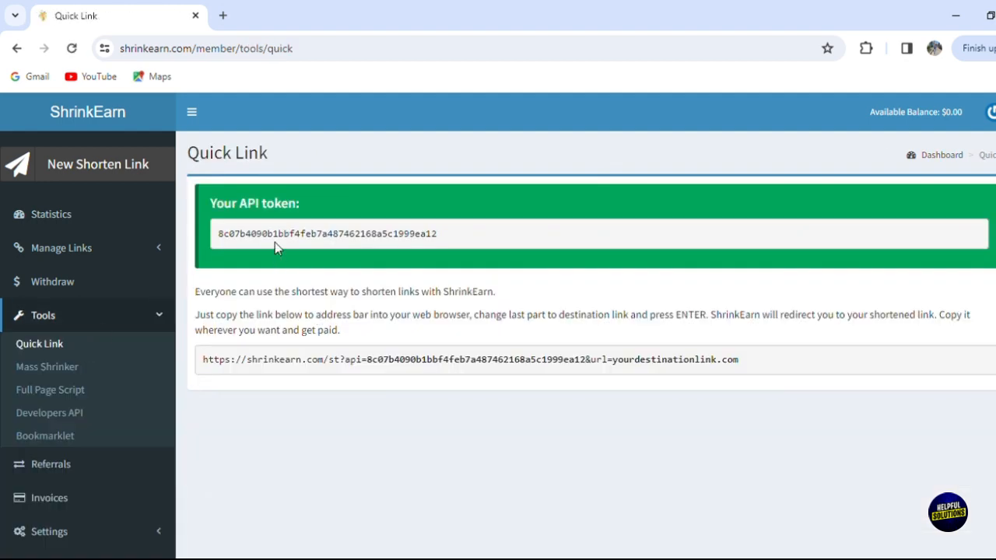
mouse_move(342, 347)
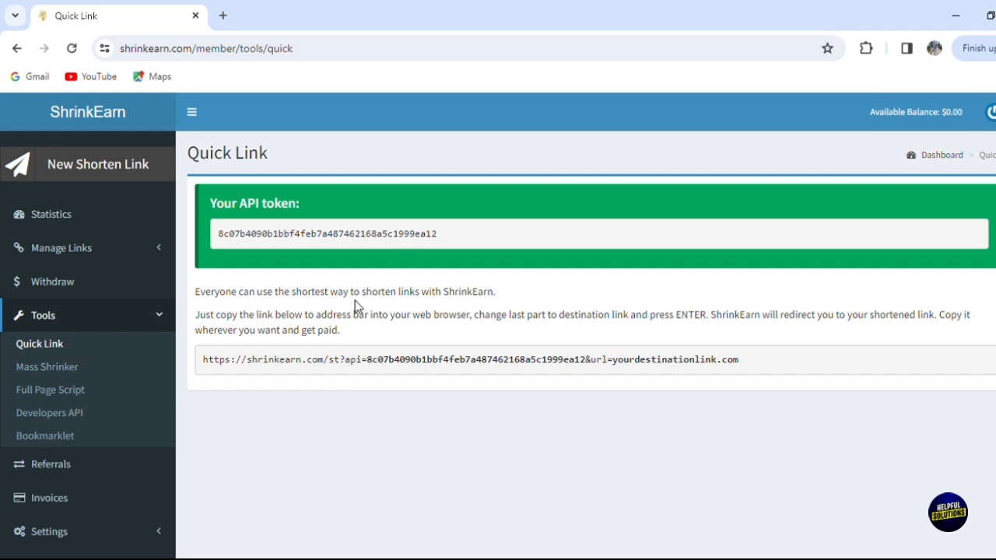
mouse_move(355, 329)
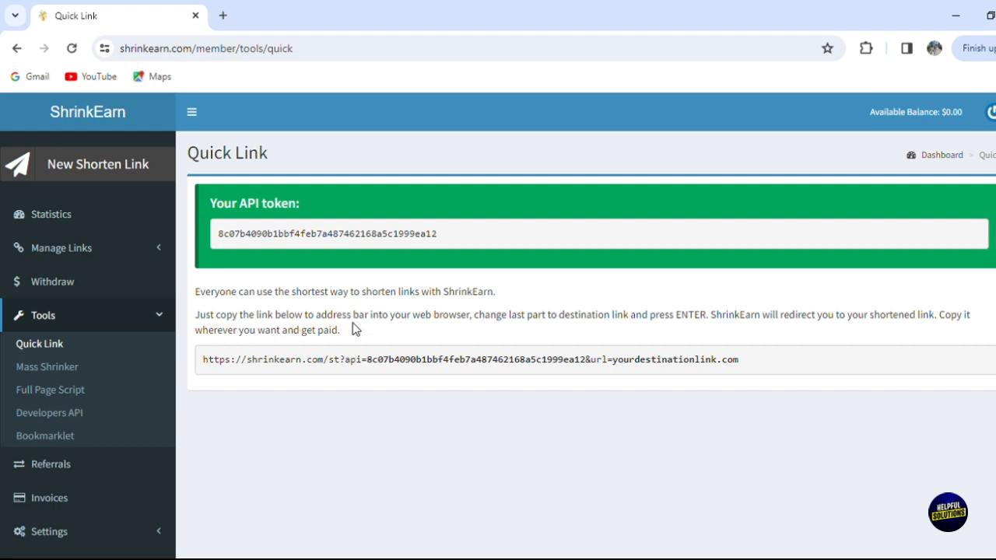
mouse_move(445, 330)
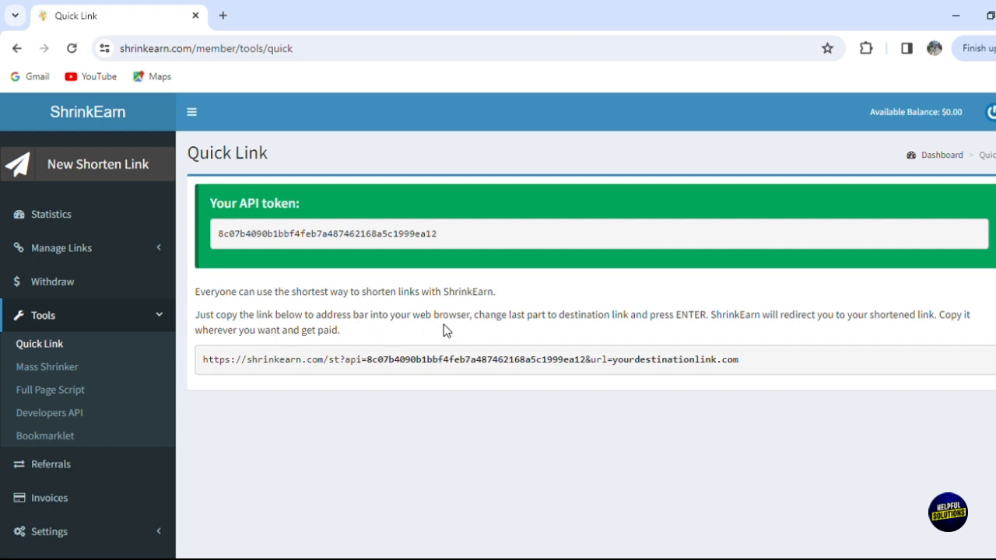
mouse_move(550, 333)
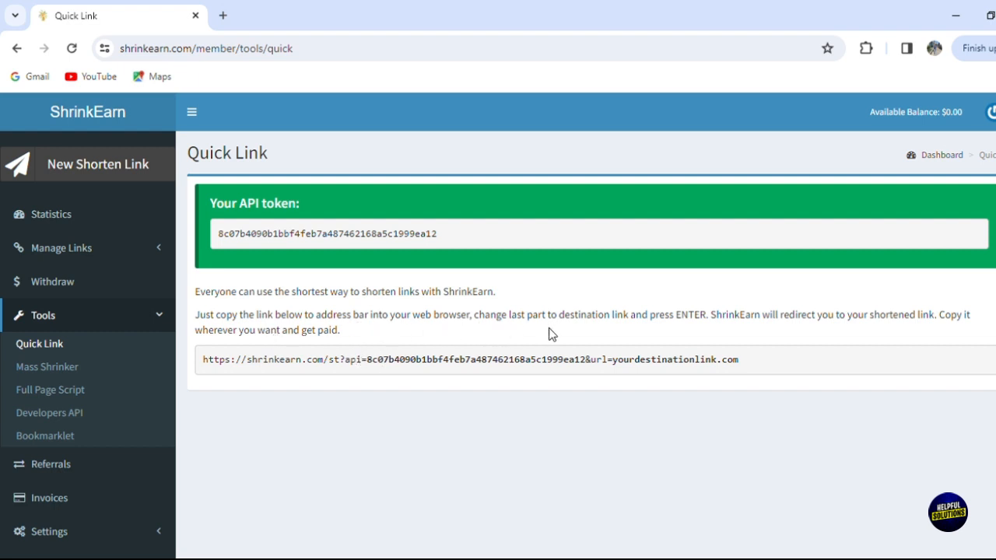
mouse_move(634, 336)
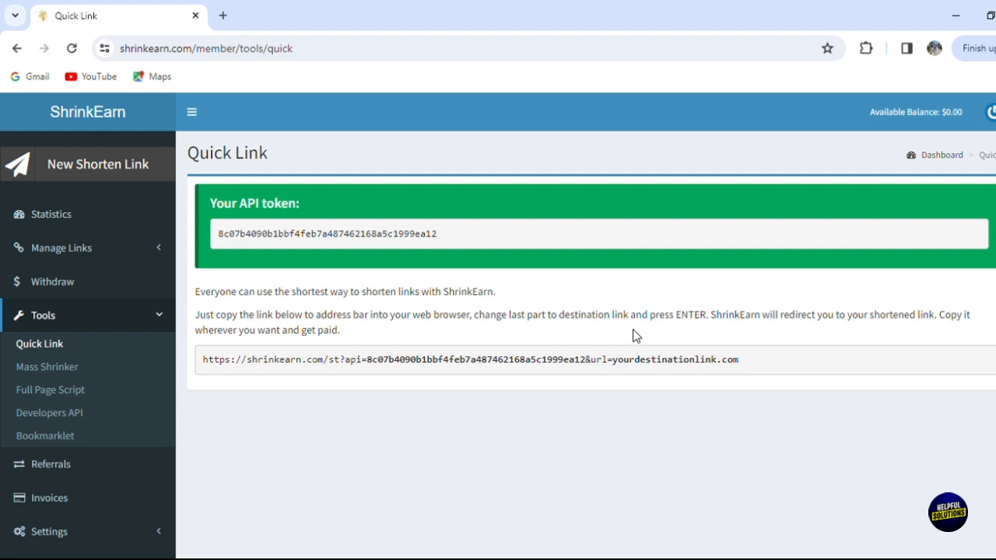
mouse_move(831, 333)
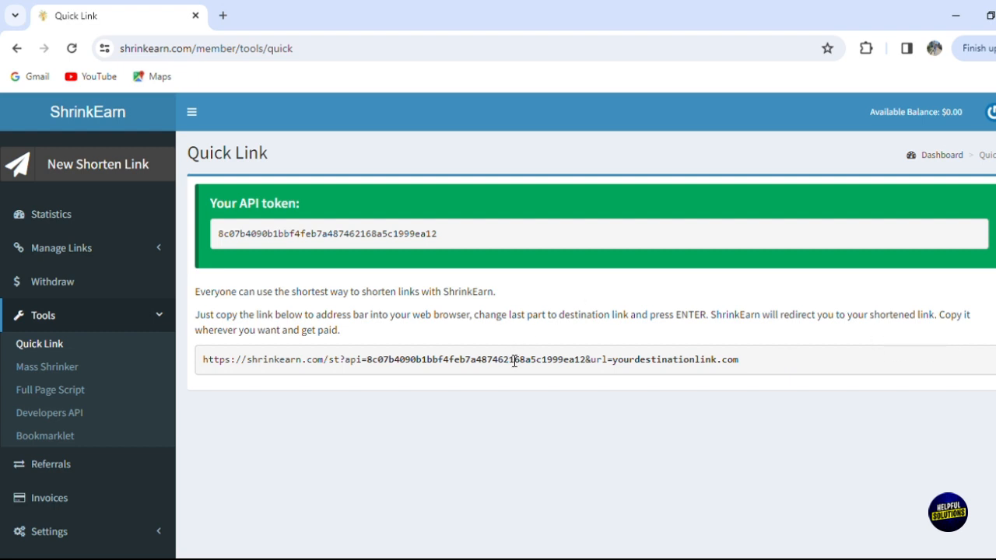
double_click(475, 360)
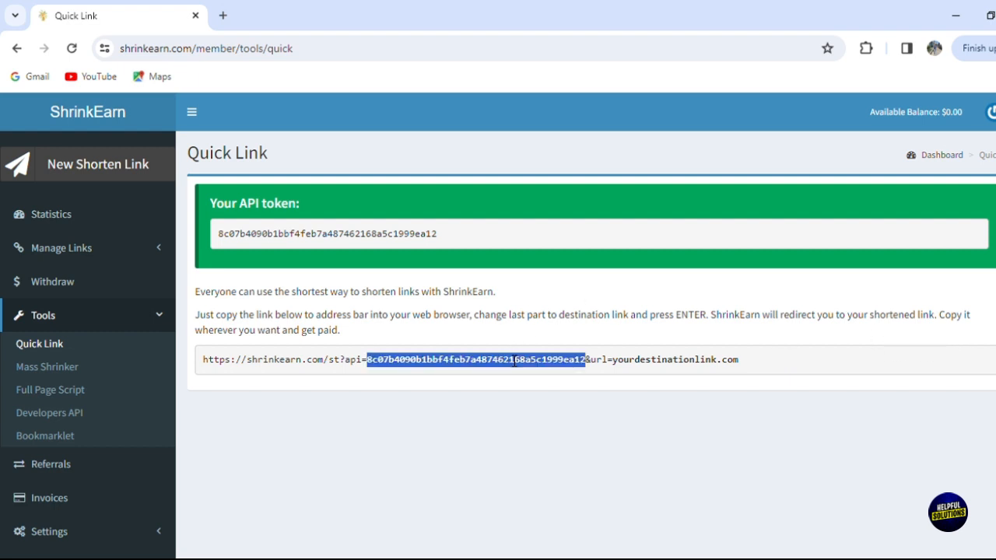
triple_click(467, 359)
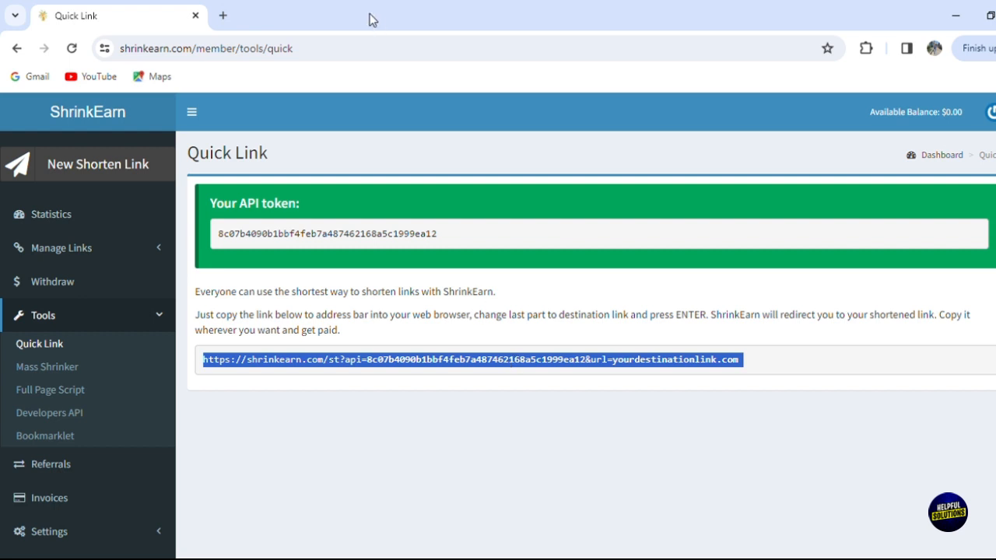
click(224, 15)
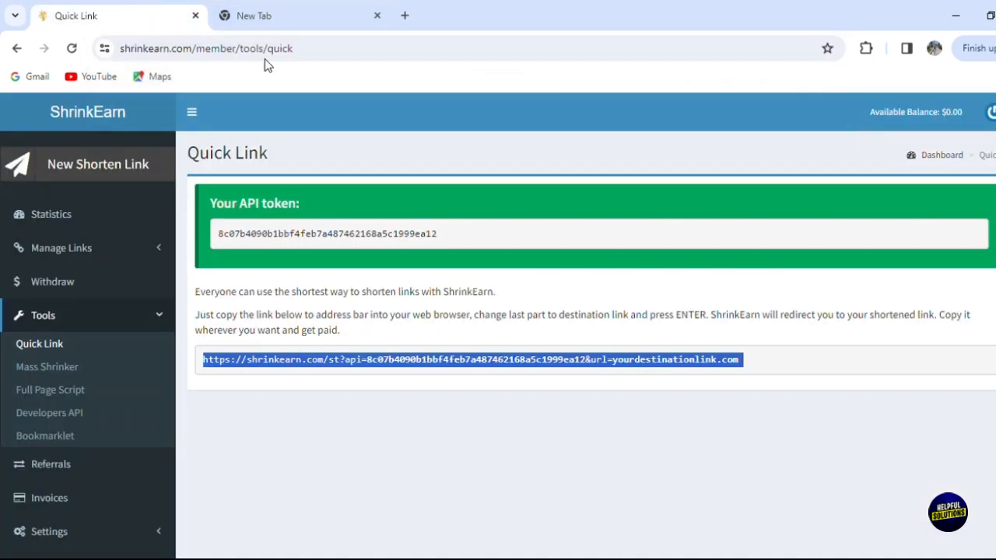
Select the address bar URL to copy the shrinkearn.com domain for the quick-link test
click(234, 48)
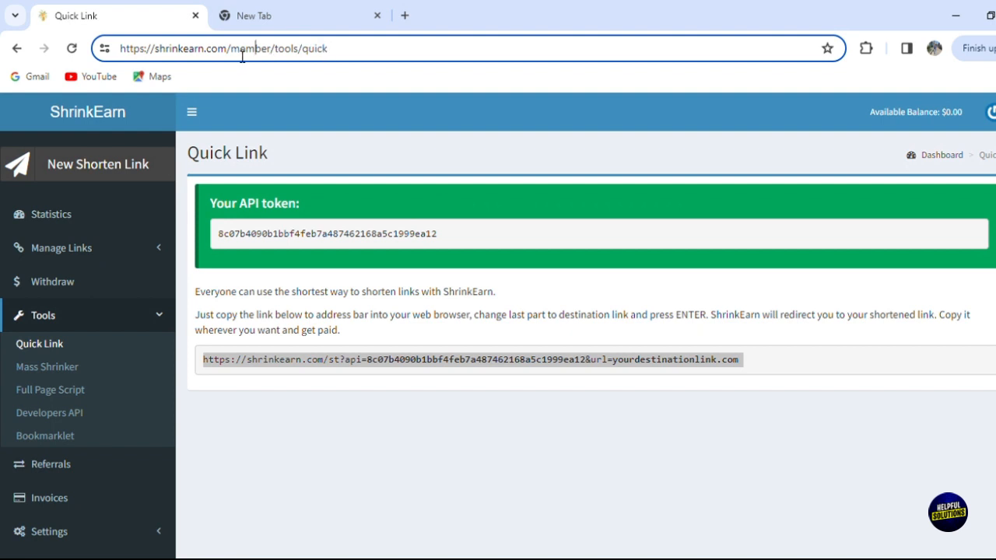
double_click(218, 49)
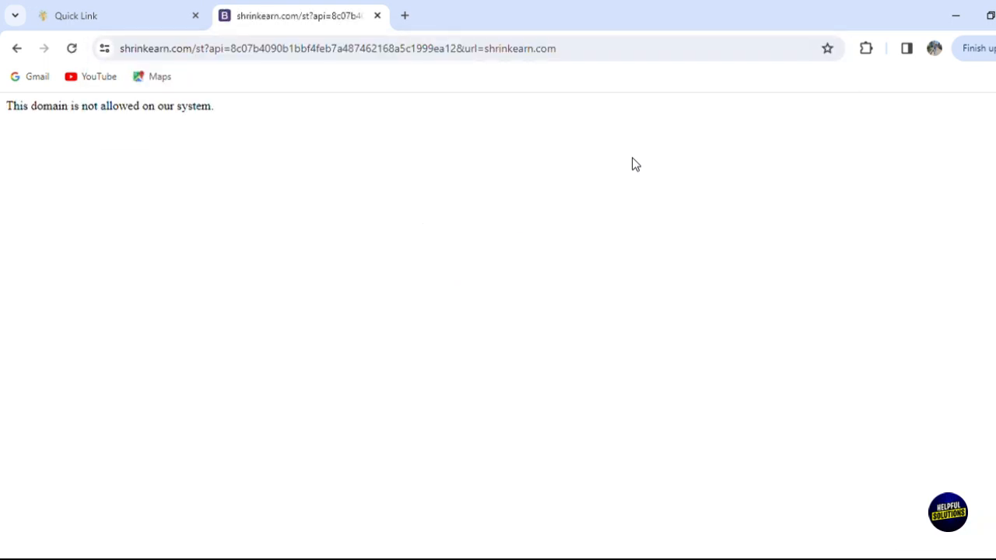
mouse_move(48, 162)
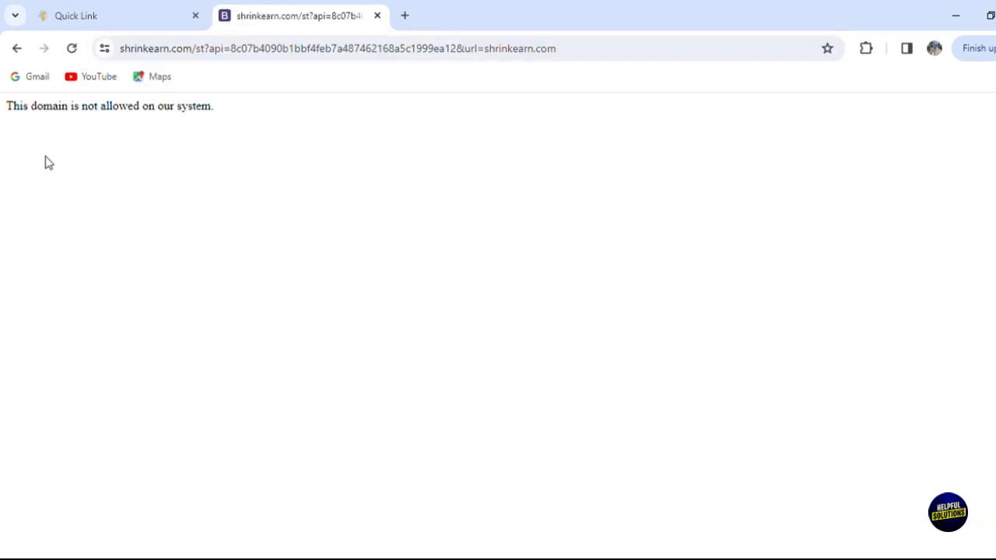
mouse_move(218, 127)
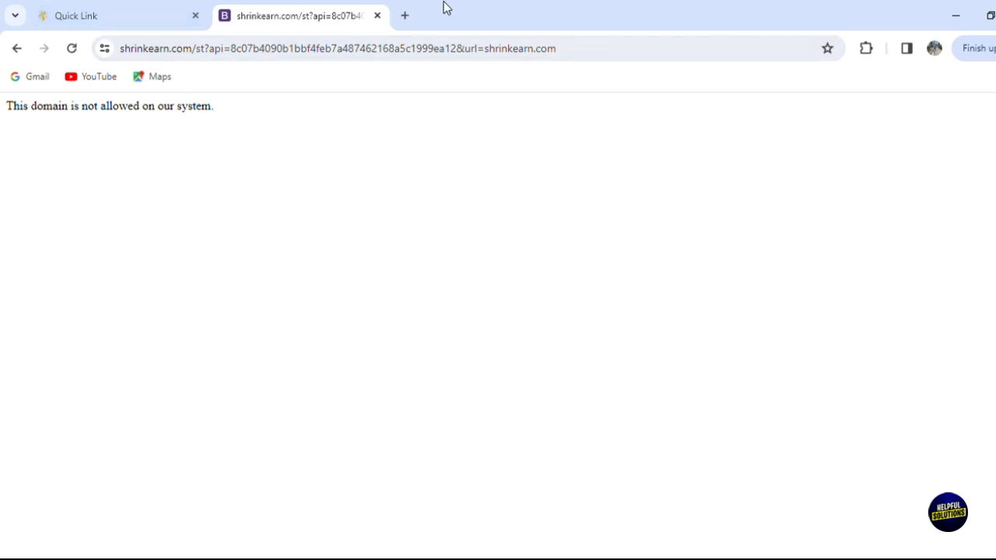
Search Google for 'spotify' in a new tab to find a Spotify page
click(404, 15)
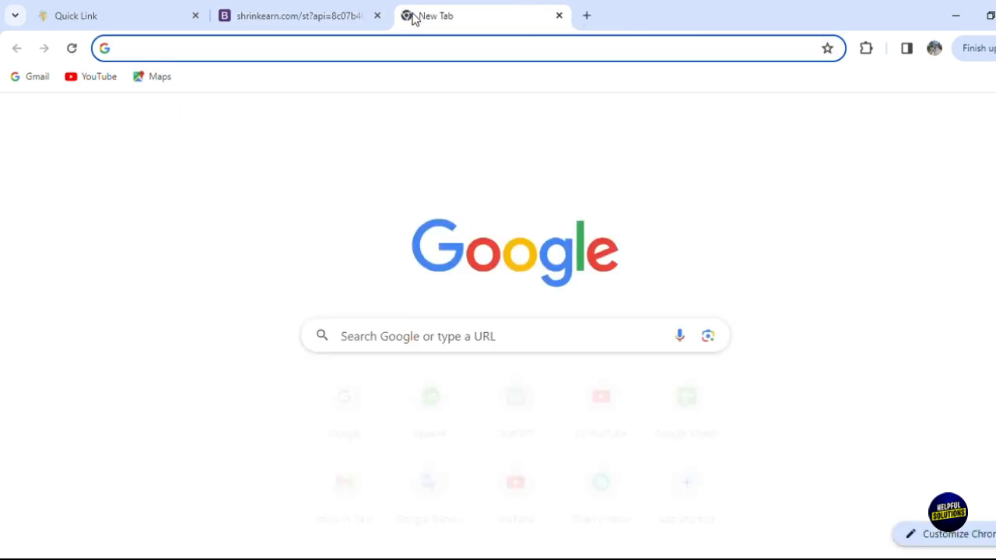
text(spotify)
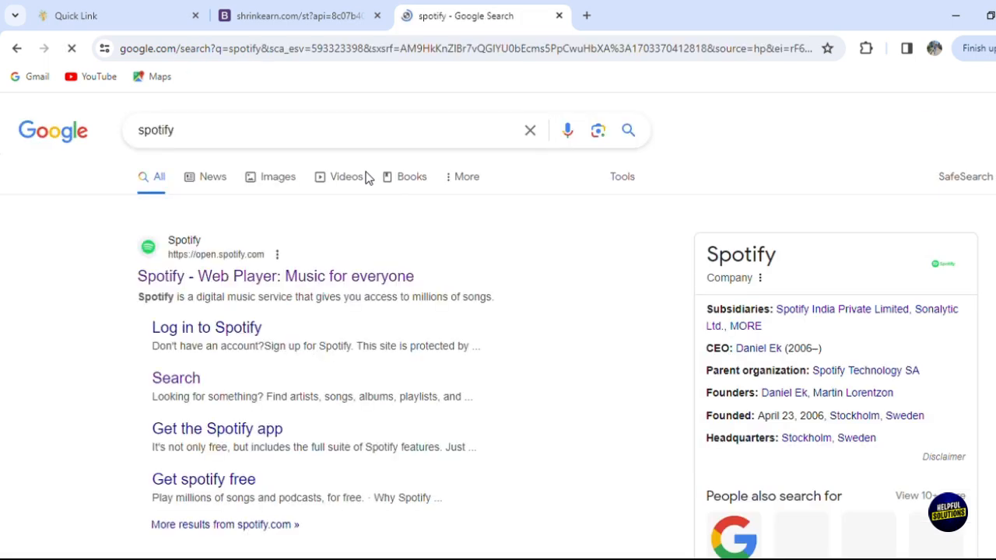
text(la)
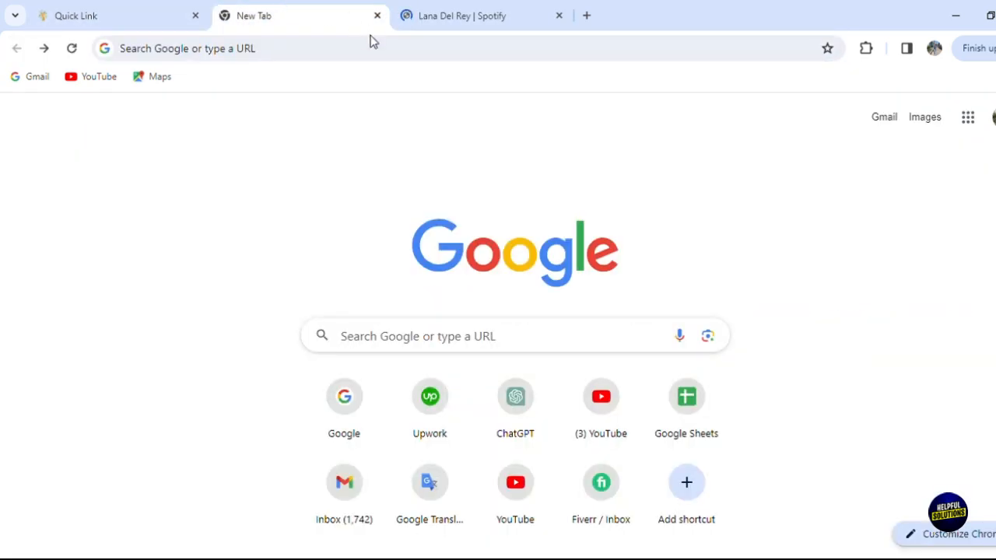
Return to the Quick Link page and select the whole example API URL again
click(117, 16)
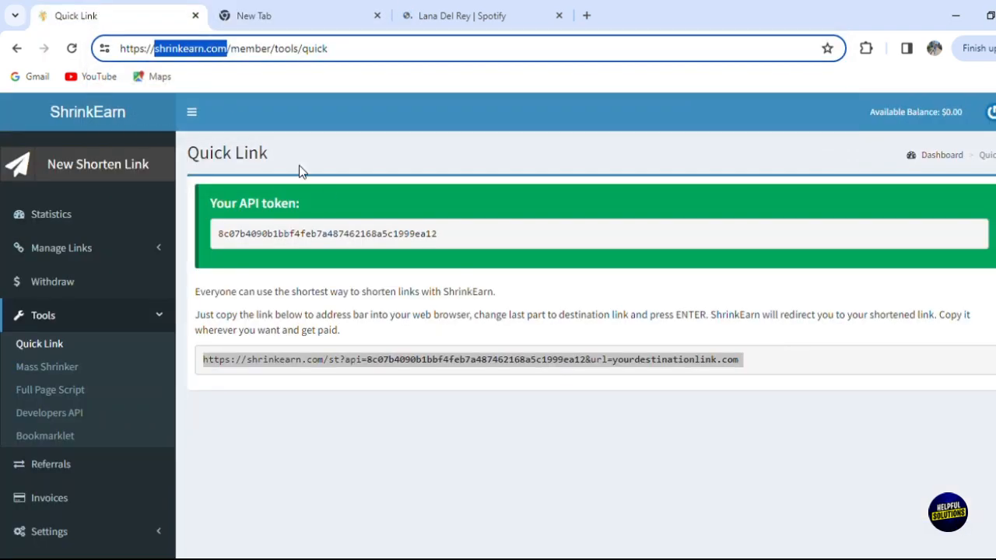
triple_click(466, 358)
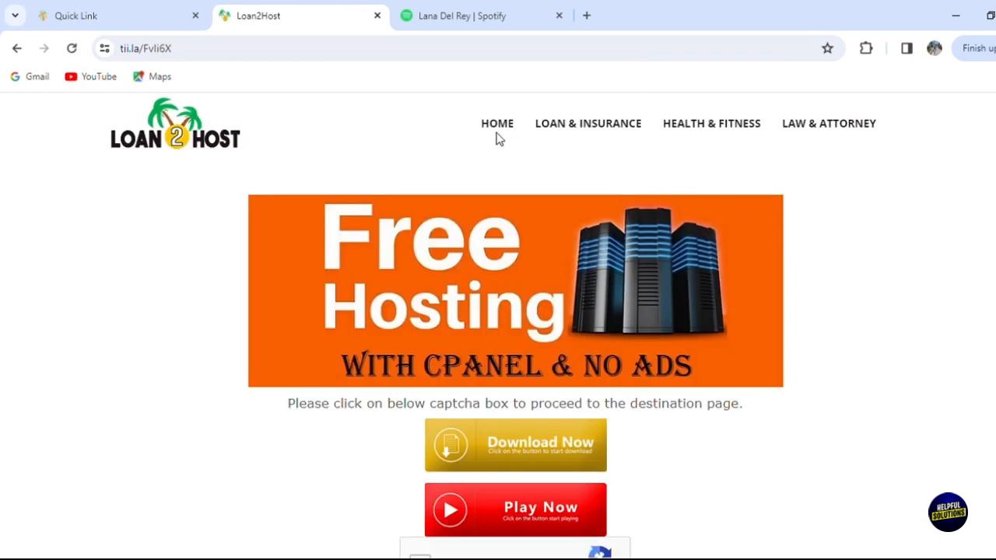
mouse_move(958, 168)
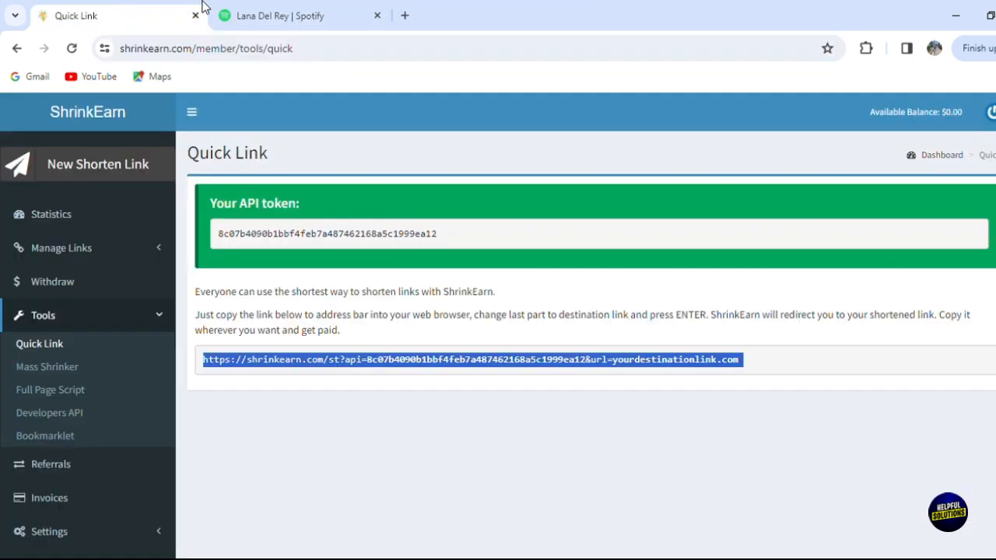
mouse_move(112, 367)
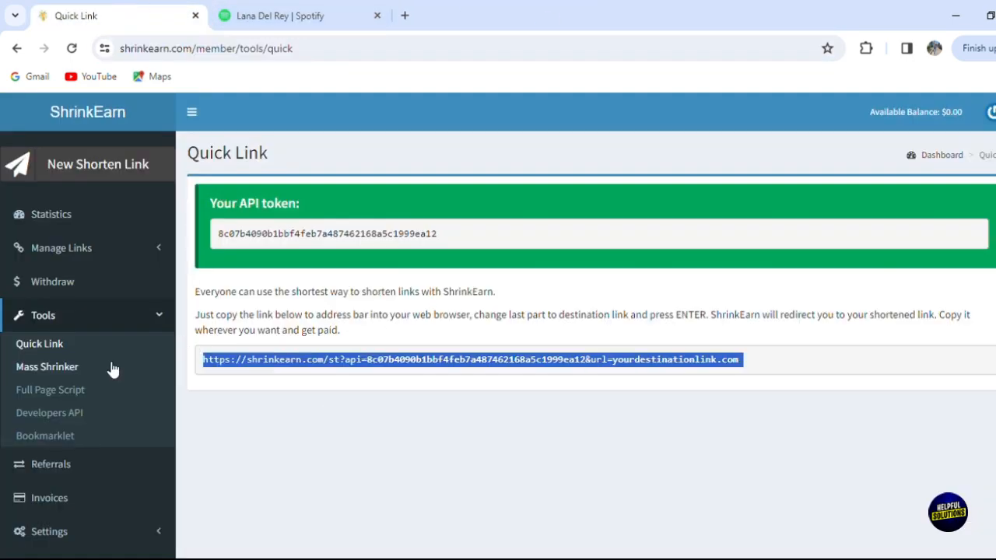
Submit the Quick Link example URL in the Mass Shrinker; it is rejected as not a valid URL
click(47, 367)
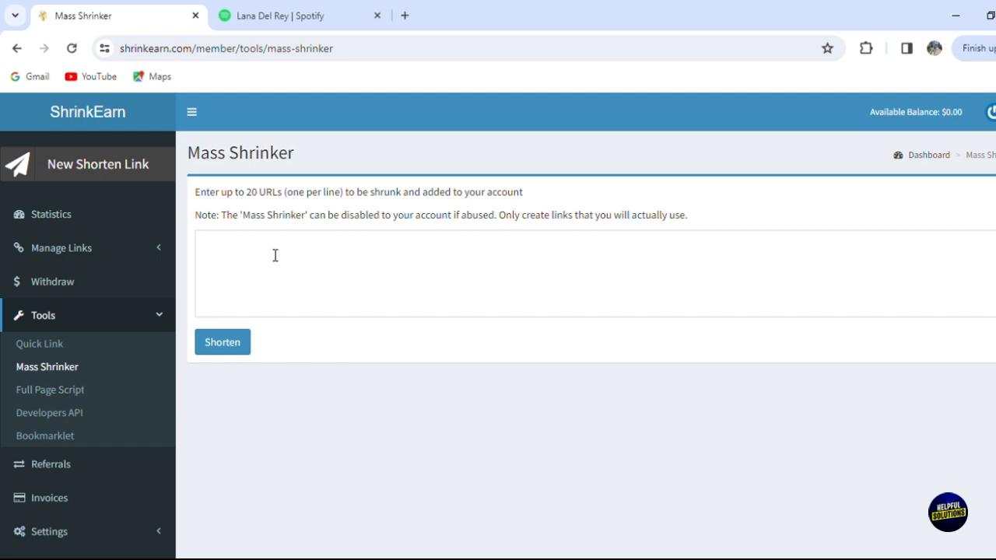
mouse_move(302, 210)
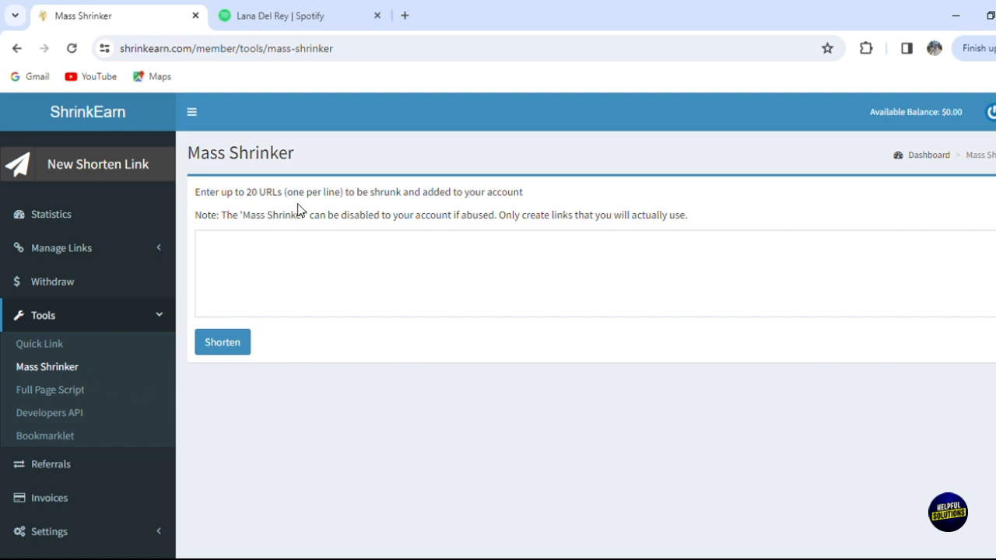
mouse_move(417, 217)
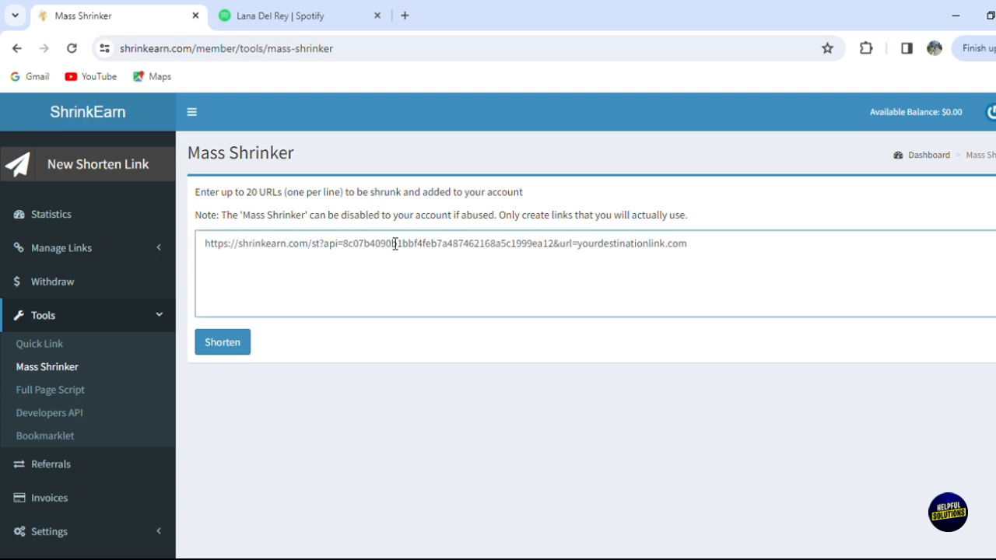
click(221, 343)
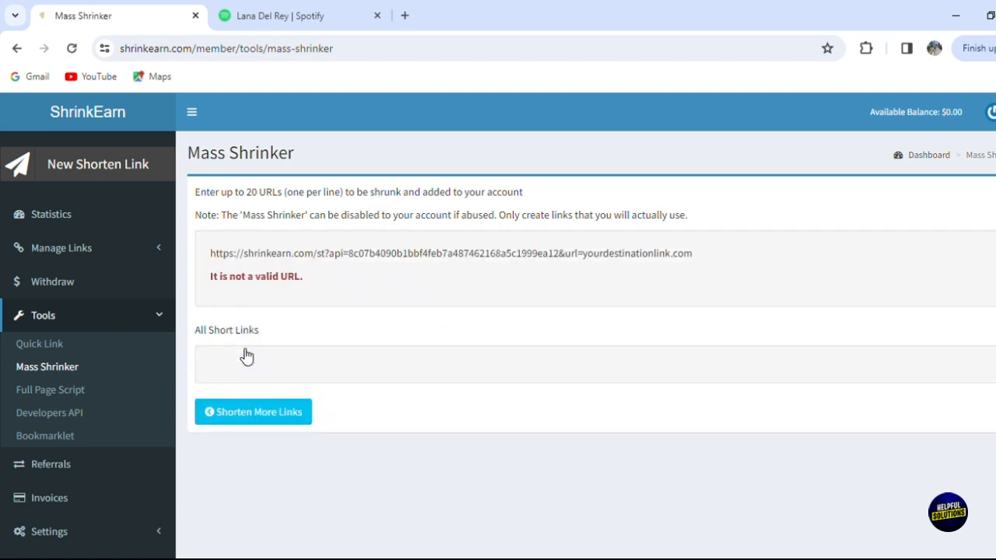
mouse_move(296, 308)
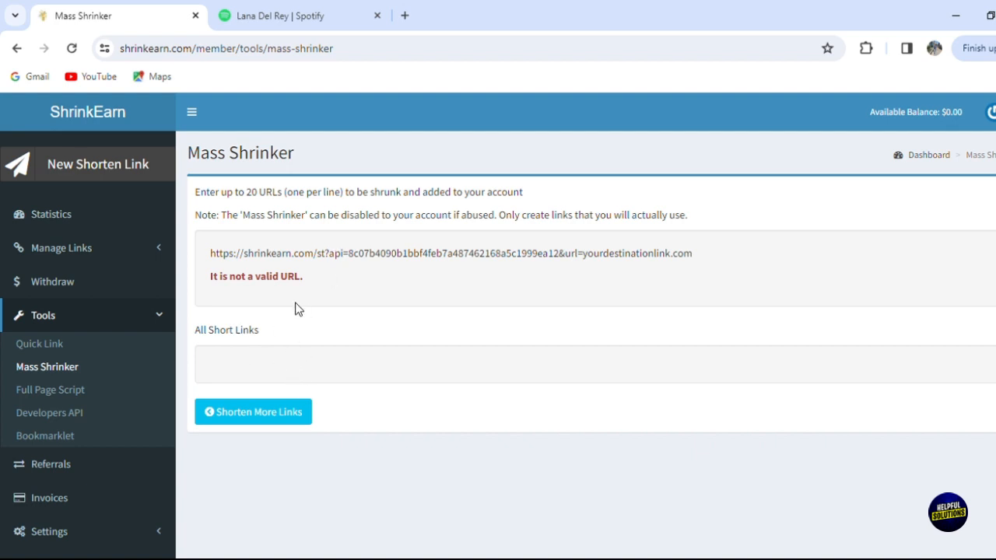
Shorten the Lana Del Rey Spotify artist URL into a tii.la link and check its ad landing page
click(299, 16)
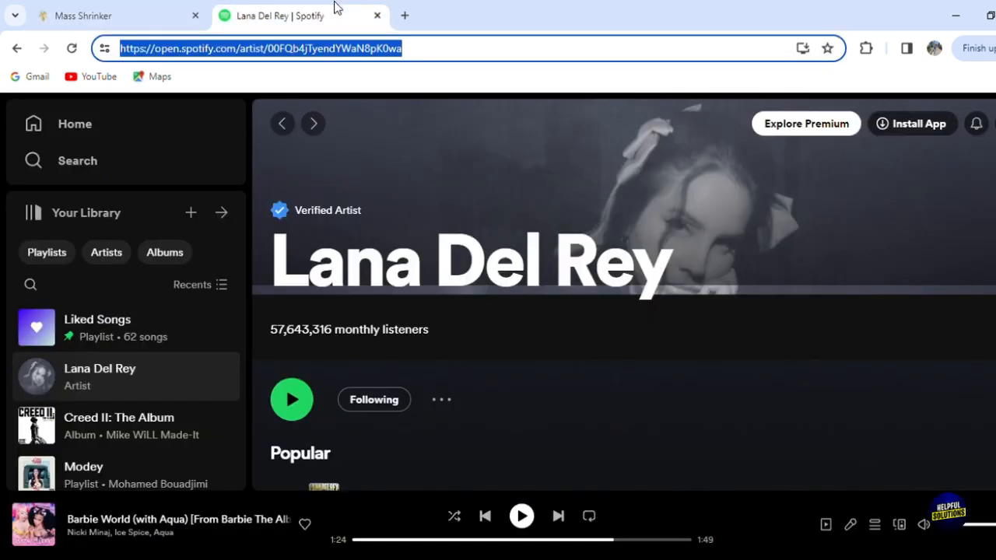
click(117, 16)
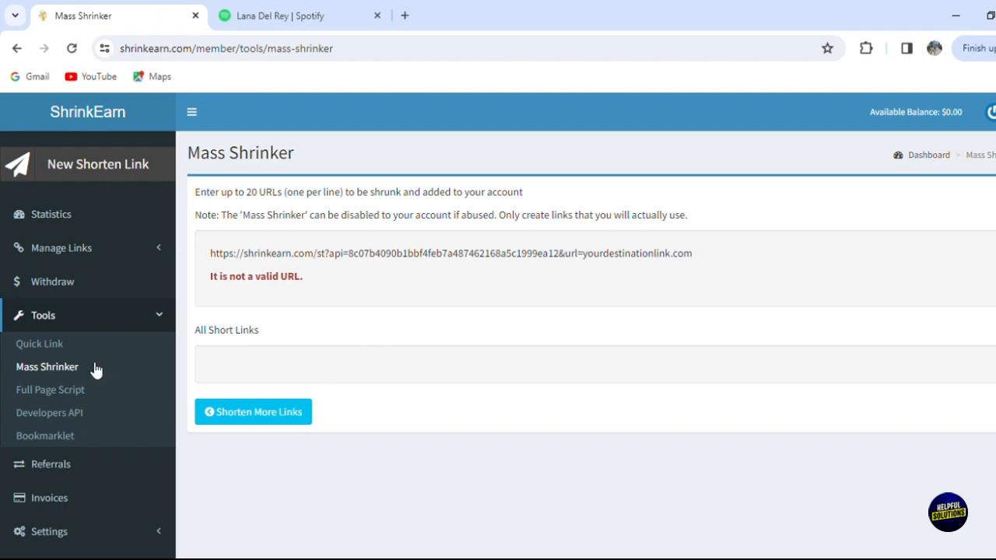
click(252, 411)
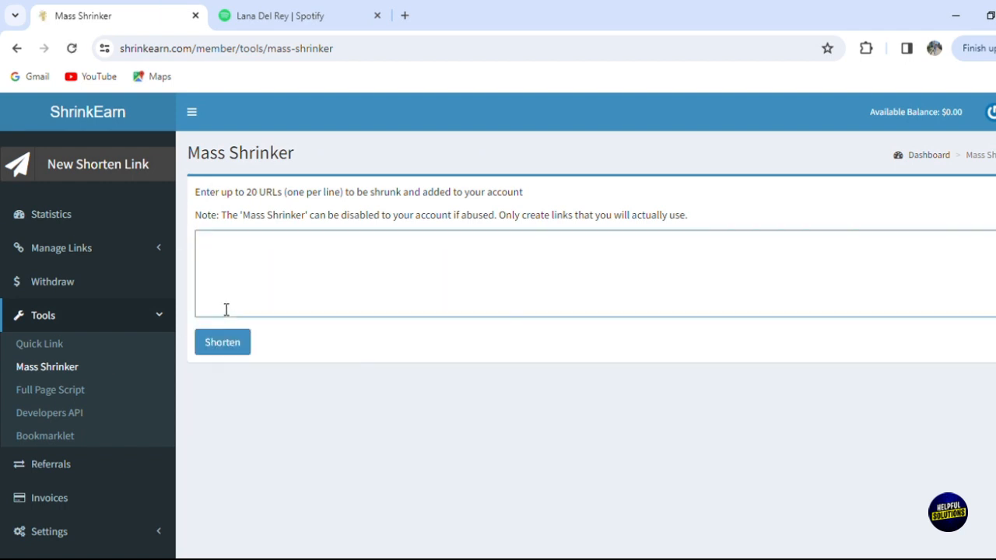
click(220, 343)
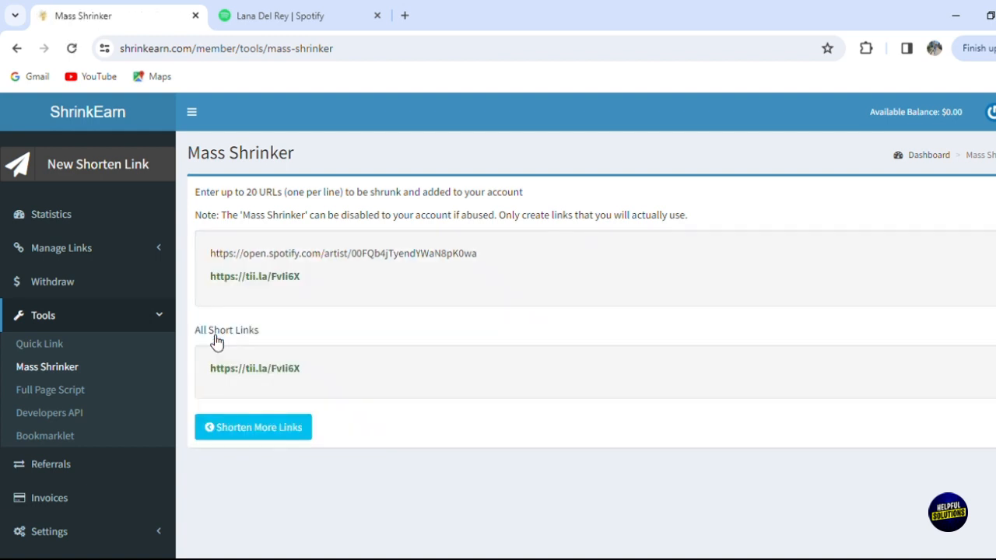
mouse_move(303, 371)
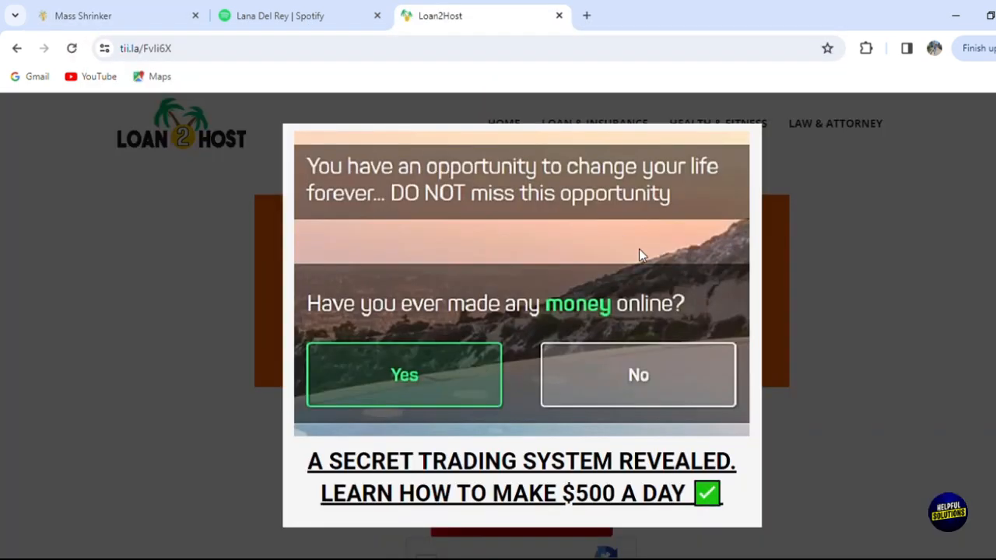
click(559, 16)
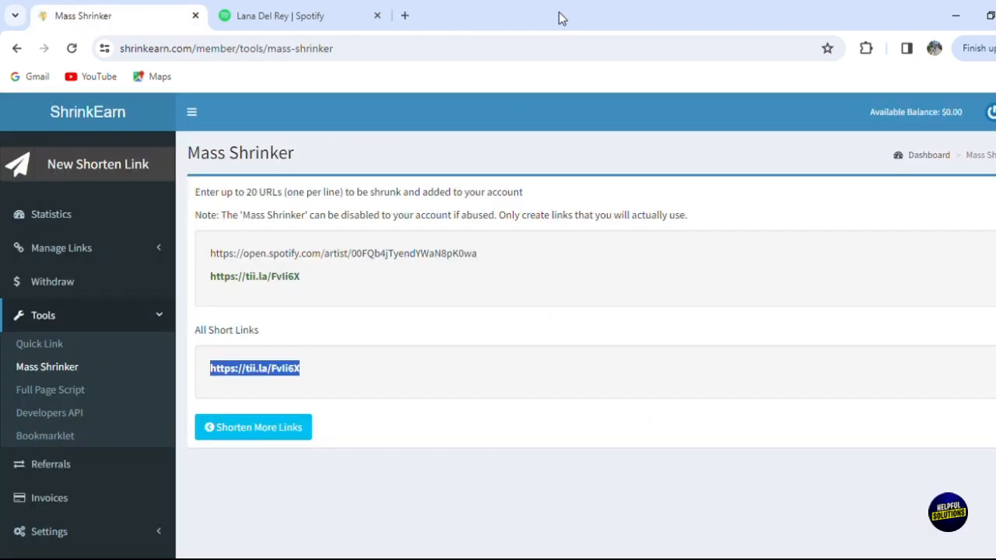
mouse_move(49, 389)
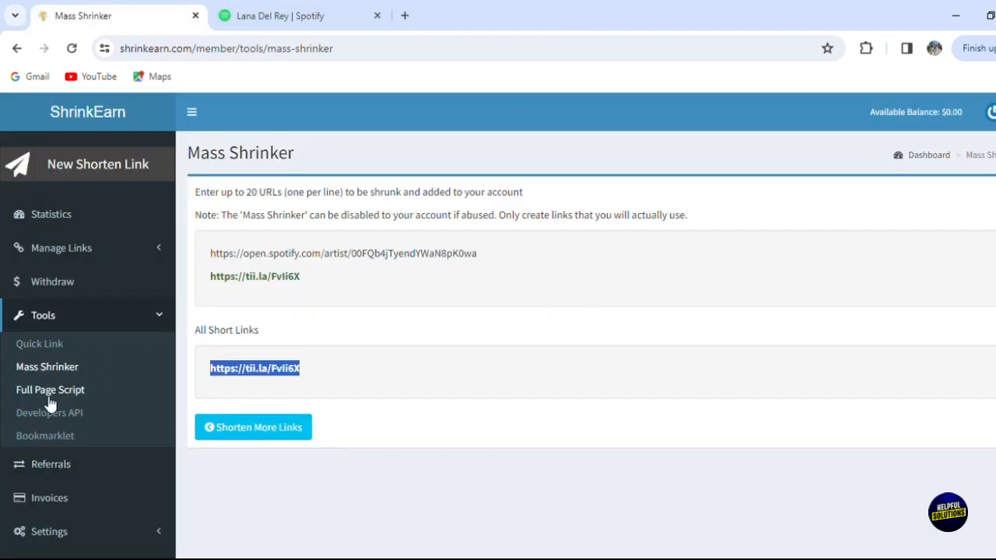
Review the Full Page Script generator and the Developers API token and PHP examples
click(50, 389)
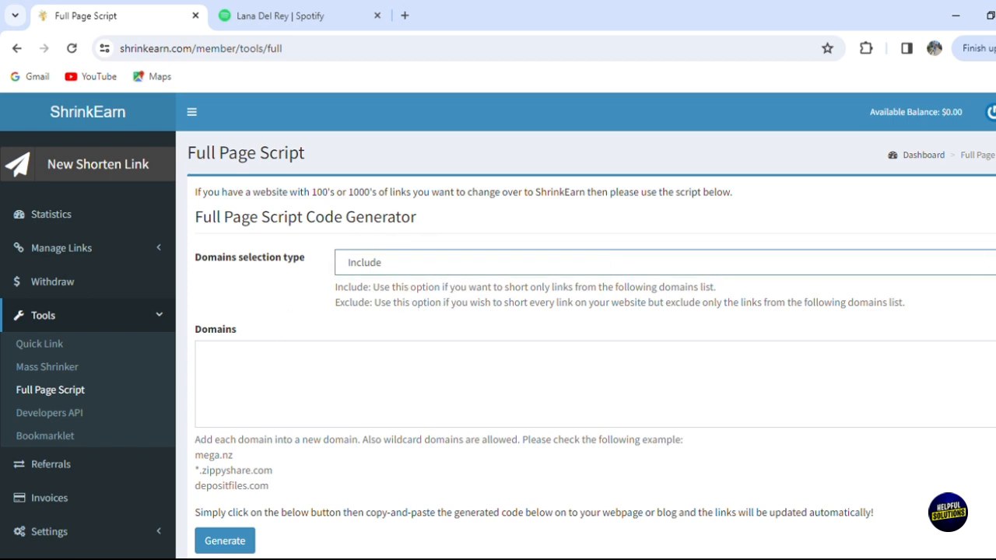
scroll(down, 3)
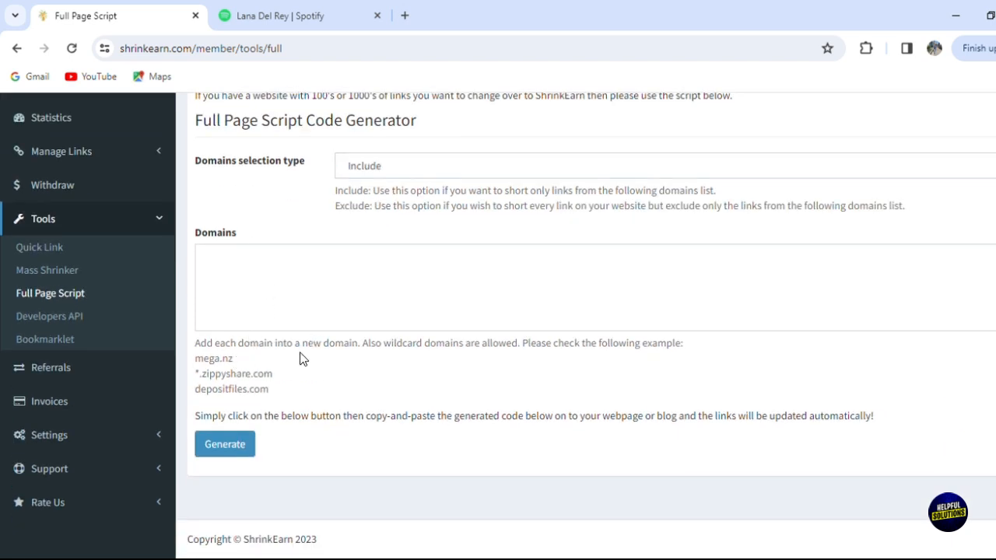
mouse_move(350, 361)
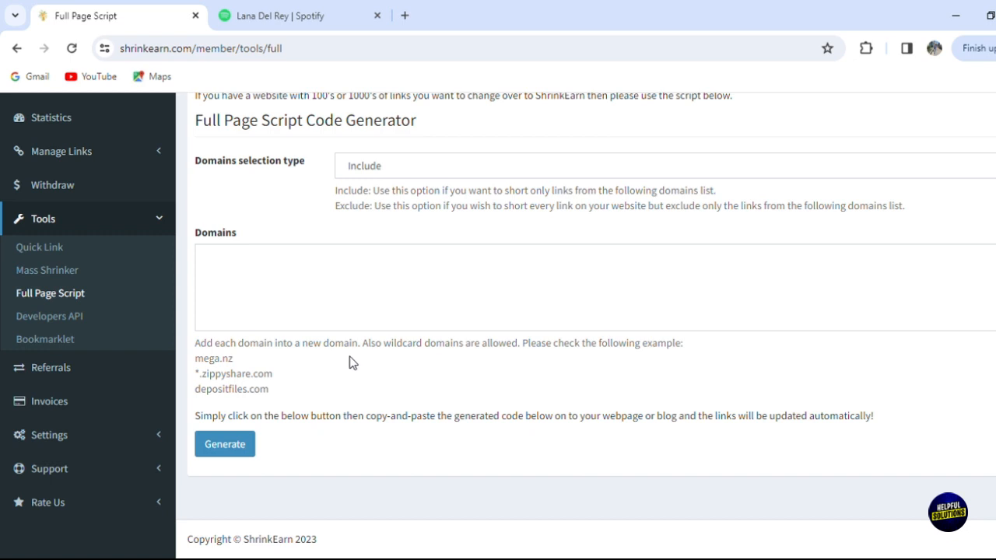
mouse_move(112, 175)
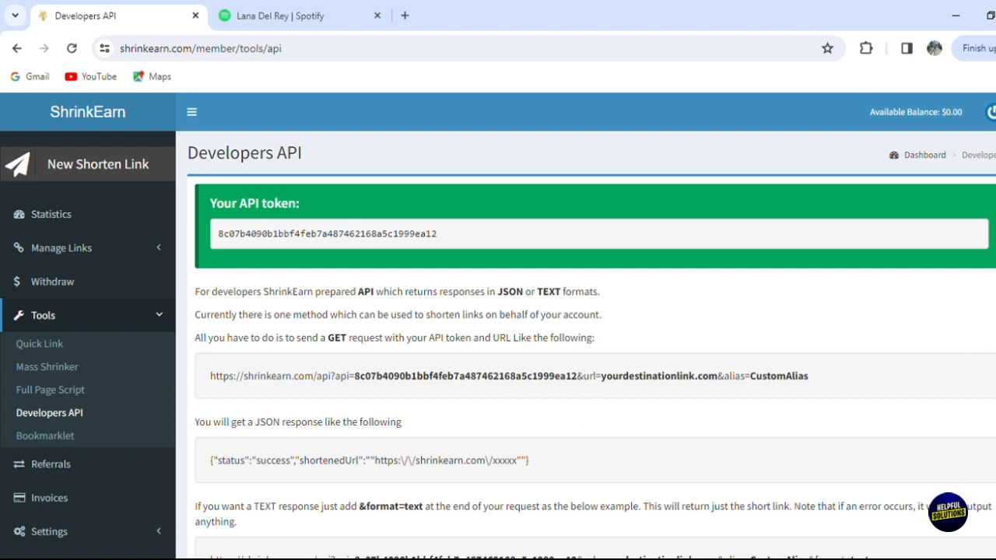
scroll(down, 3)
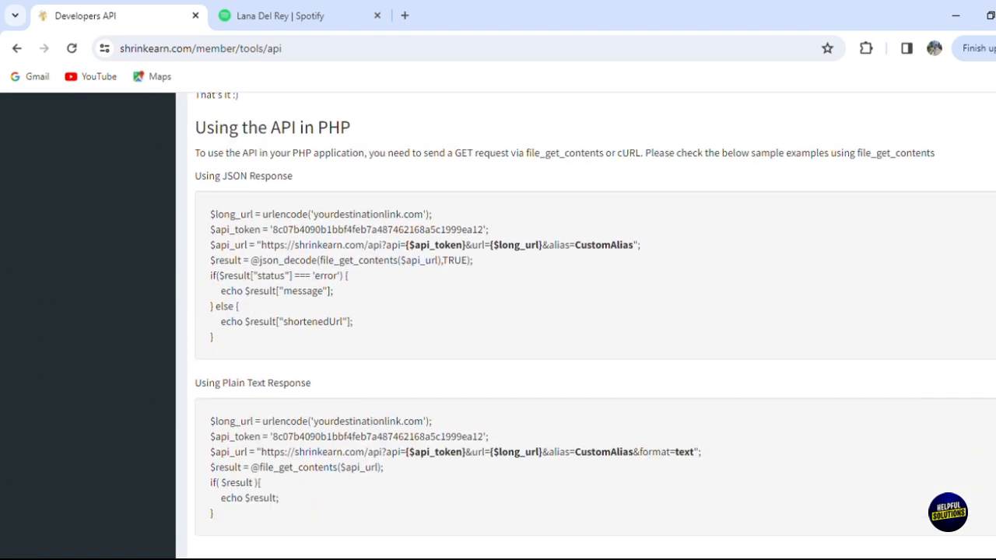
scroll(up, 3)
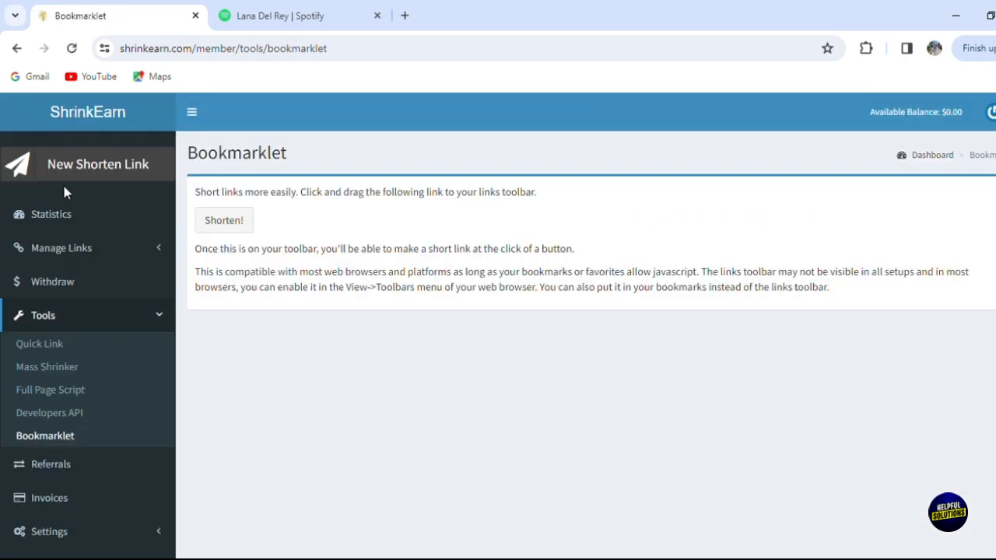
Review the Referrals page with its link and banner codes, then show the empty Manage Invoices list
click(50, 463)
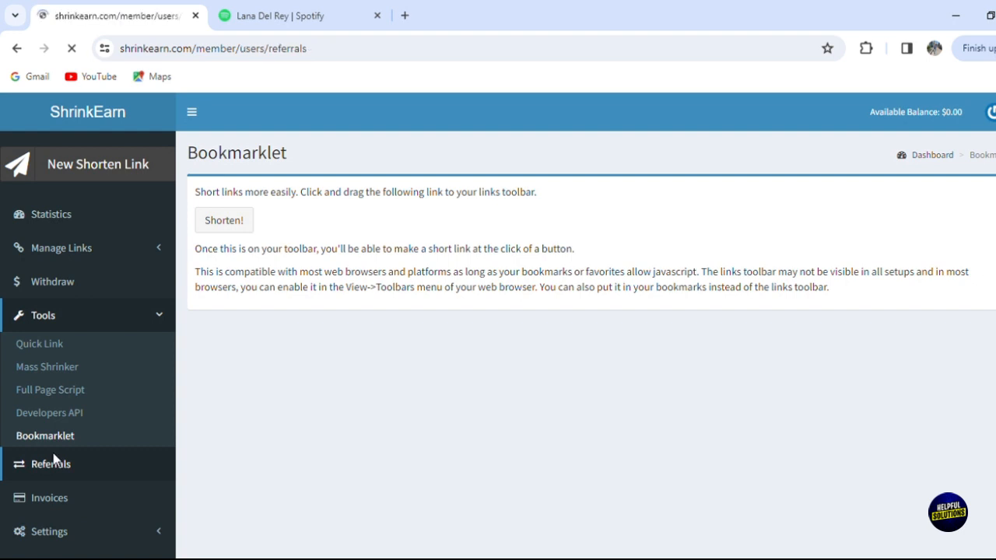
click(50, 464)
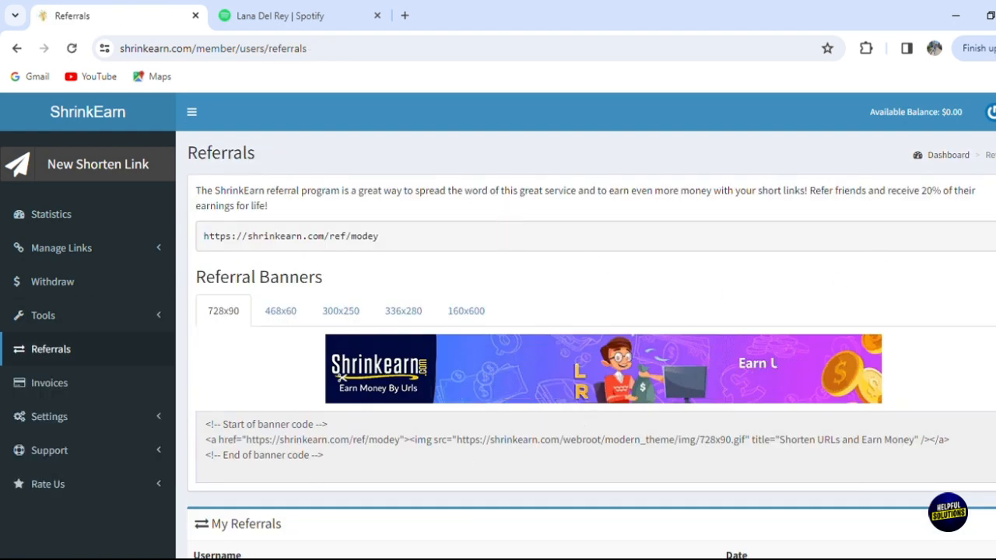
scroll(down, 3)
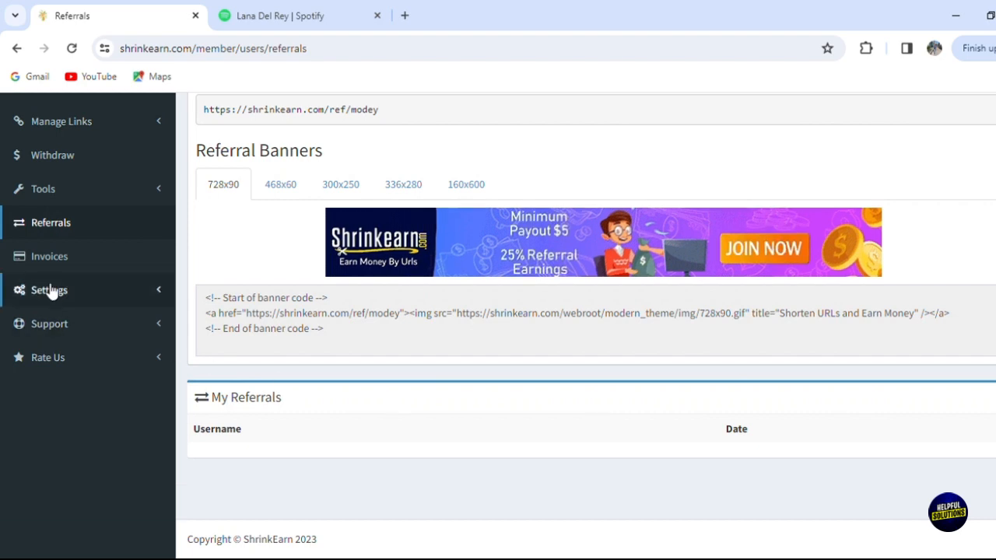
click(48, 255)
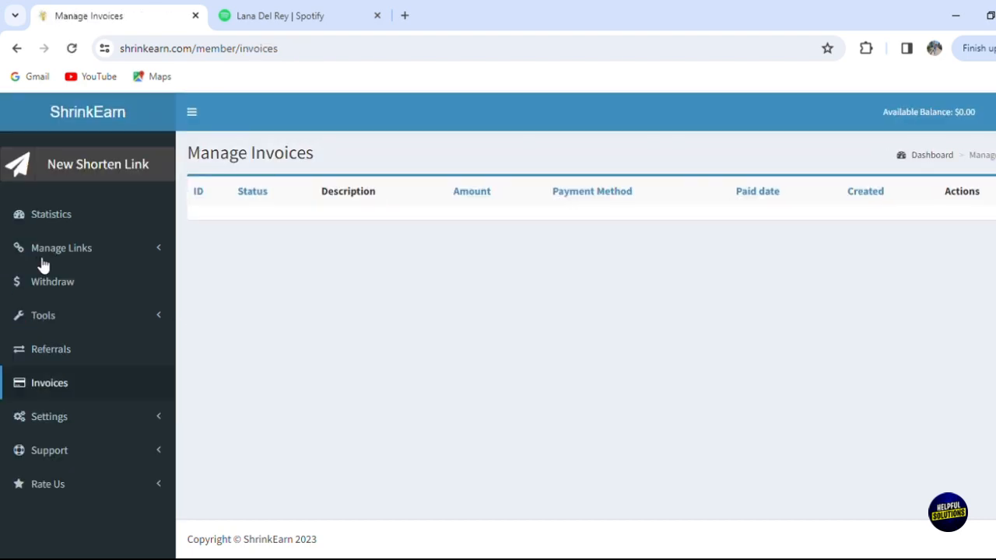